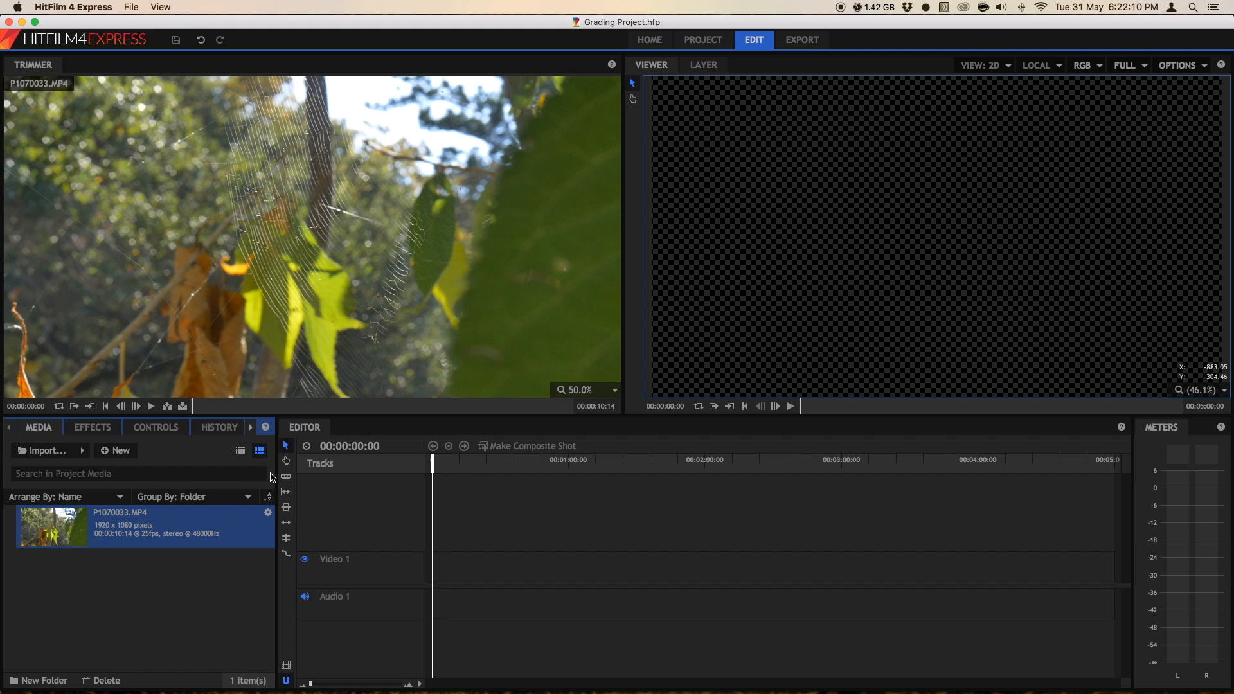
mouse_move(122, 533)
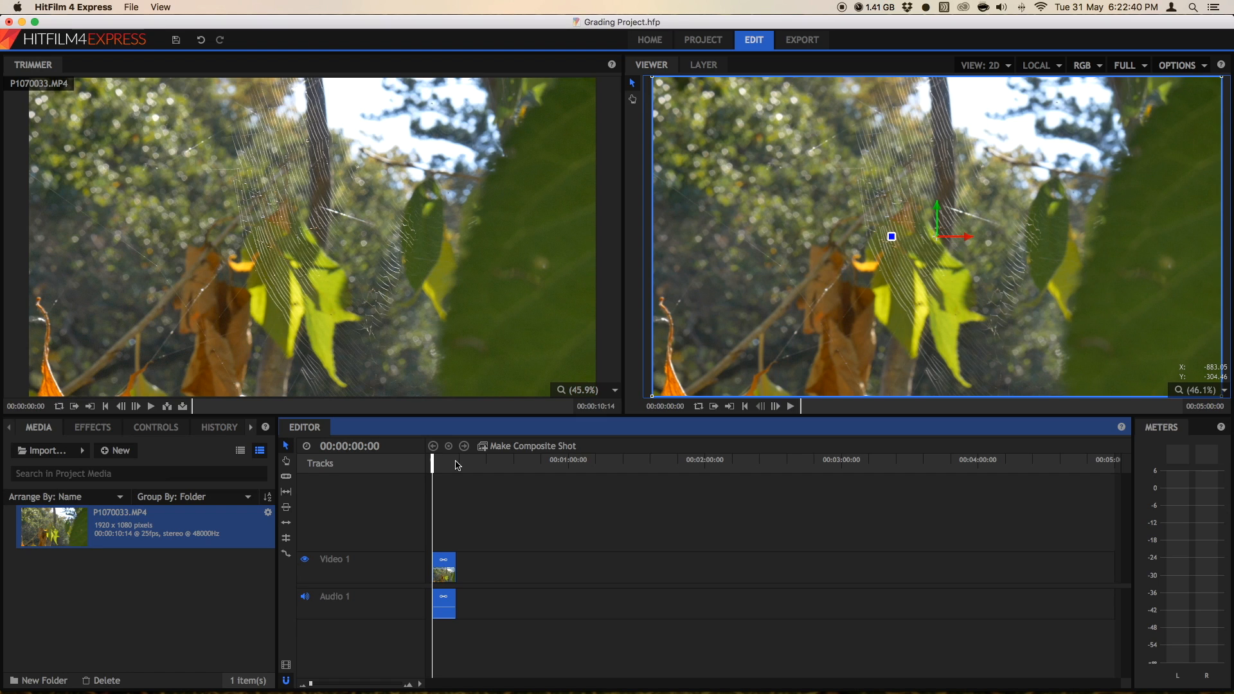
mouse_move(488, 446)
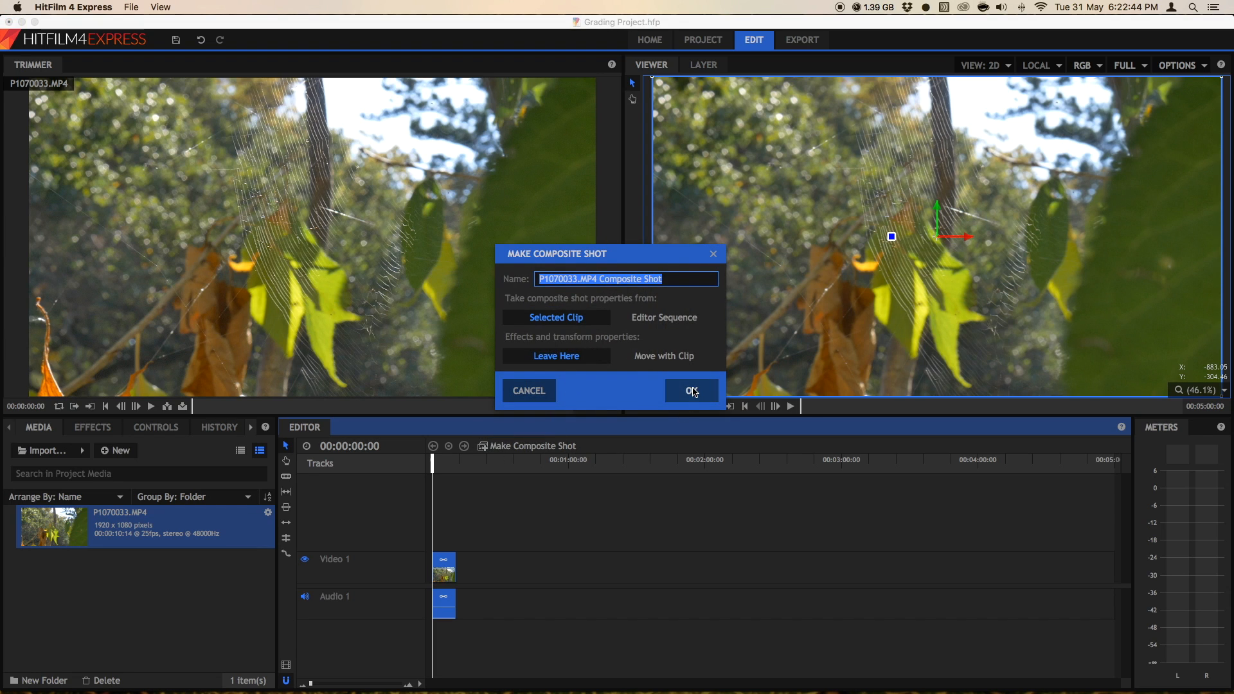
Create the P1070033.MP4 composite shot and bring up the workspace layout choices.
left_click(690, 392)
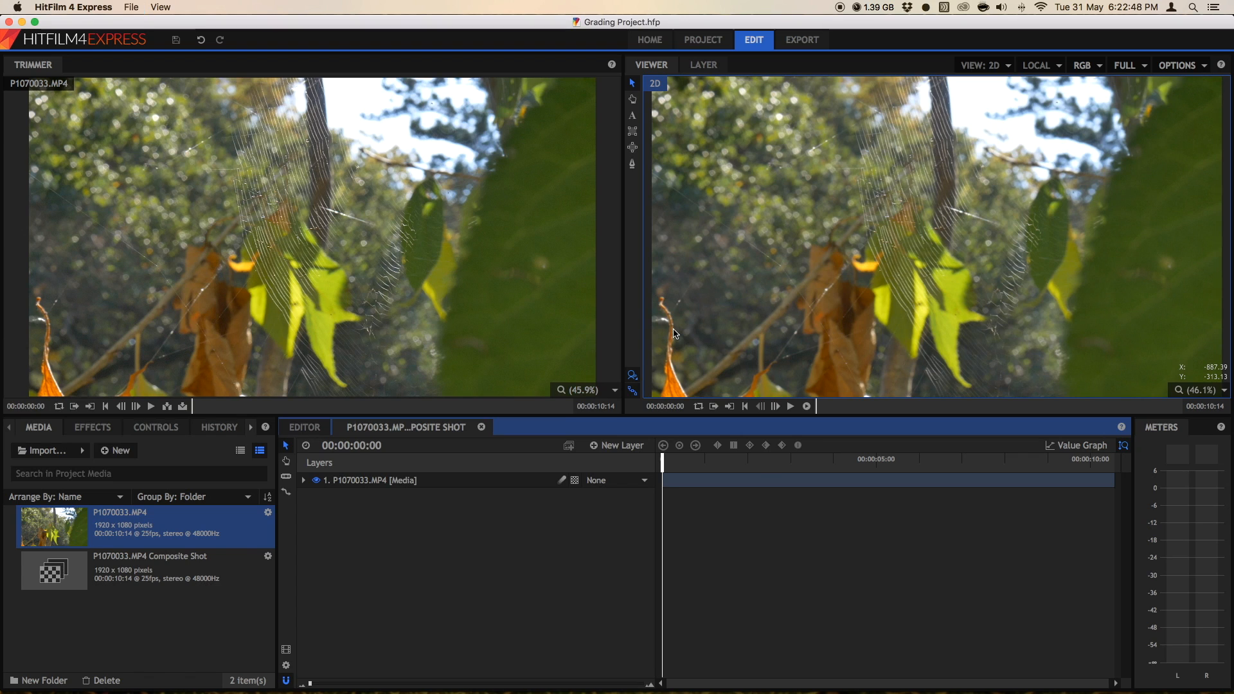
mouse_move(669, 341)
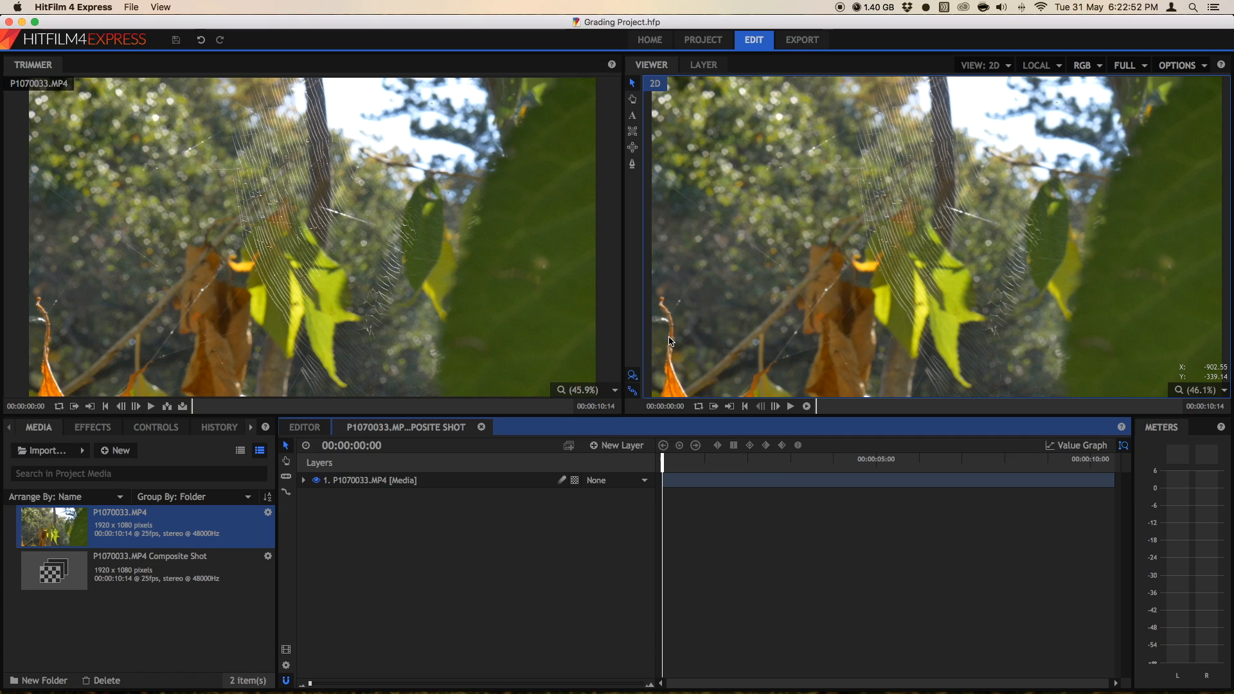
mouse_move(195, 268)
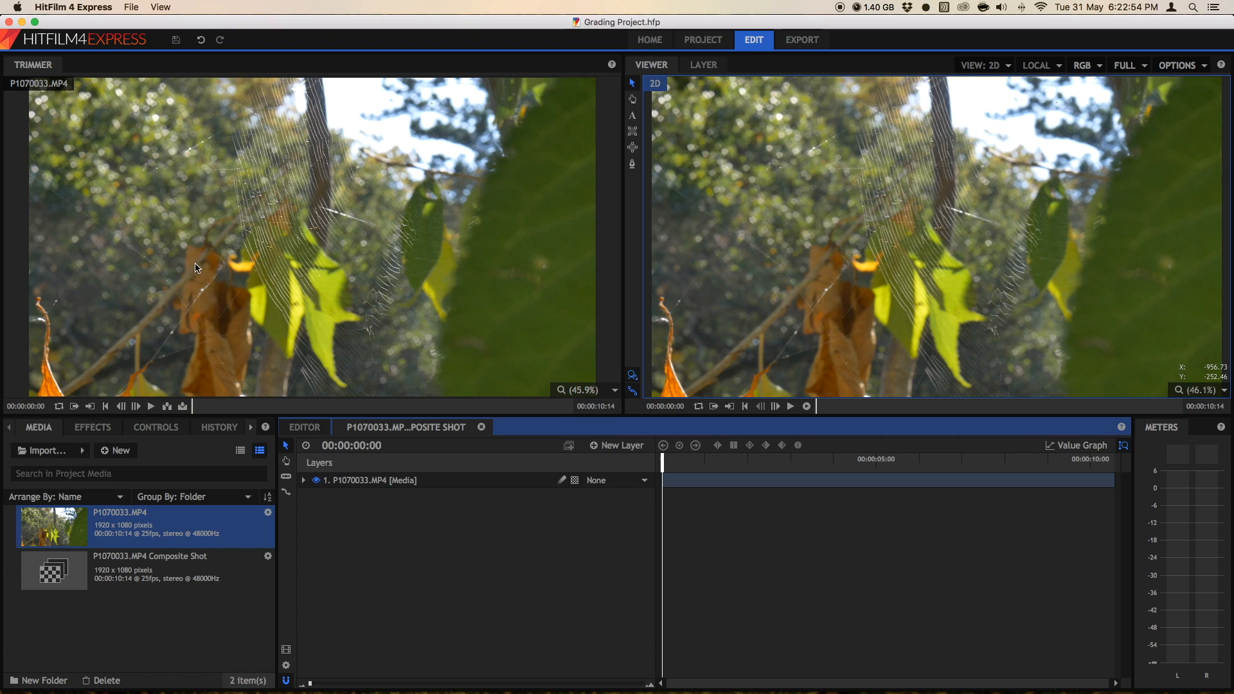
left_click(160, 7)
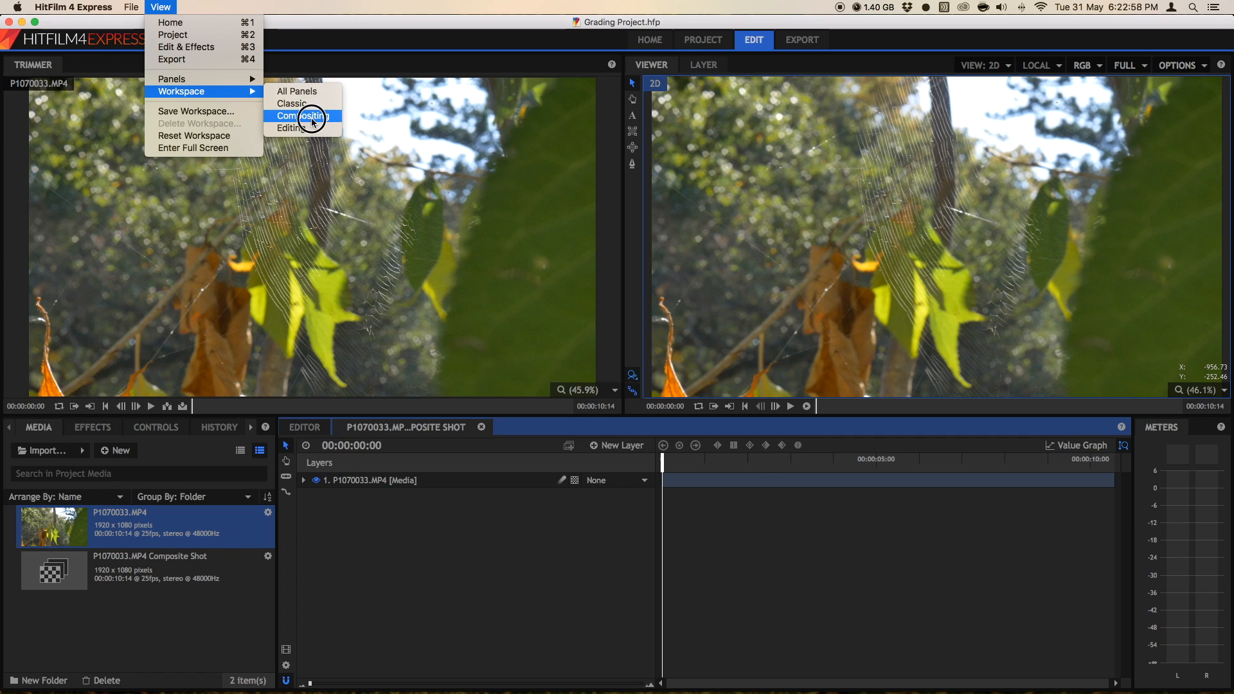
Switch to the Compositing workspace and add a new text layer from the Text tab.
left_click(304, 116)
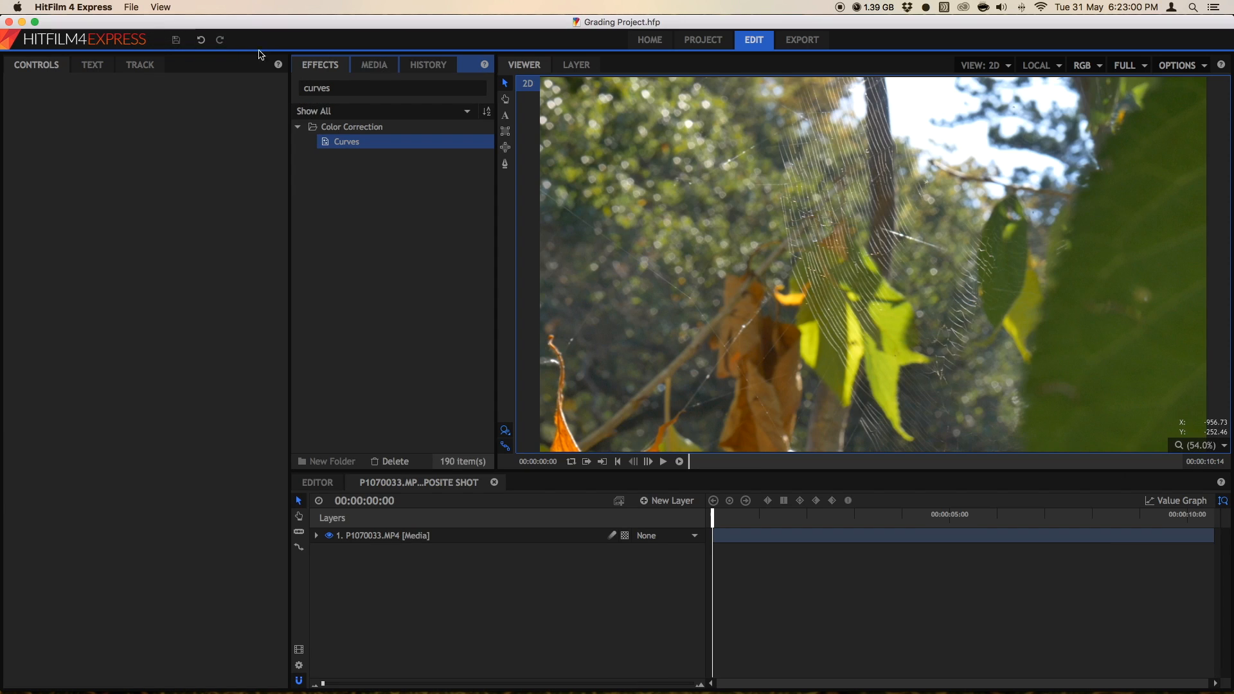
left_click(92, 64)
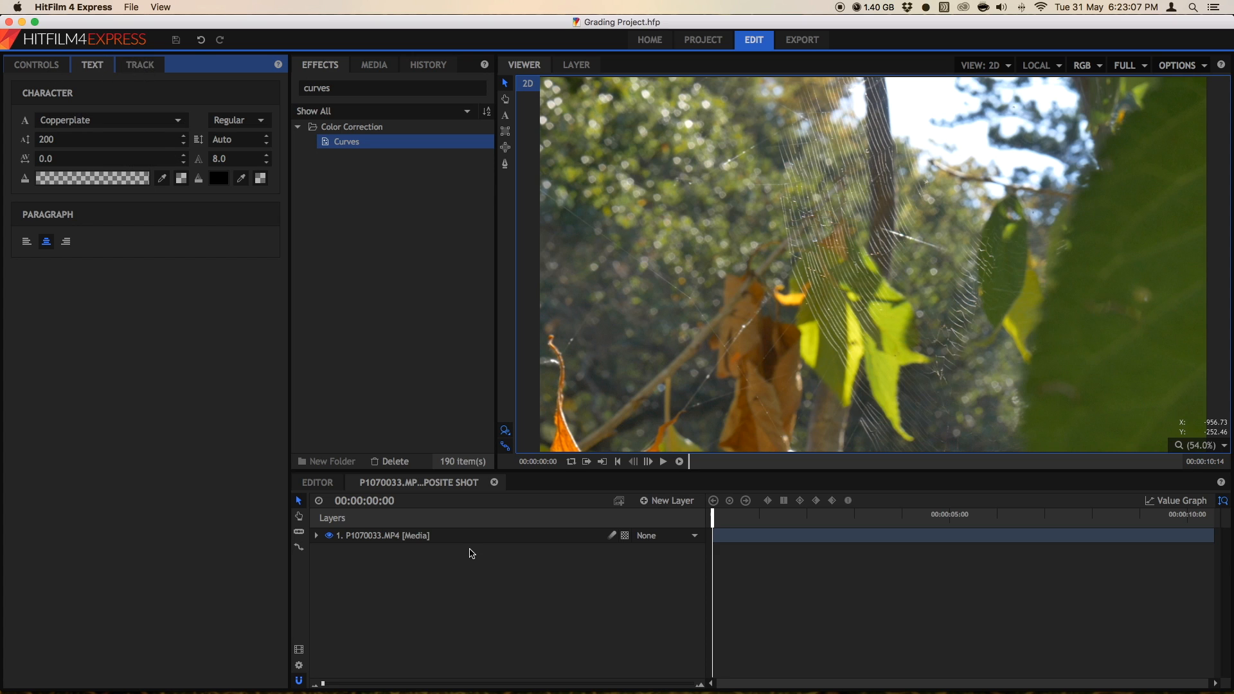
mouse_move(667, 500)
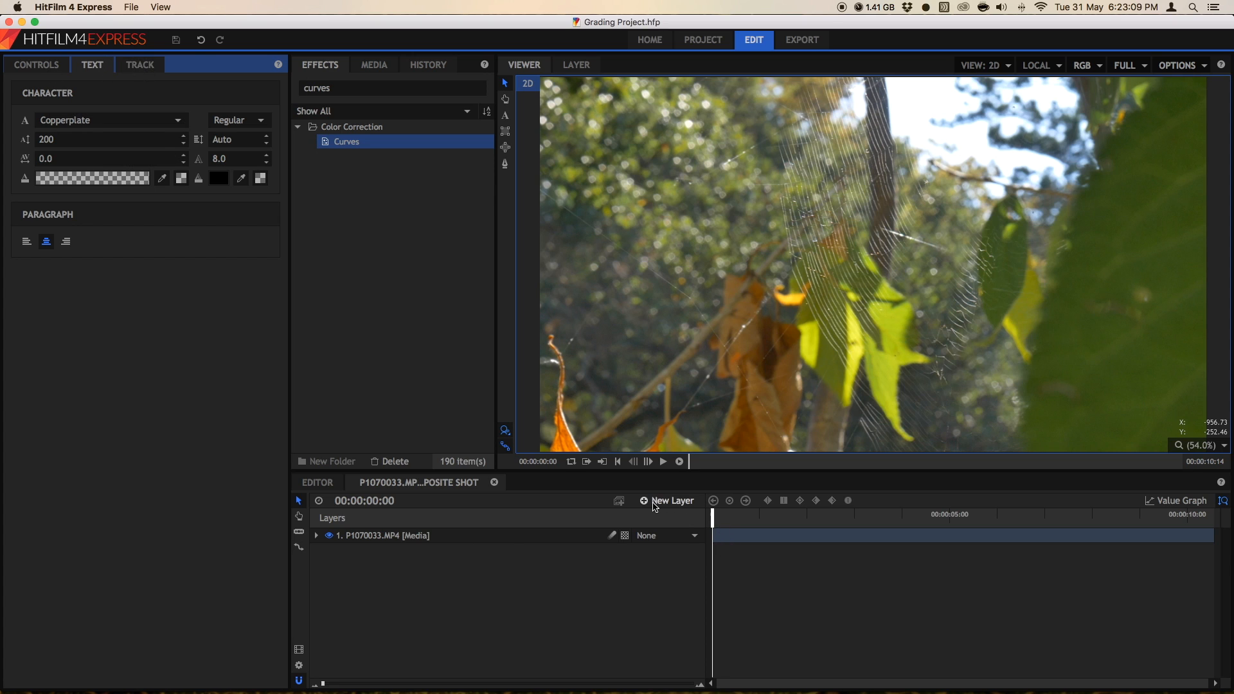
left_click(671, 500)
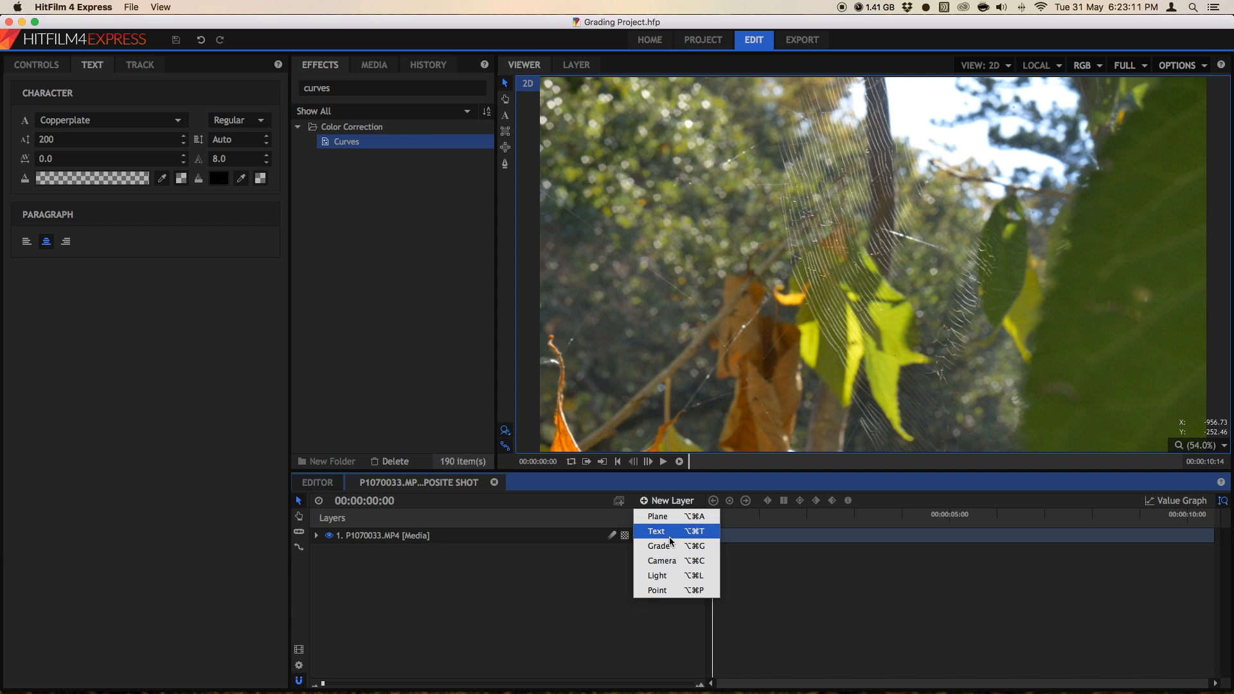
left_click(656, 531)
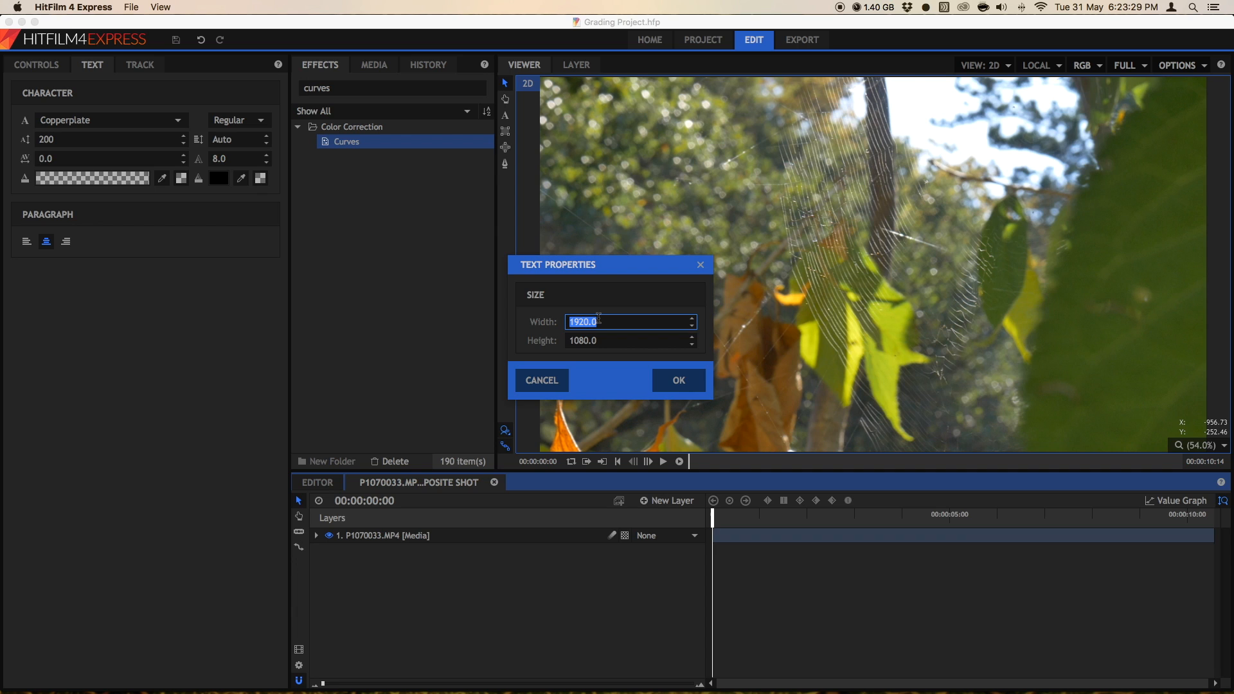
Confirm the 1920 × 1080 text layer and fit the composite frame in the viewer.
left_click(677, 380)
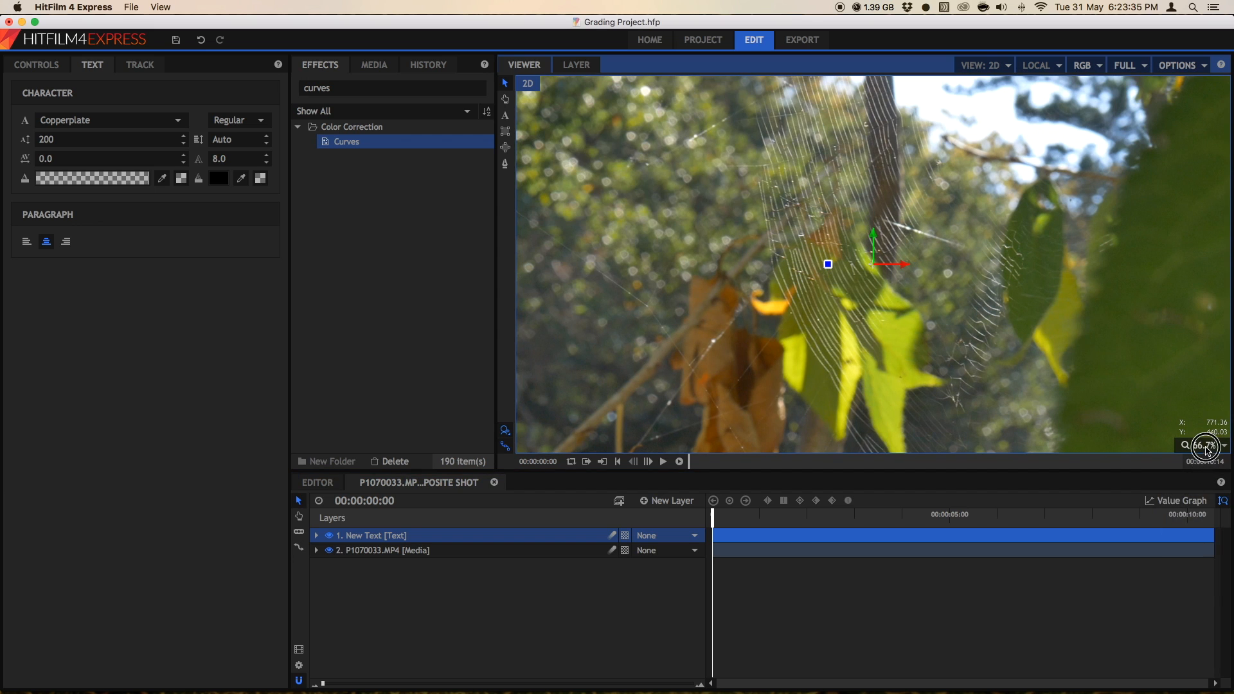
left_click(1203, 446)
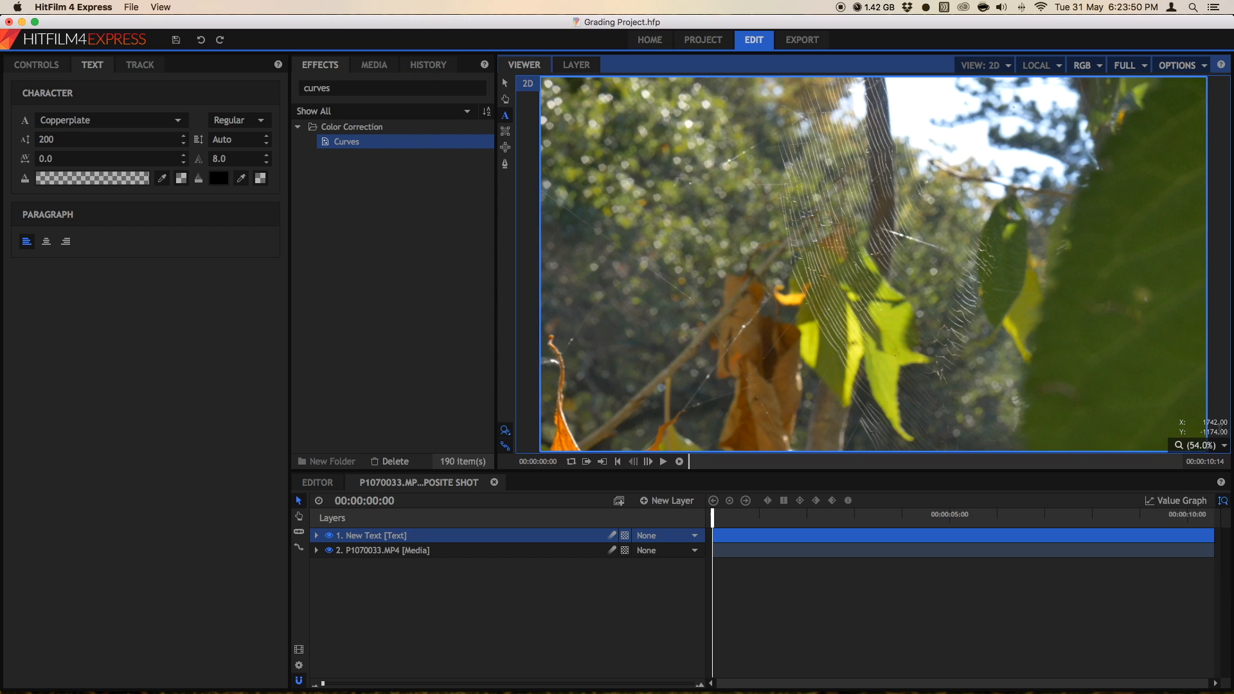
mouse_move(781, 228)
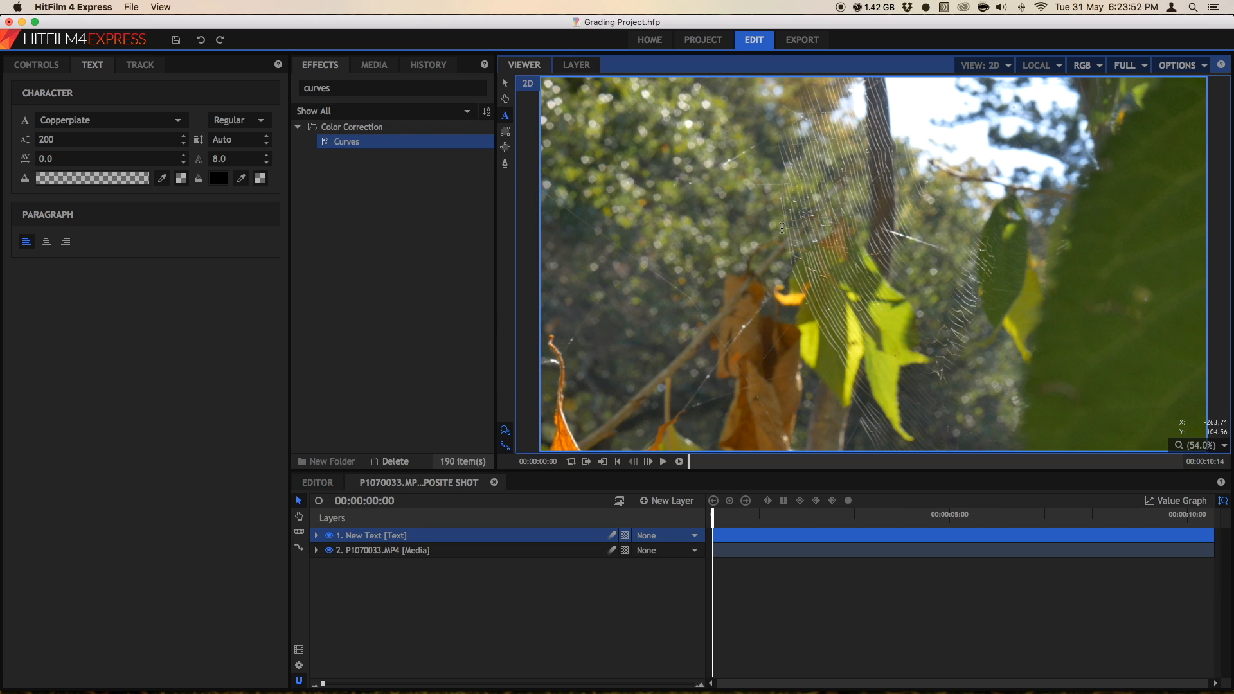
mouse_move(655, 226)
type("COMMENT WHAT YOU THINK OF THIS VIDE")
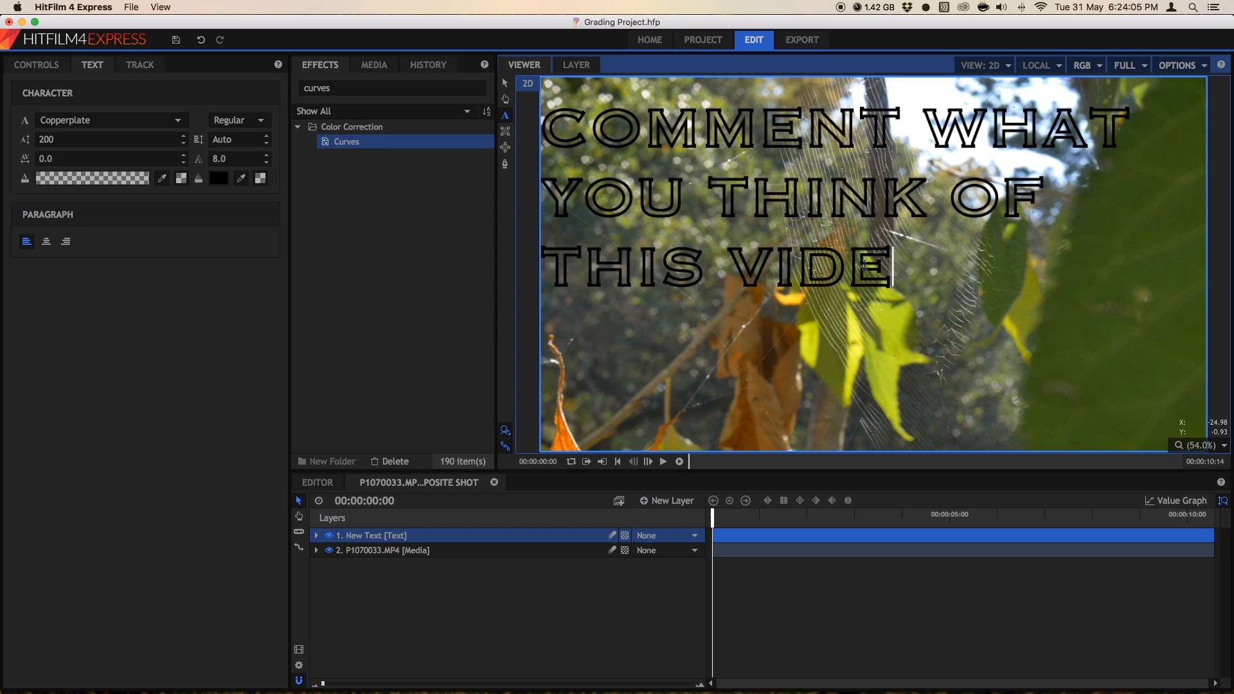
Type the caption 'COMMENT WHAT YOU THINK OF THIS VIDEO' in the viewer and commit it.
type("O")
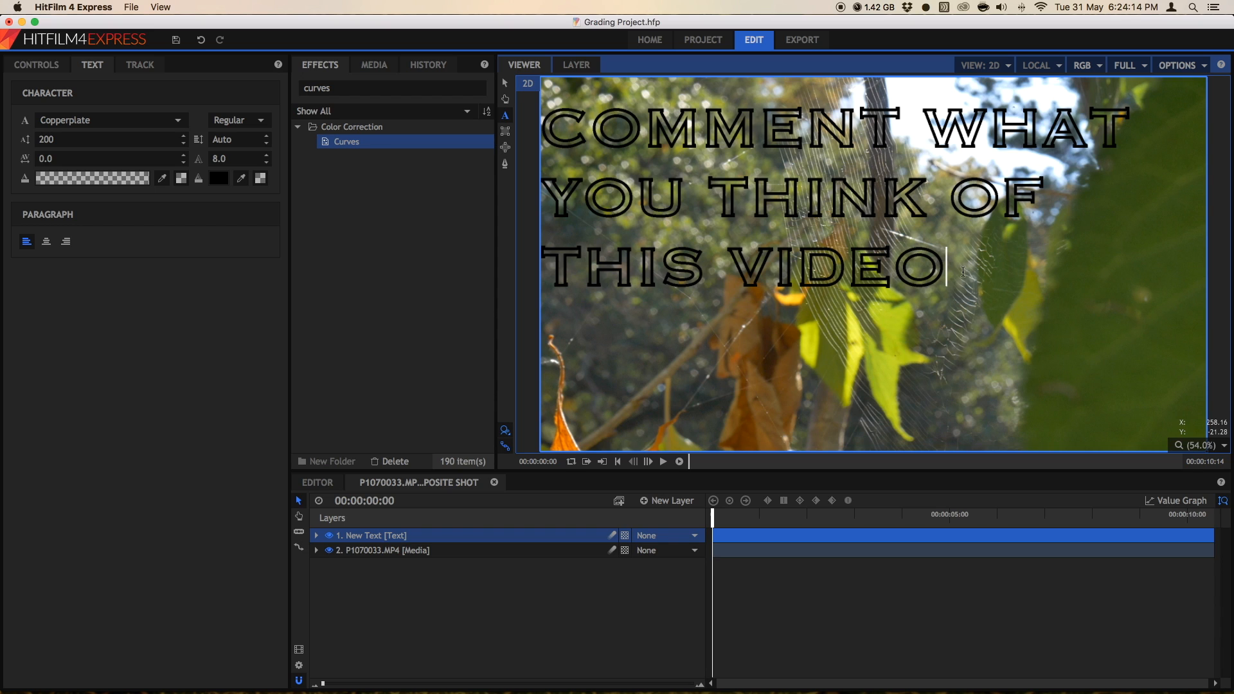
left_click(110, 119)
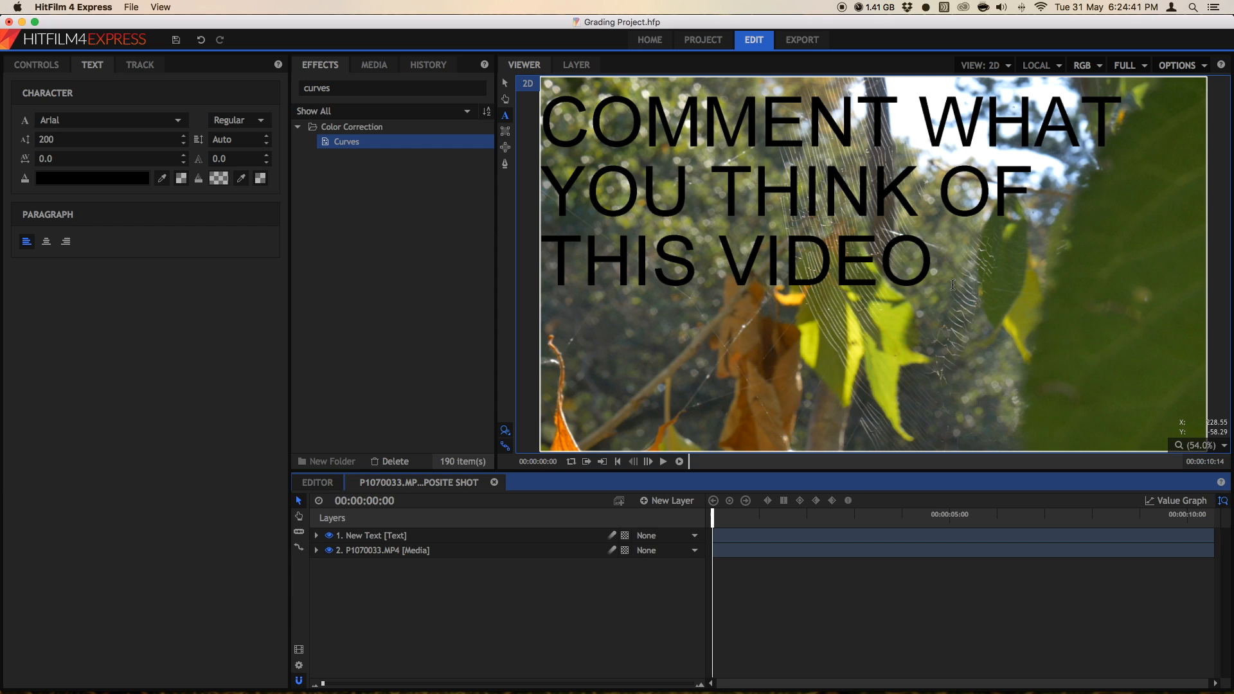
mouse_move(35, 78)
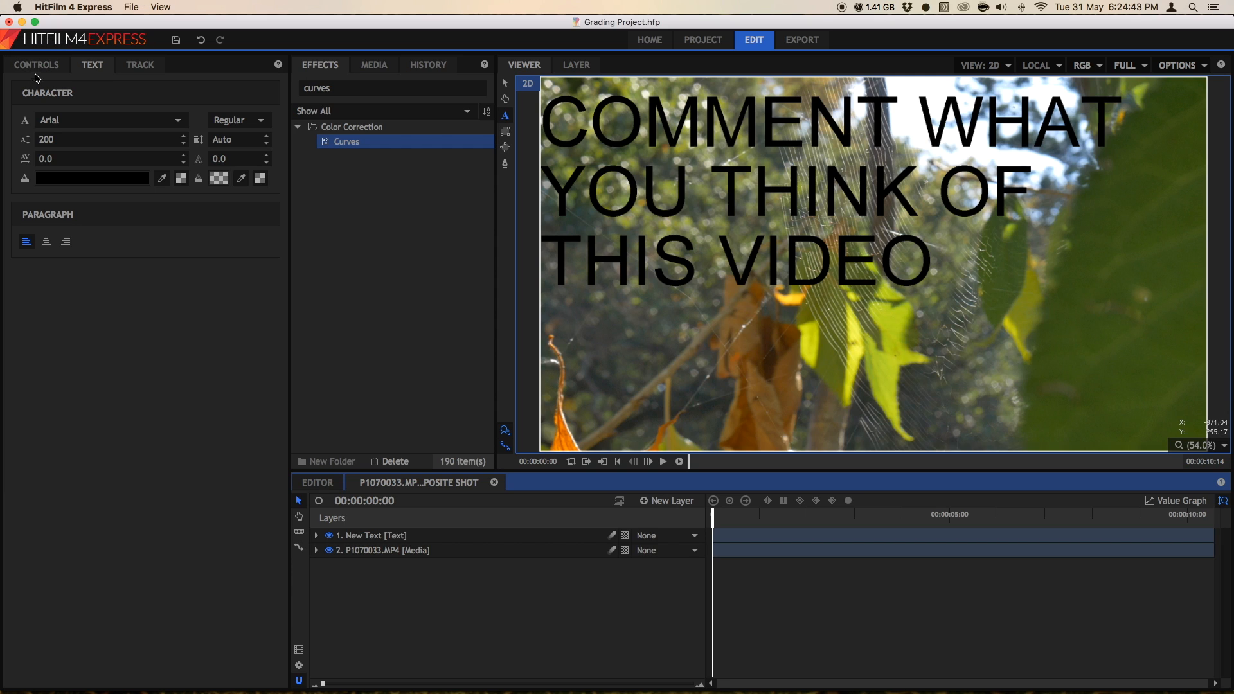
mouse_move(70, 154)
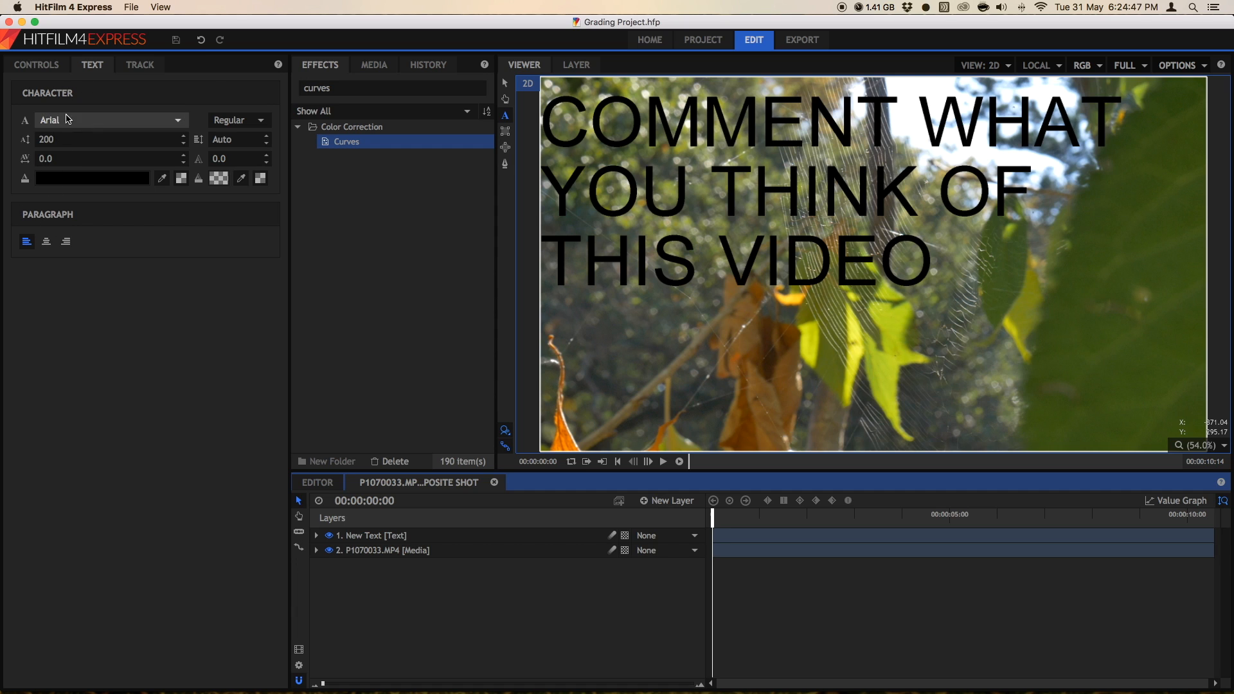
Browse the font list, try Nadeem, then set the caption font to Charter Black.
left_click(106, 119)
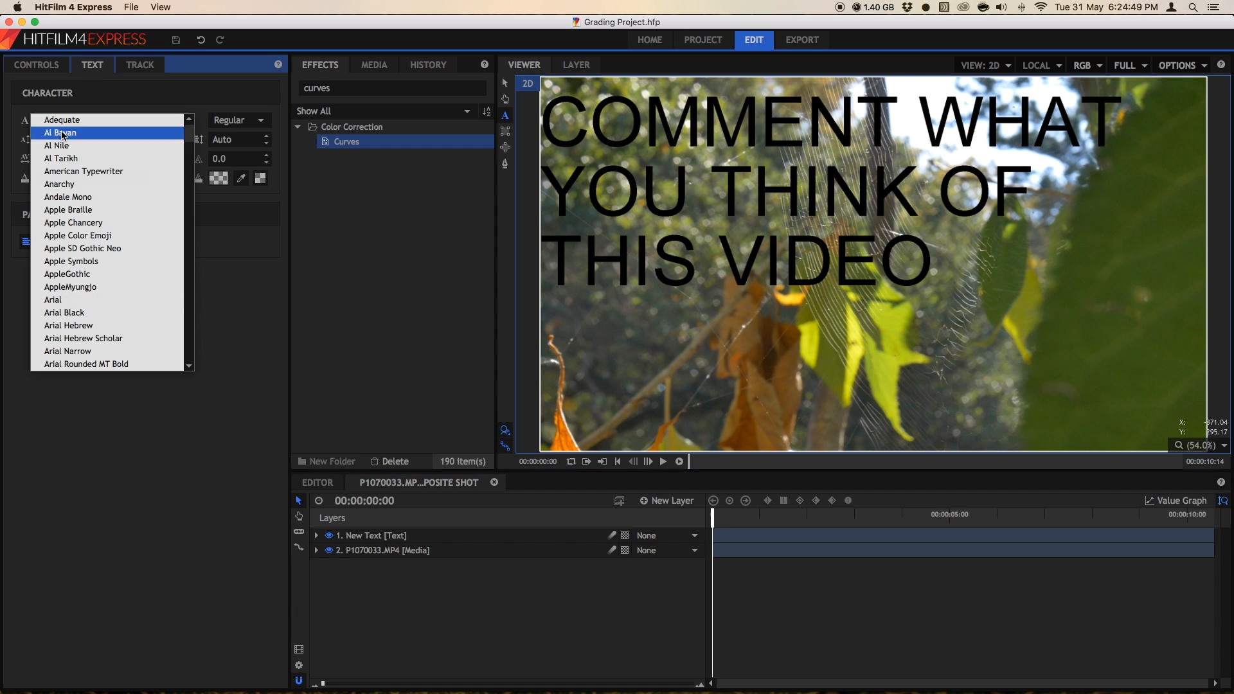
scroll("down", 3)
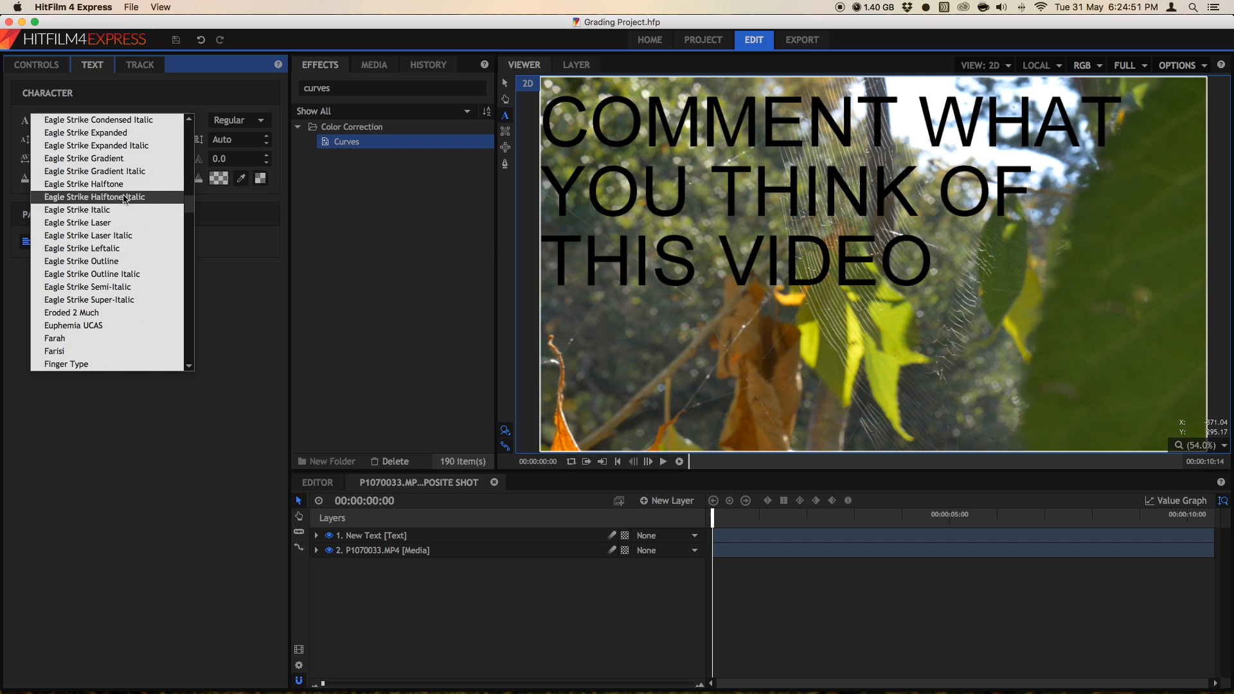
scroll("down", 3)
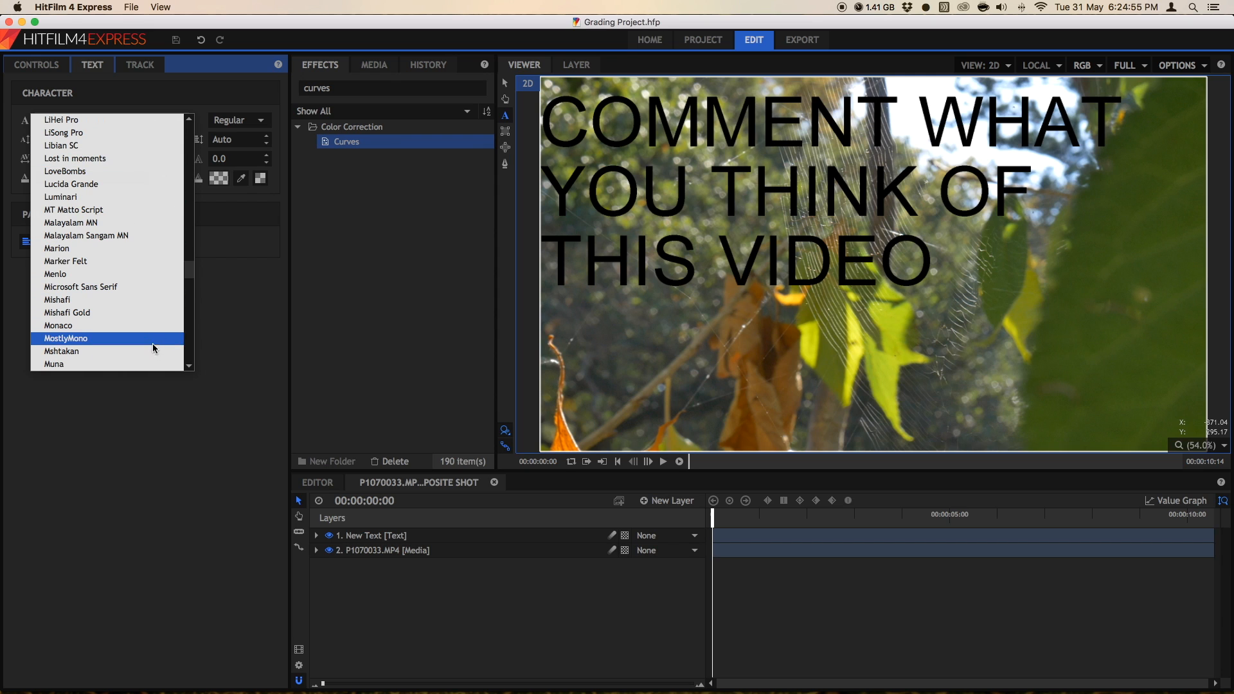
scroll("down", 3)
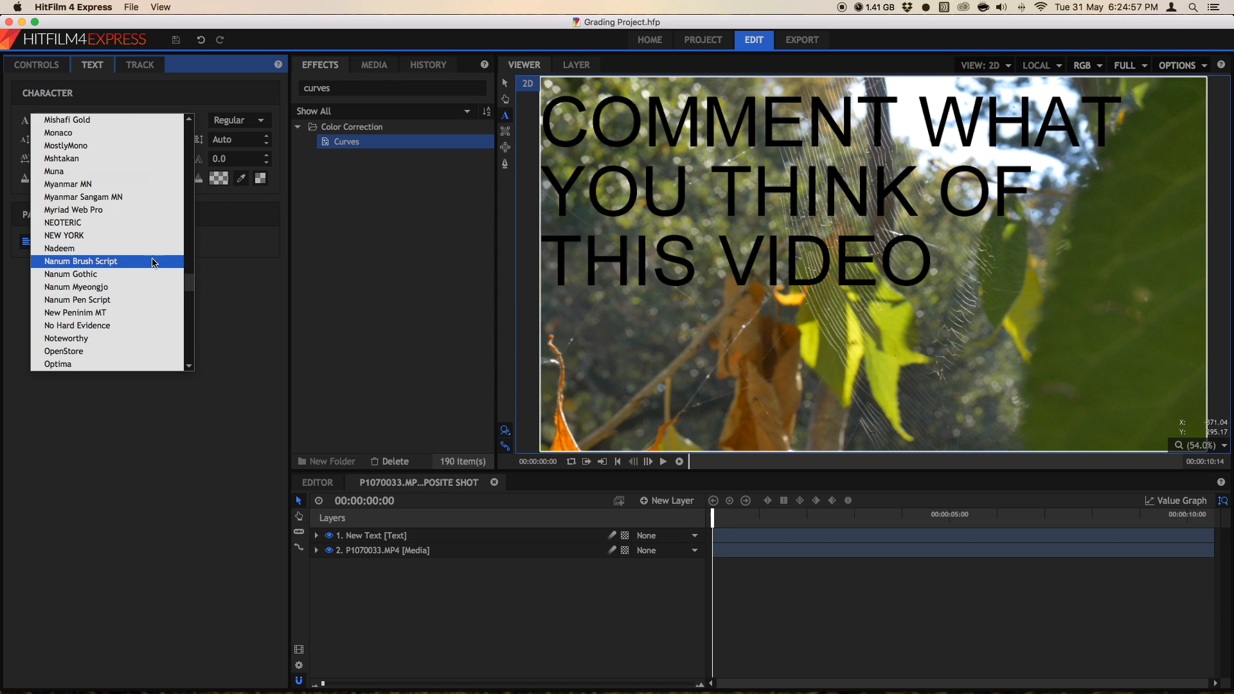
left_click(59, 248)
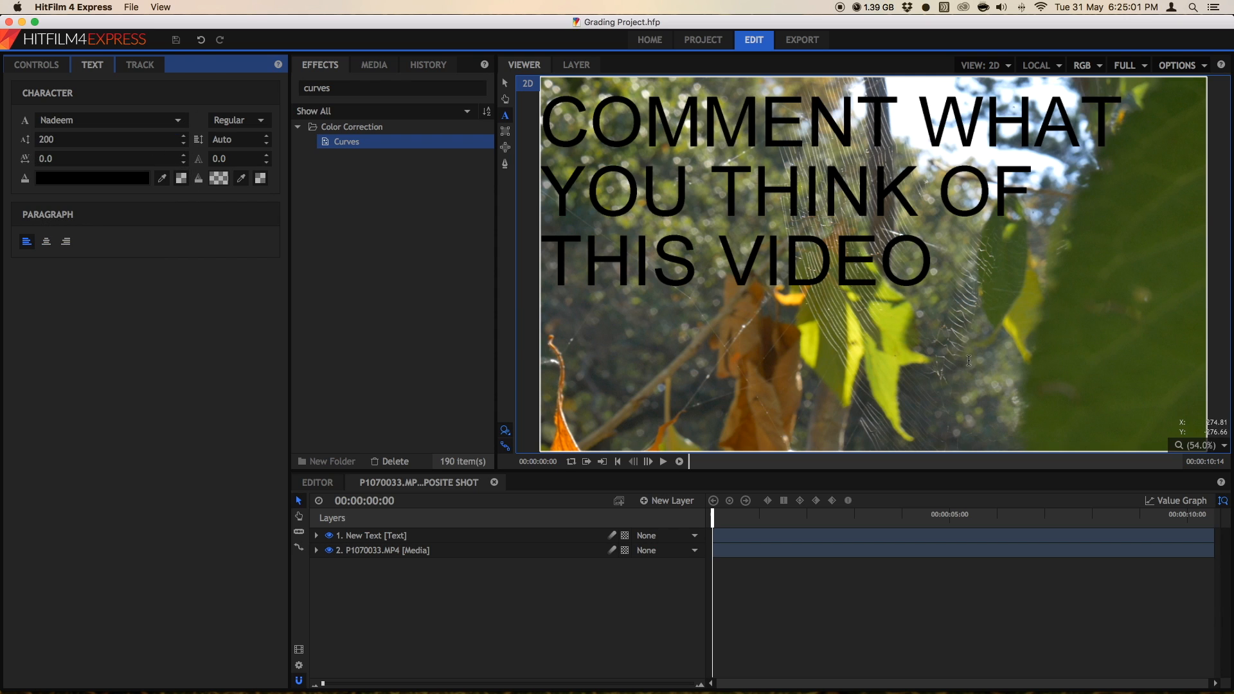
mouse_move(988, 347)
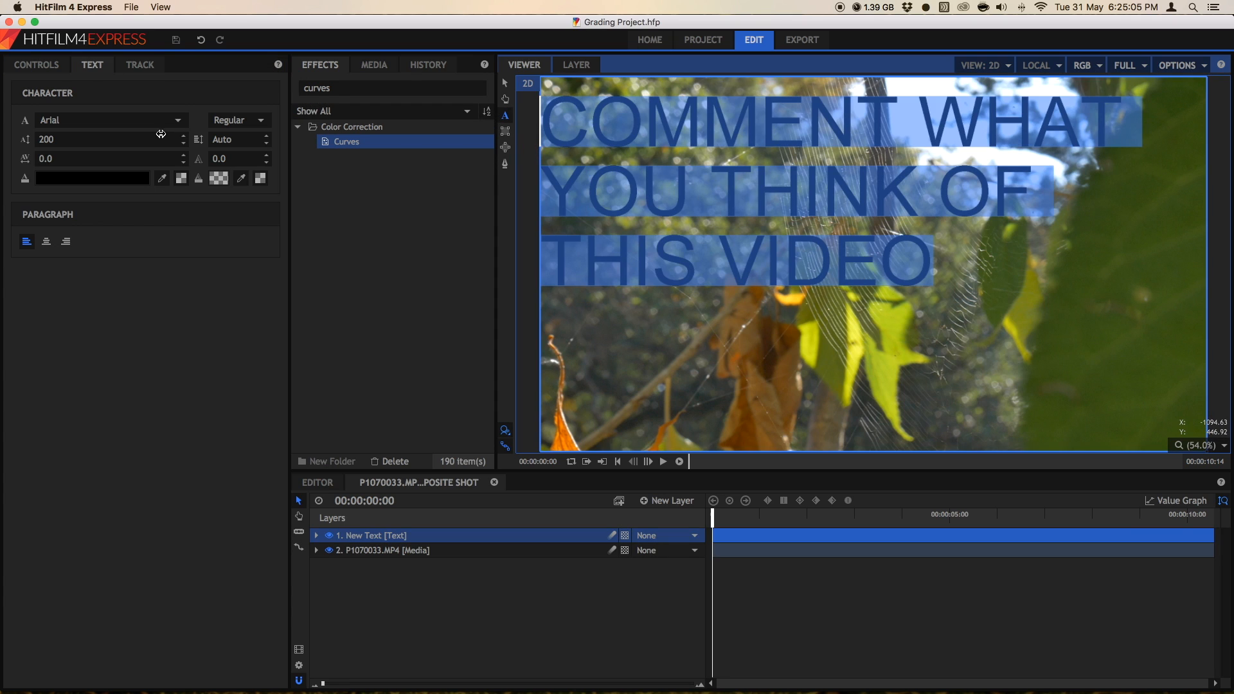
left_click(110, 120)
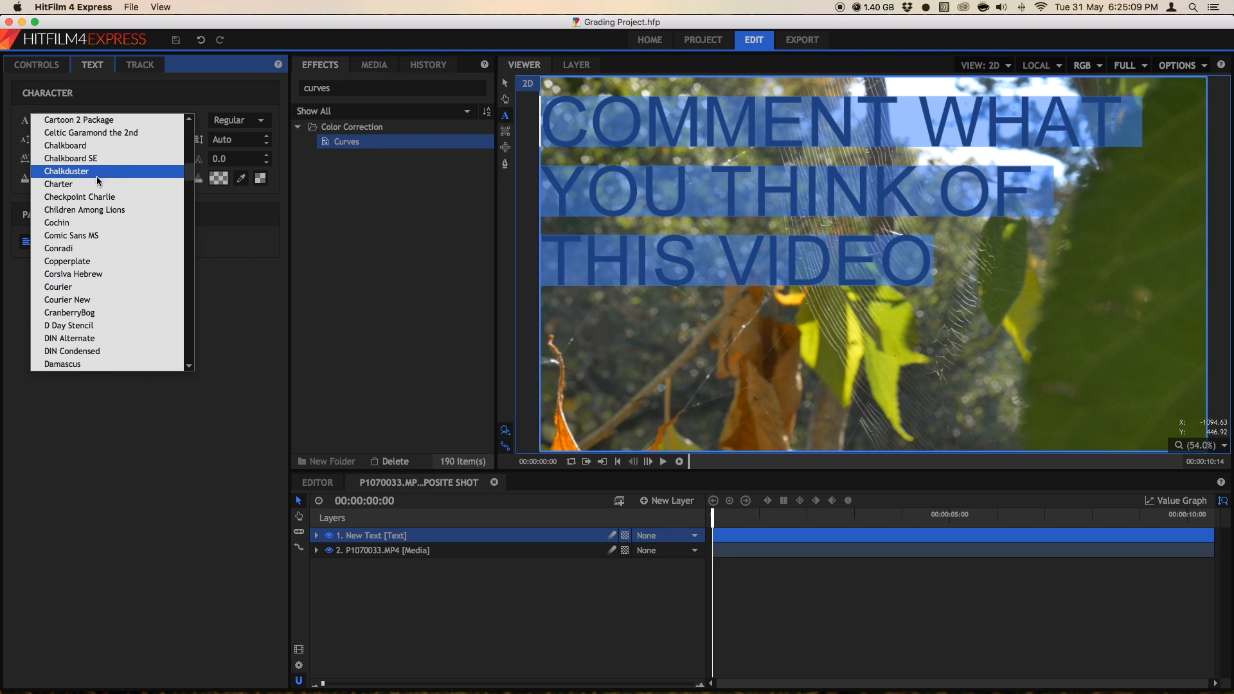
left_click(59, 184)
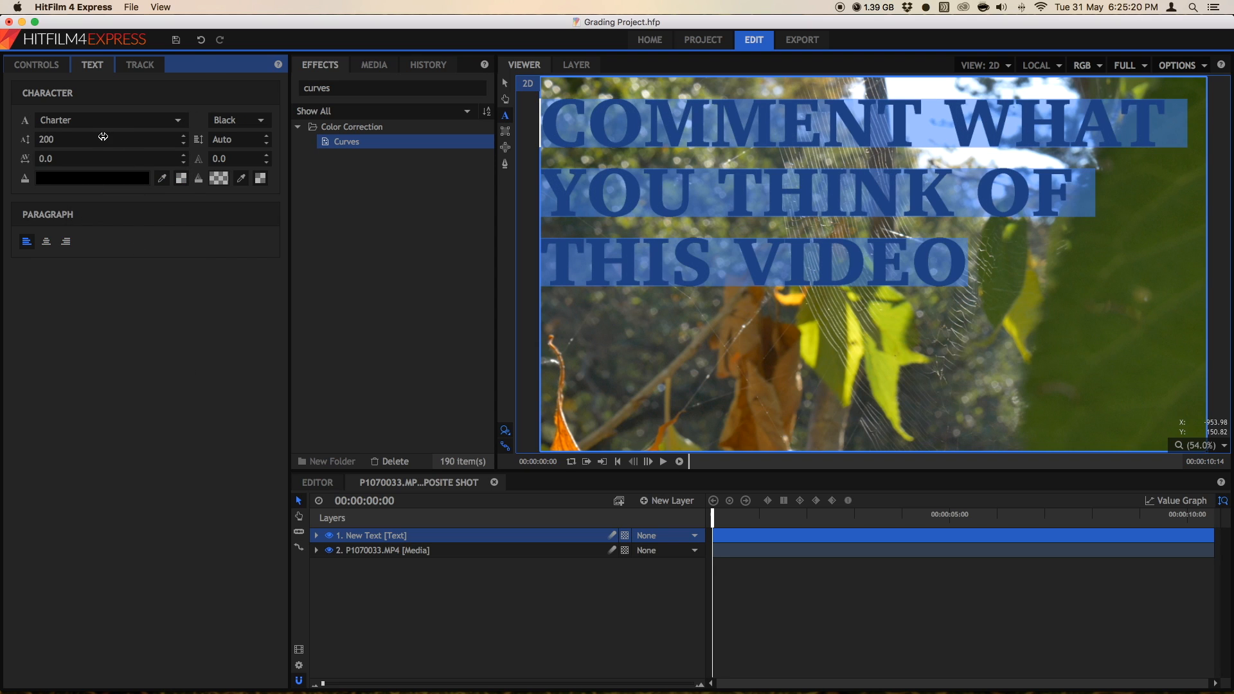
Set the caption's font size to 250 so it fills four lines.
double_click(45, 140)
type("100")
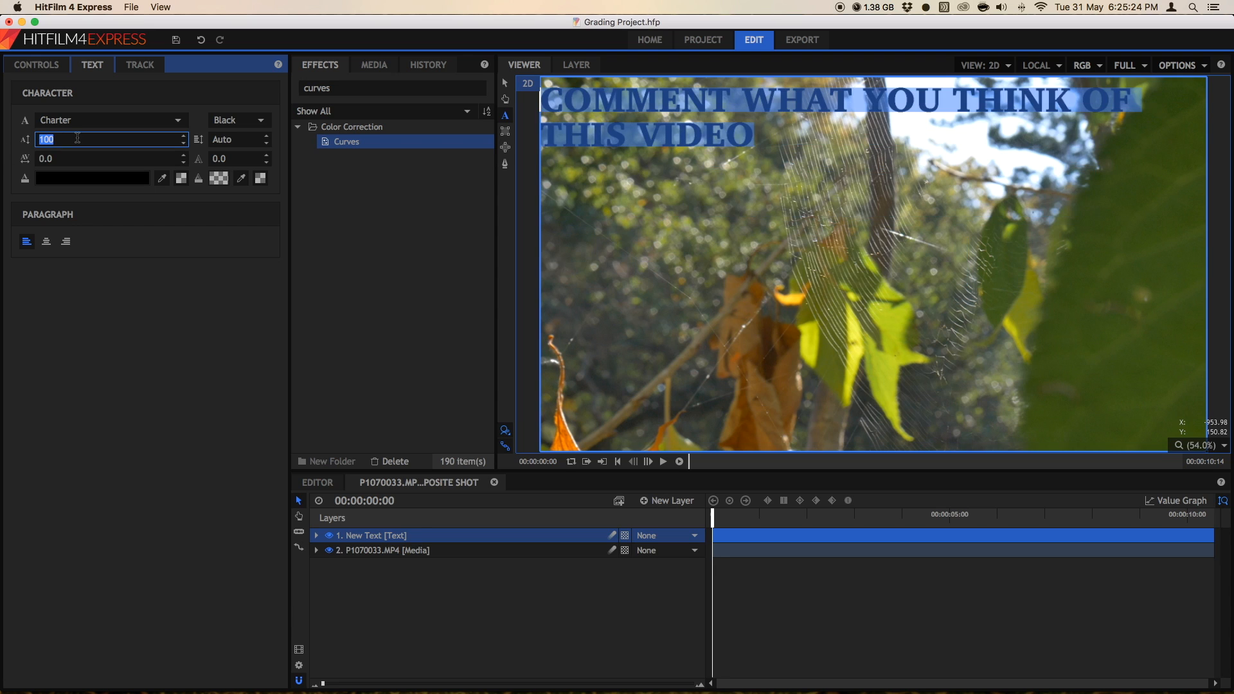
type("200")
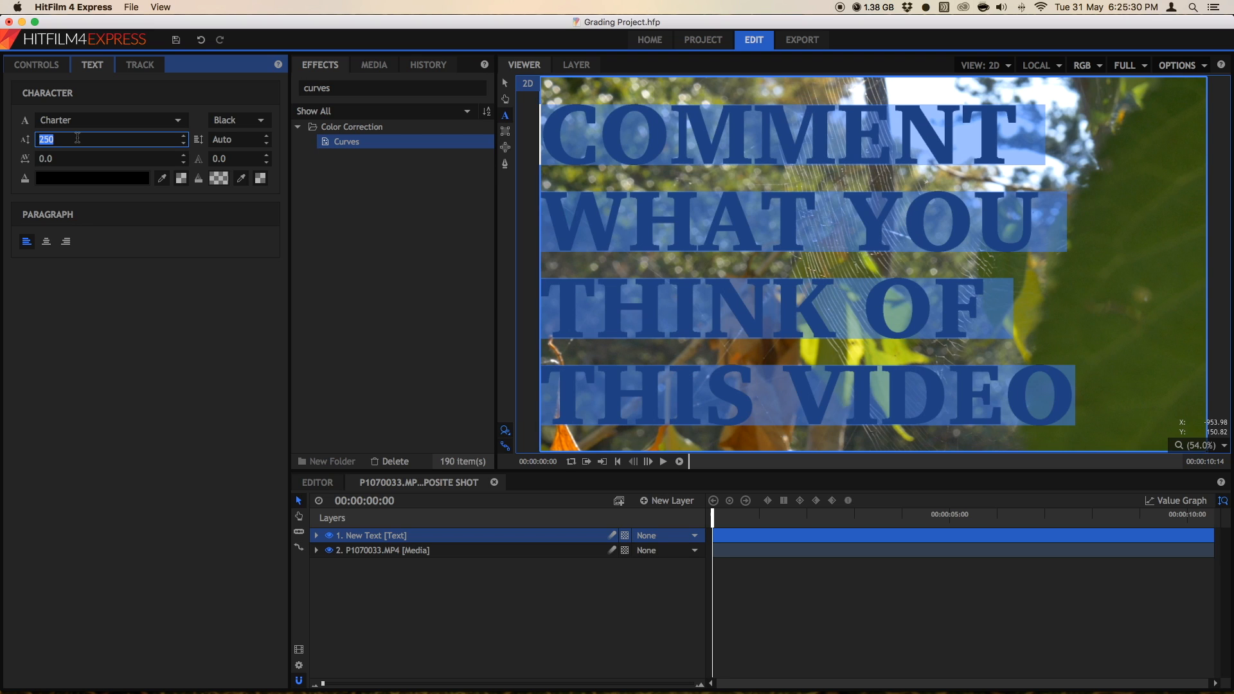
left_click(155, 287)
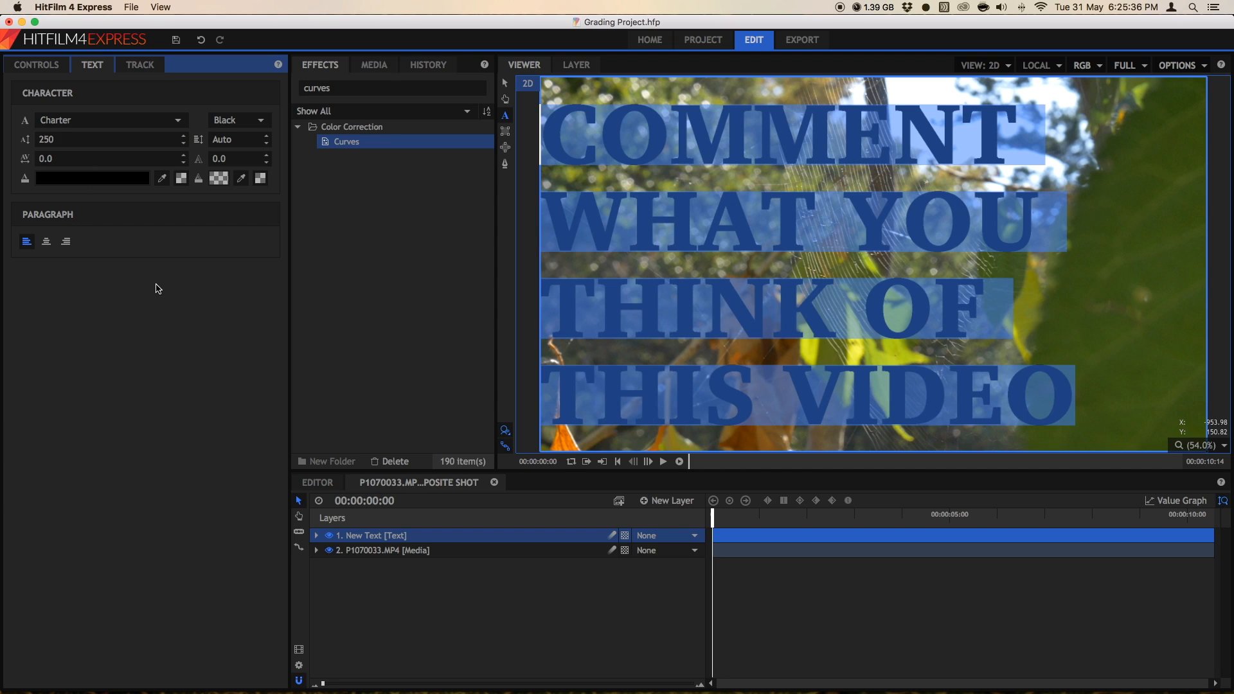
mouse_move(102, 170)
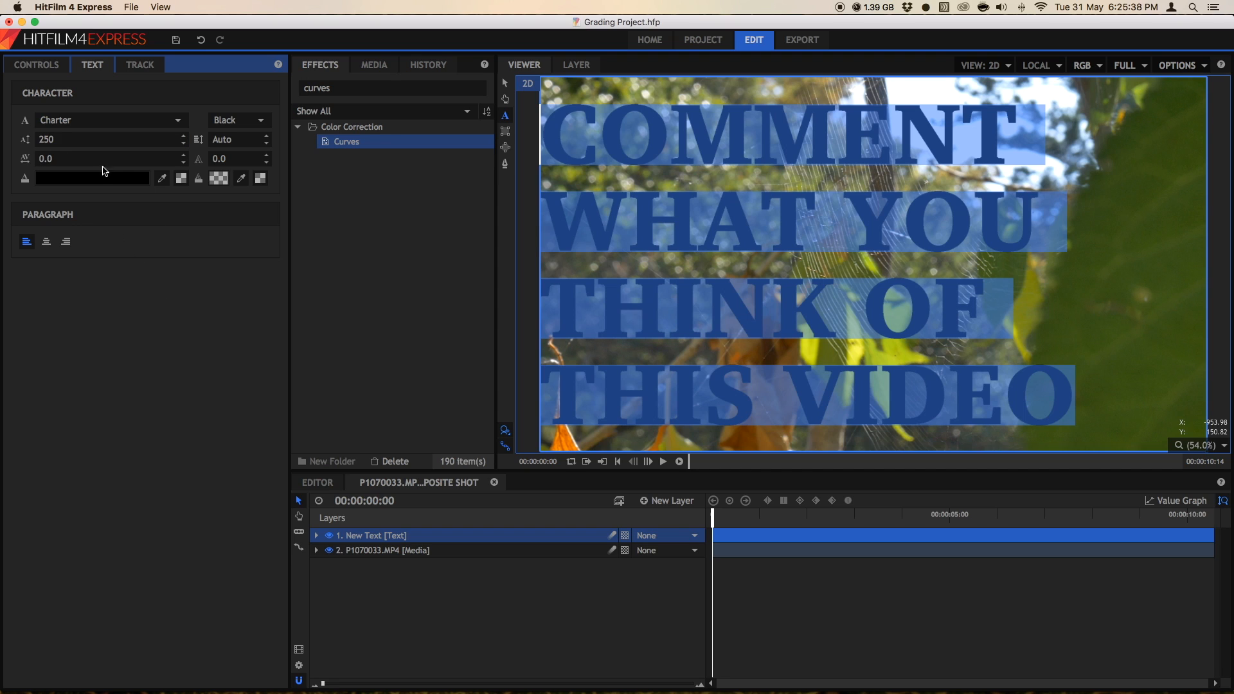
mouse_move(126, 179)
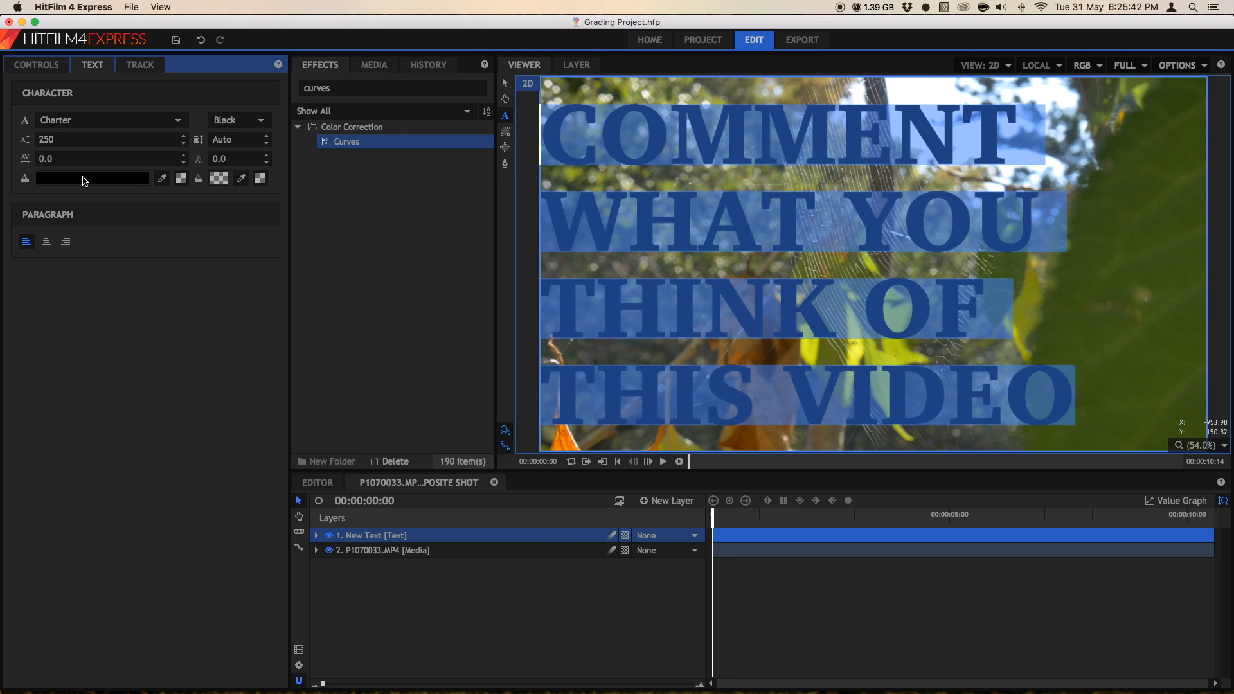
Pick Teal from the Pencils colour swatches as the caption's fill colour.
left_click(91, 178)
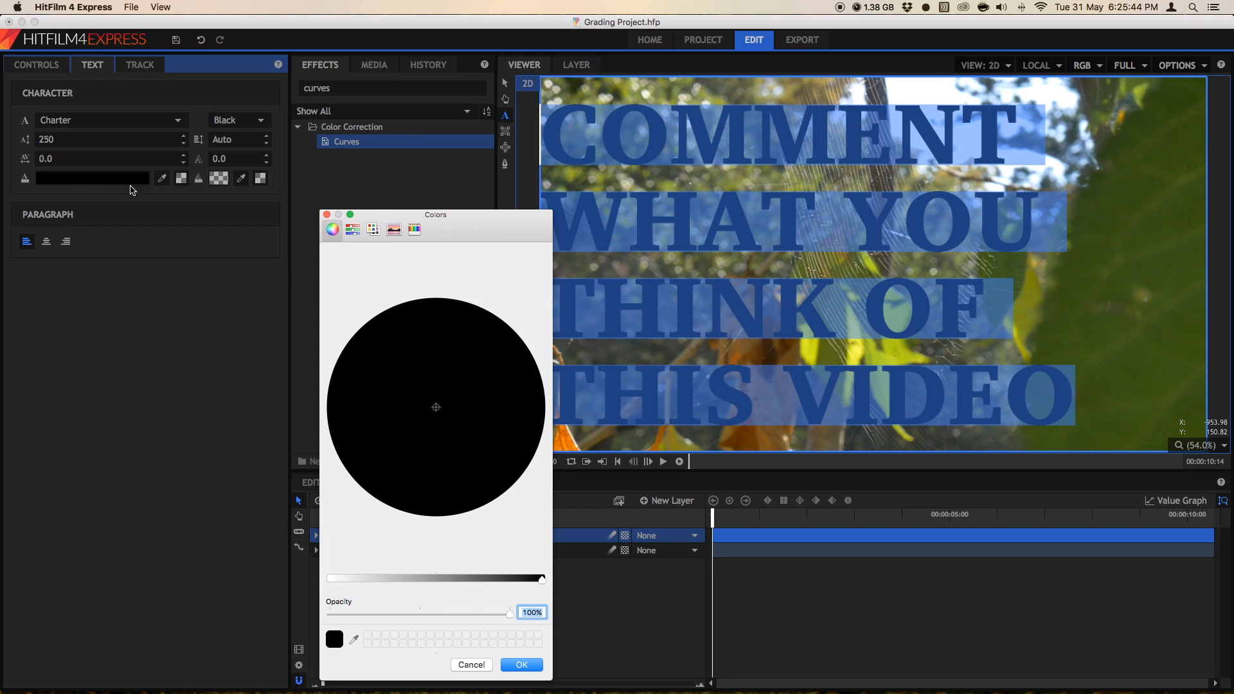
mouse_move(452, 372)
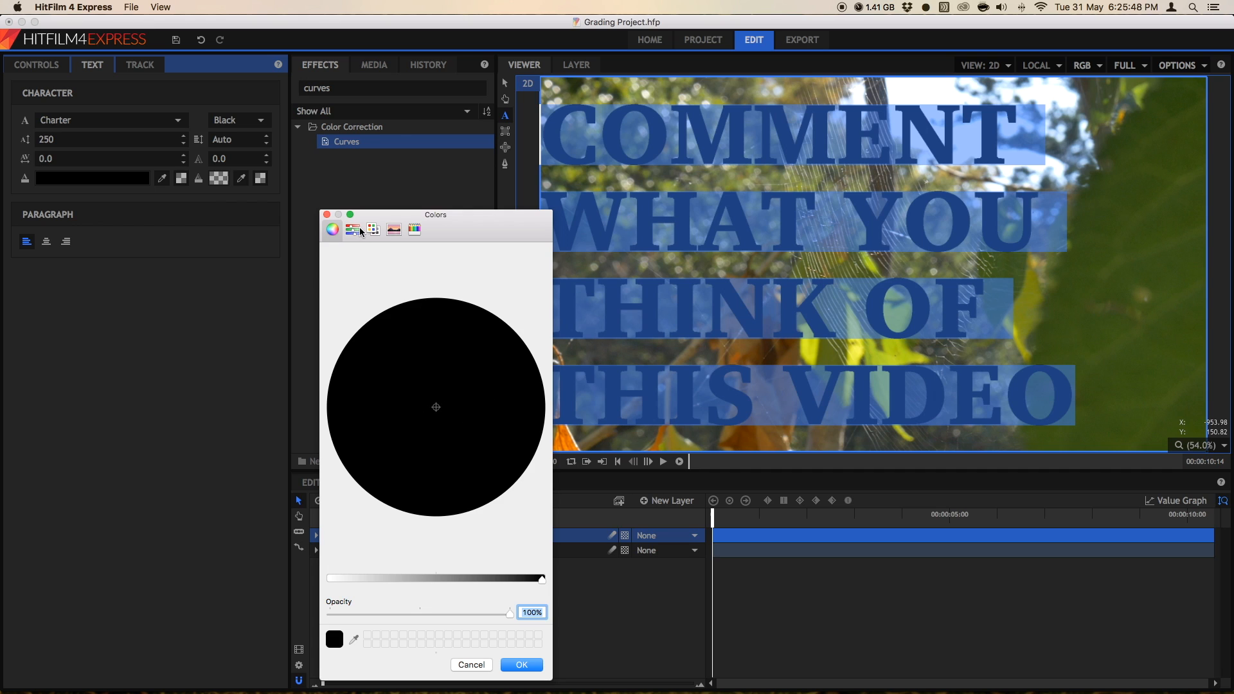
left_click(413, 229)
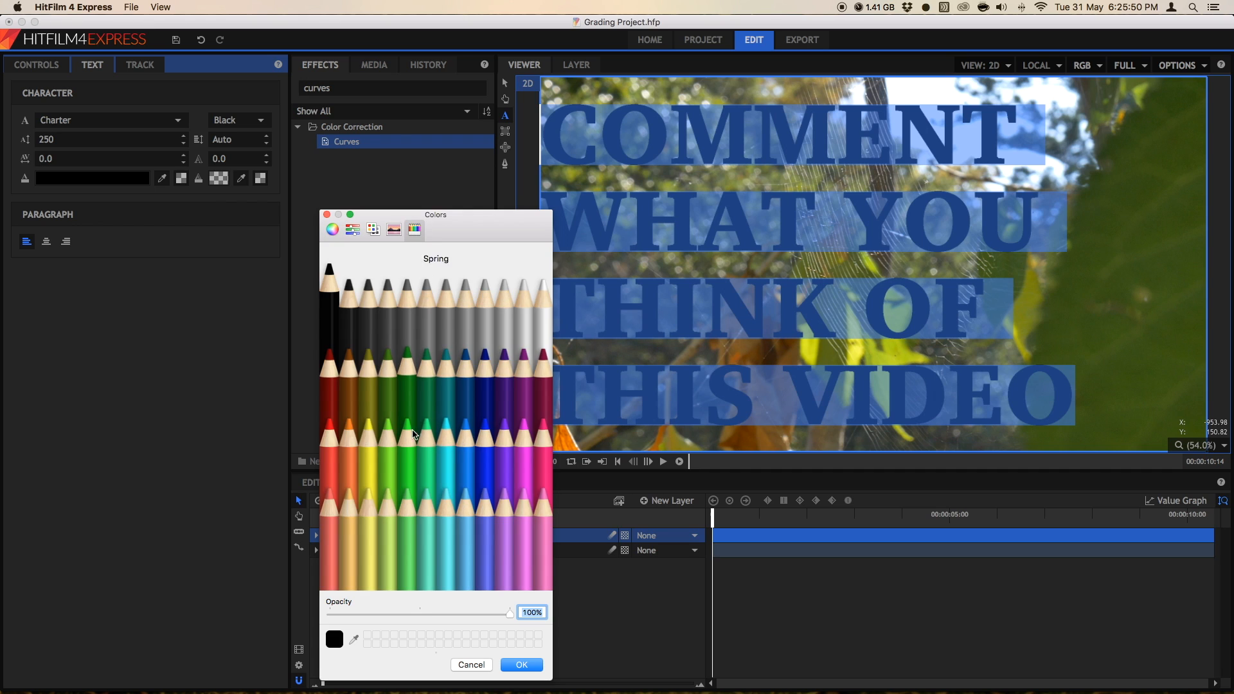
left_click(444, 362)
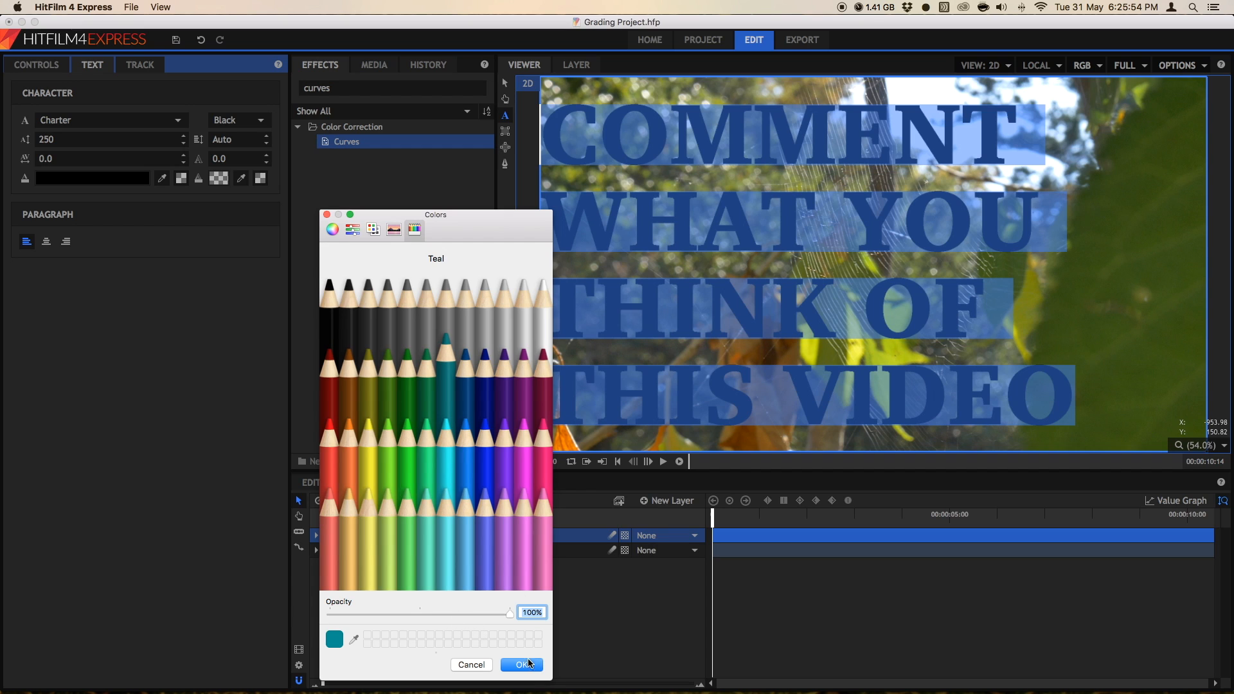
left_click(521, 665)
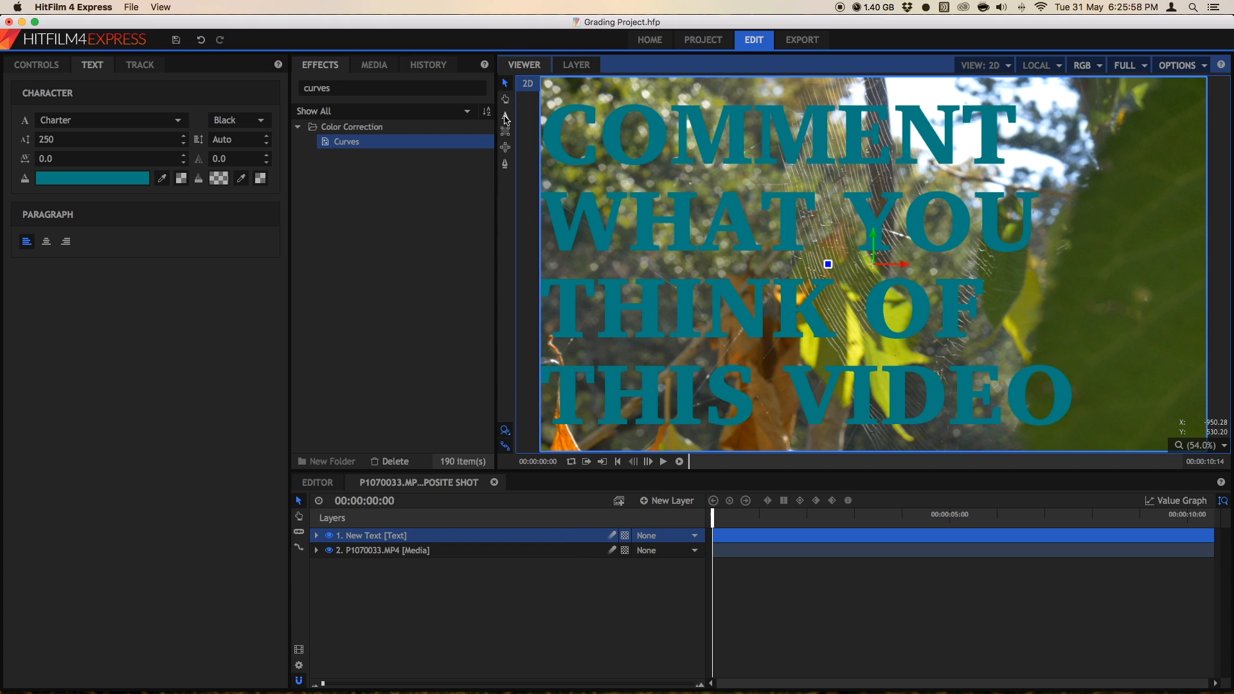
Set the caption size to 100, experiment with wider tracking, then reset tracking to 0.
triple_click(95, 139)
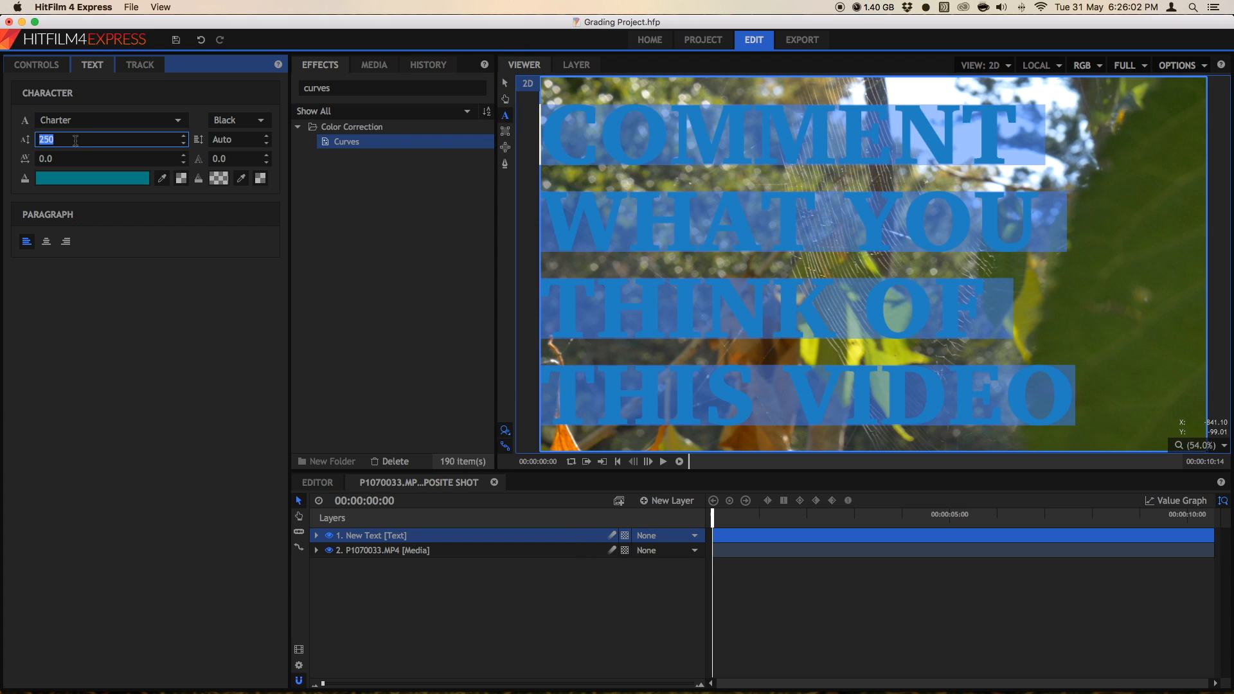
type("100")
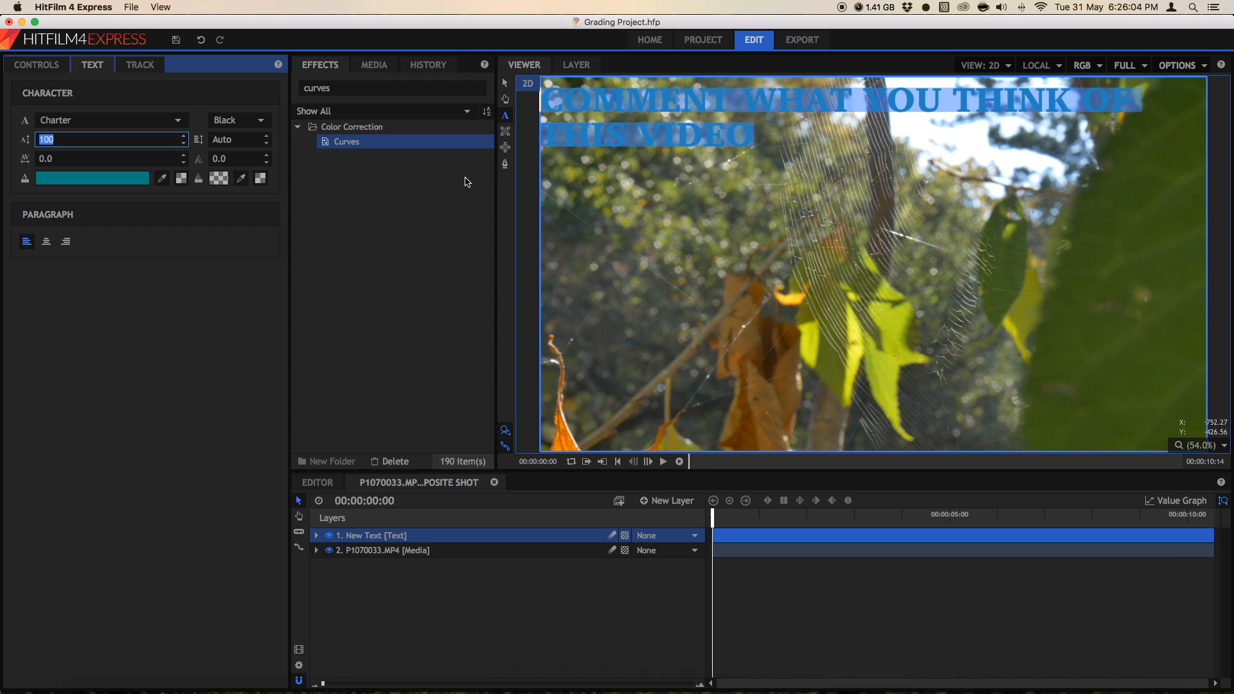
left_click_drag(79, 158, 114, 158)
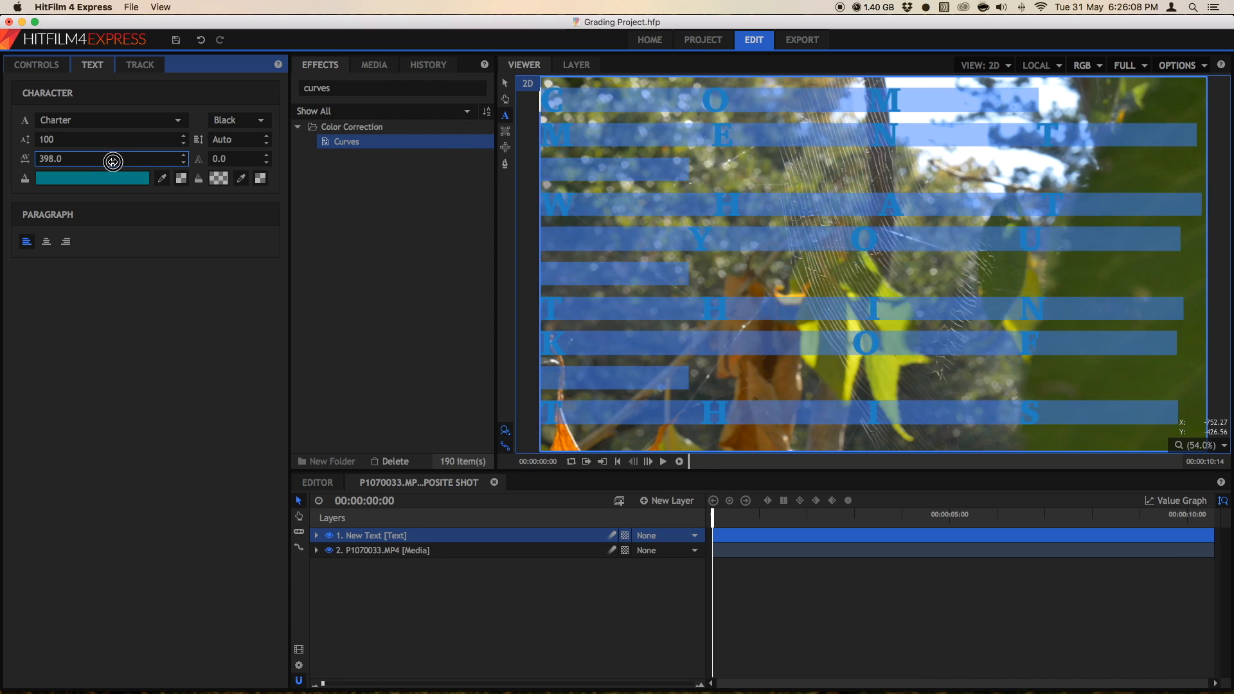
left_click_drag(113, 162, 75, 161)
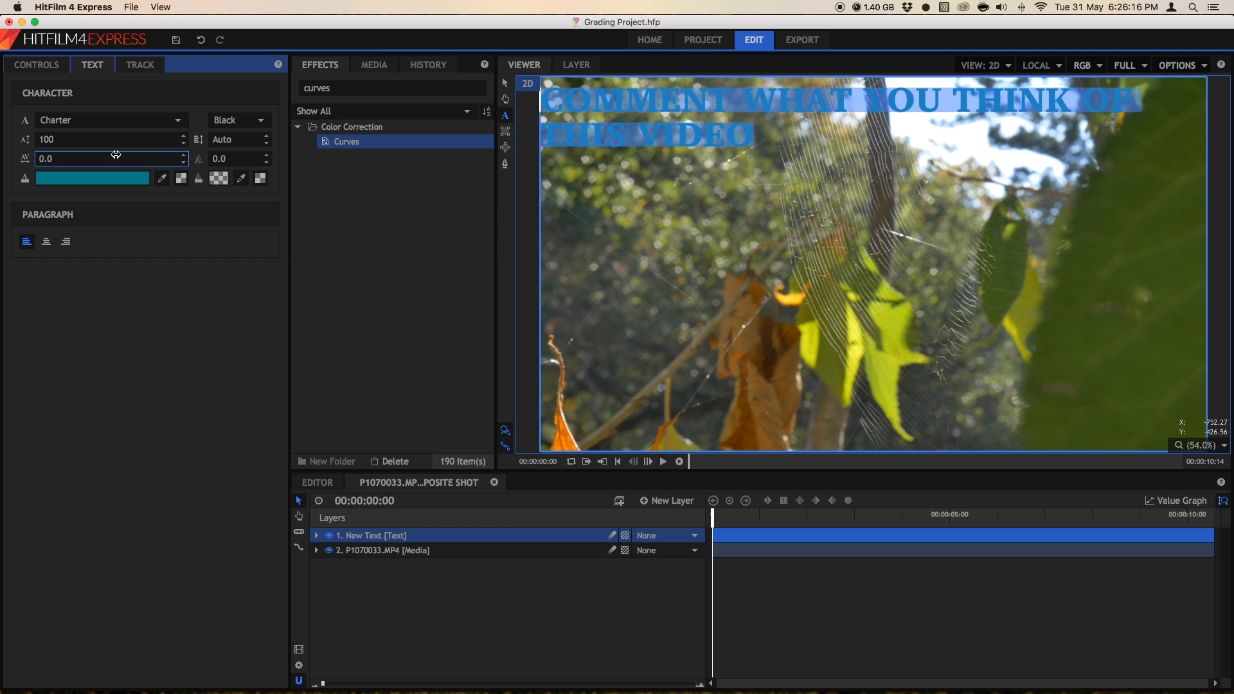
left_click_drag(95, 158, 118, 158)
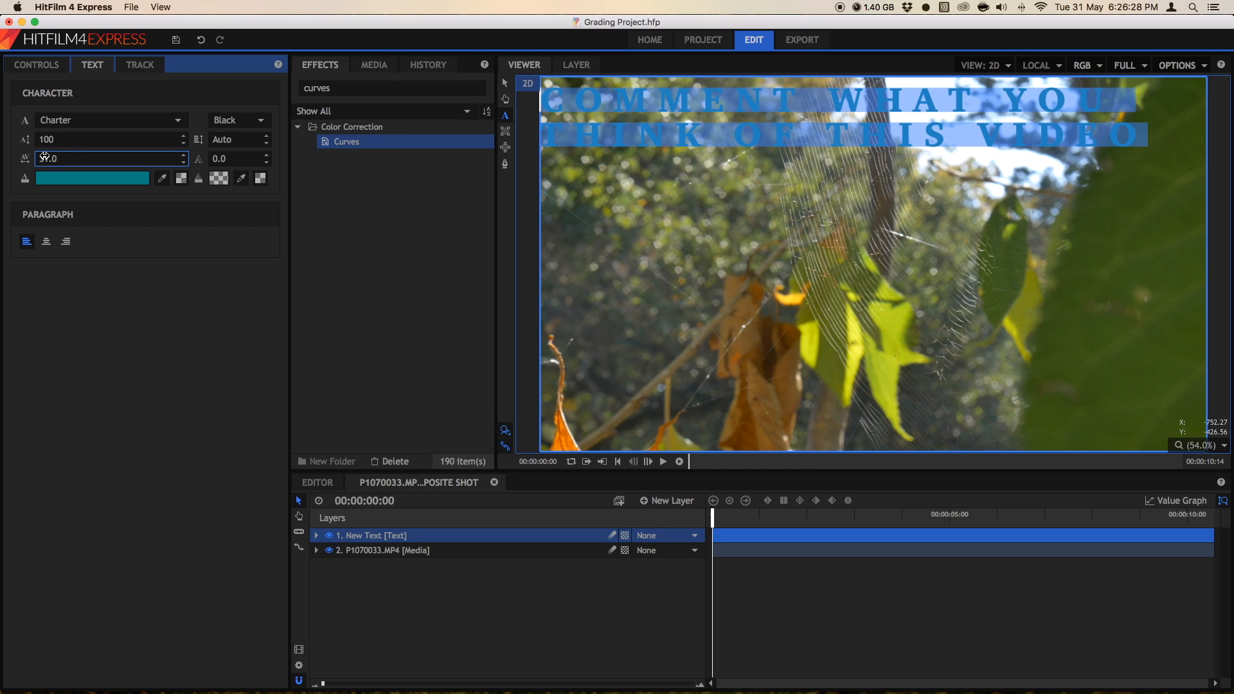
triple_click(110, 158)
type("0")
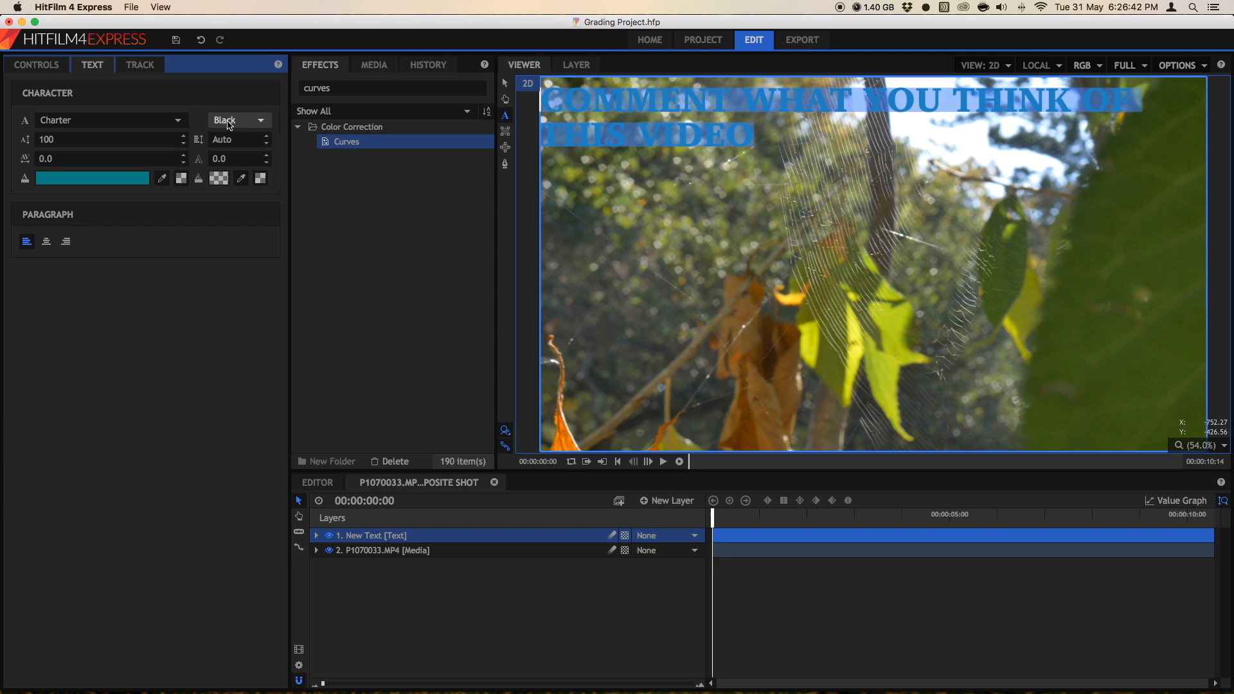
Try Black Italic, Bold Italic and Roman styles, then switch the font to Arial.
left_click(236, 120)
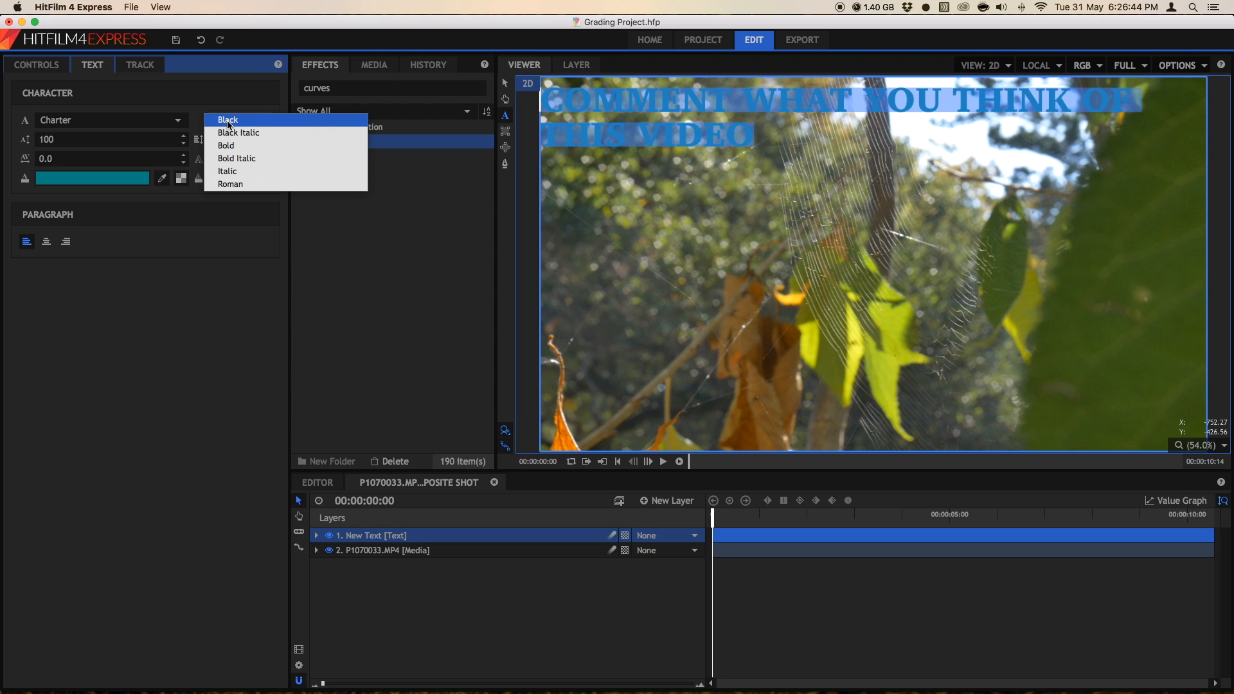
left_click(238, 132)
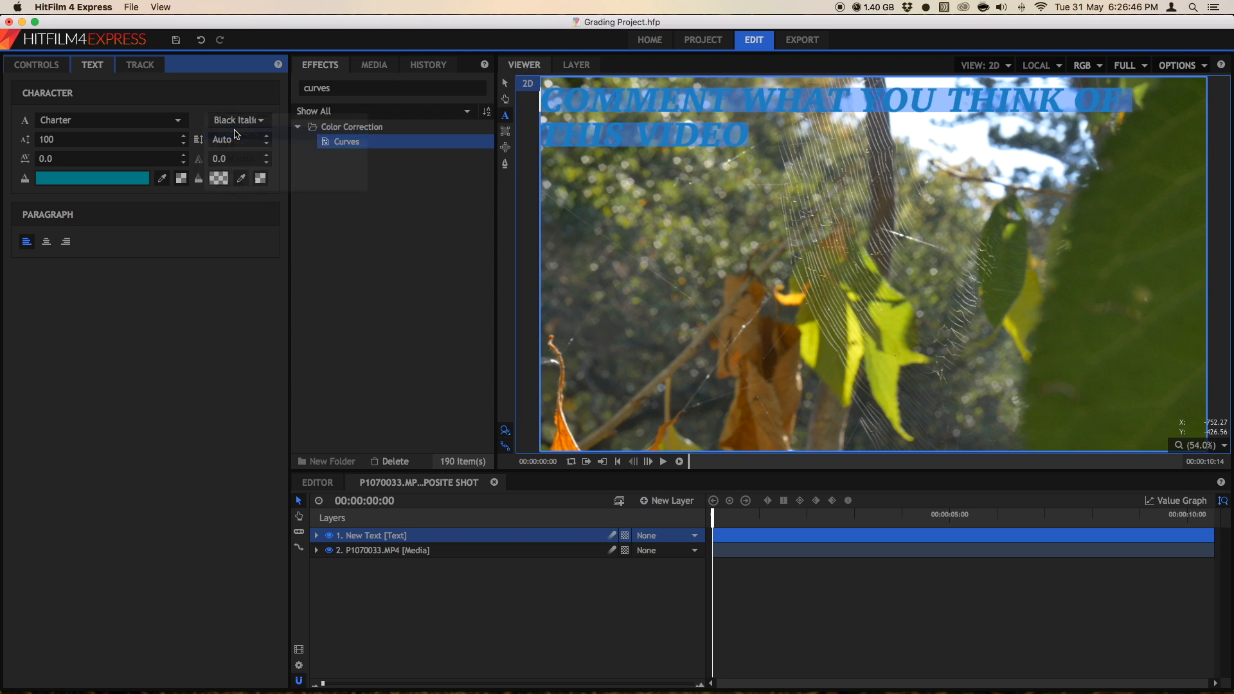
left_click(260, 120)
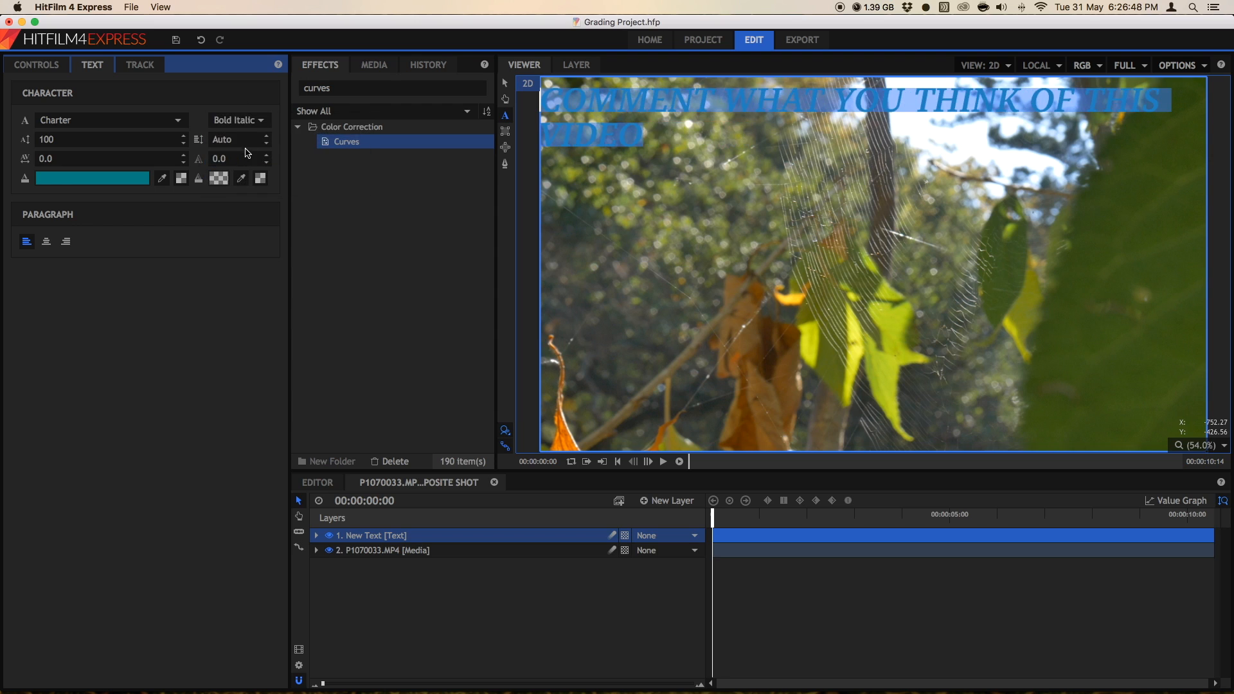
left_click(239, 119)
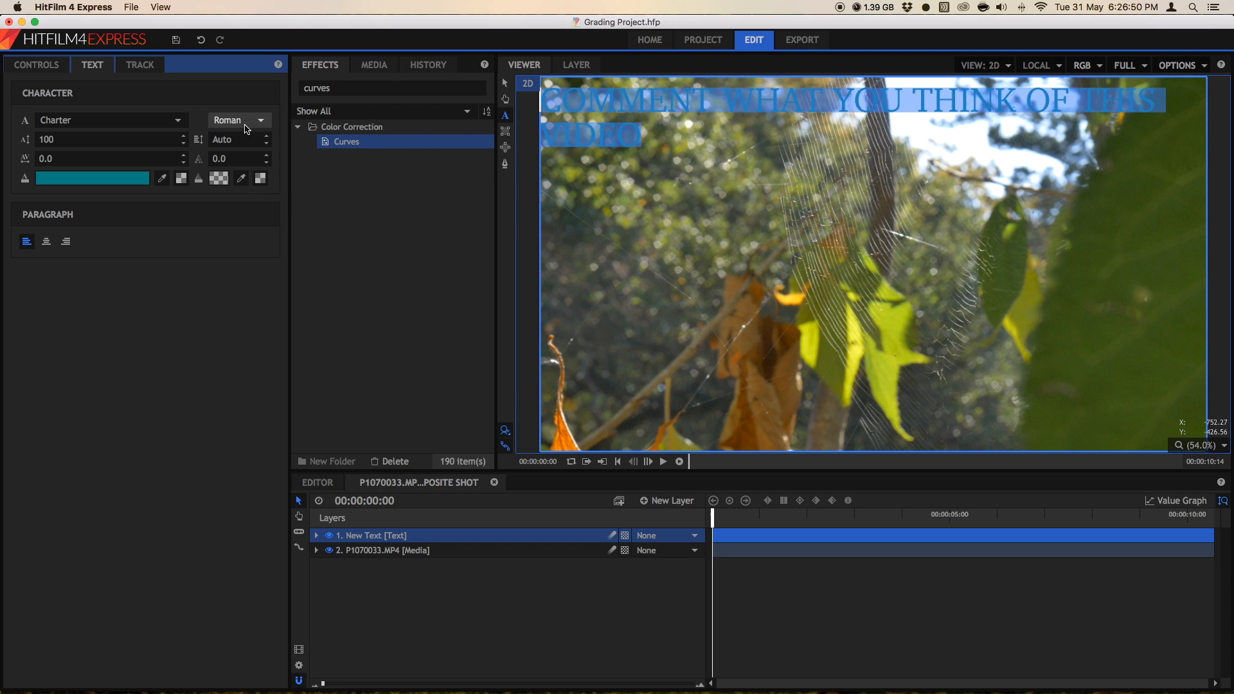
left_click(110, 120)
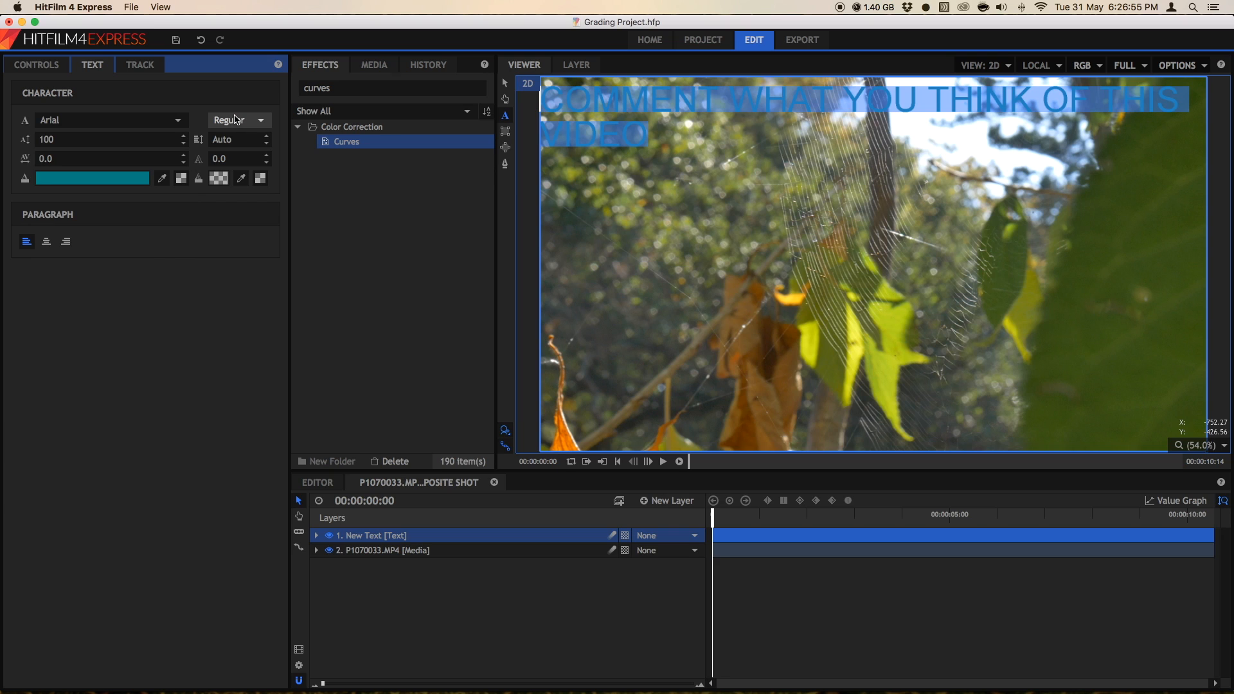
Try Arial Bold Italic, then settle on the Regular style.
left_click(236, 119)
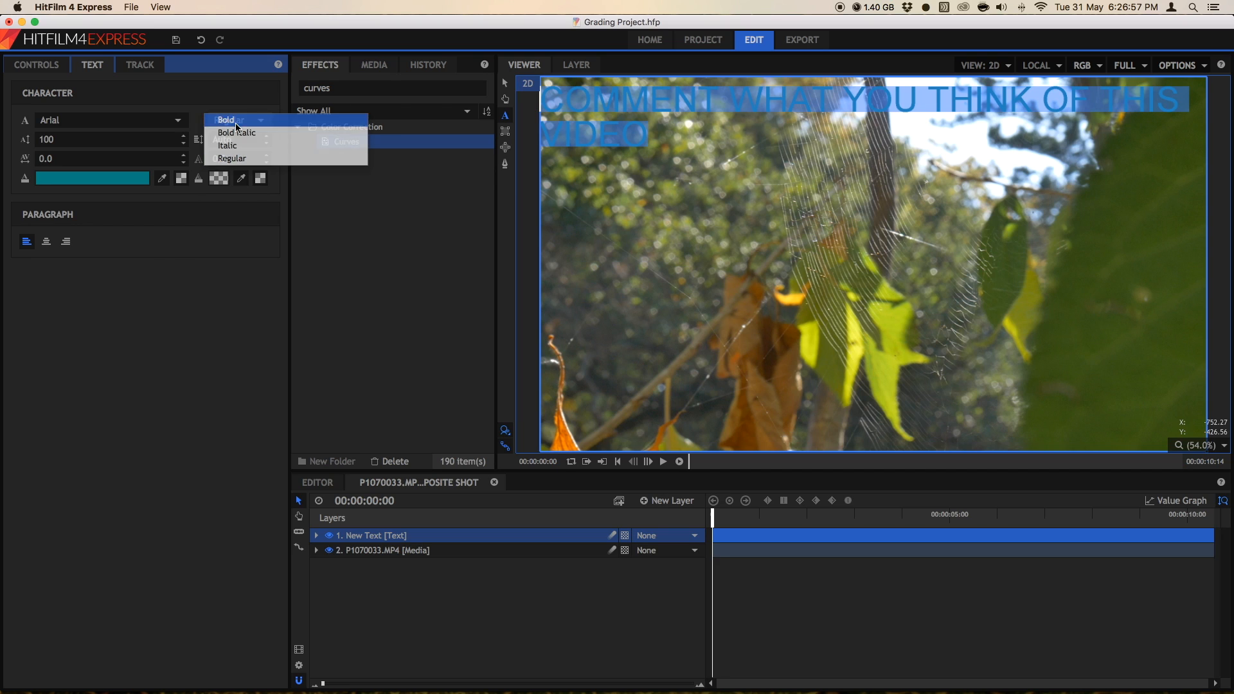
left_click(236, 131)
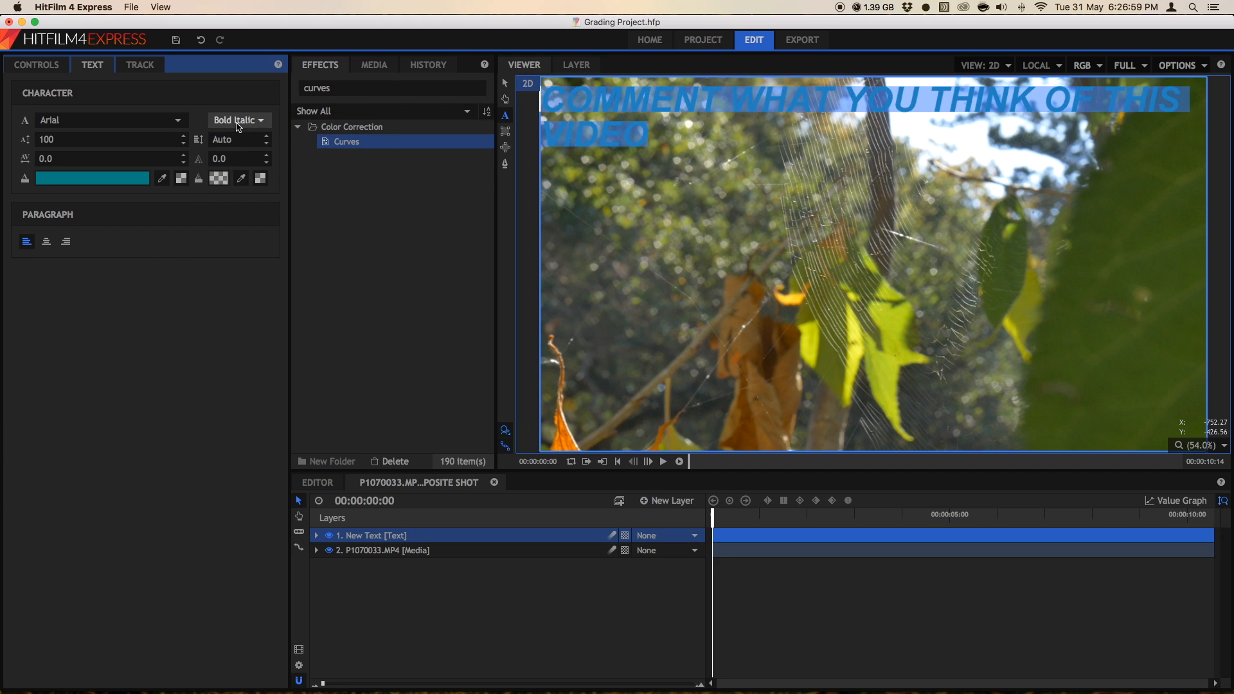
left_click(236, 119)
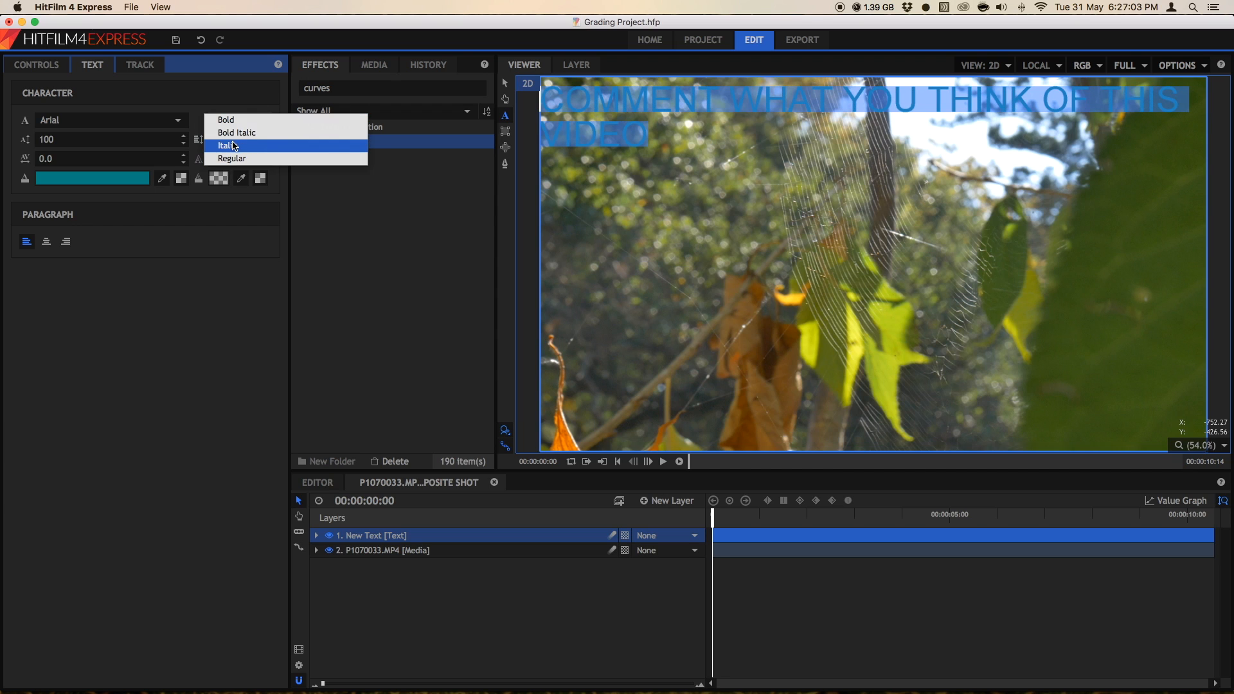
left_click(228, 146)
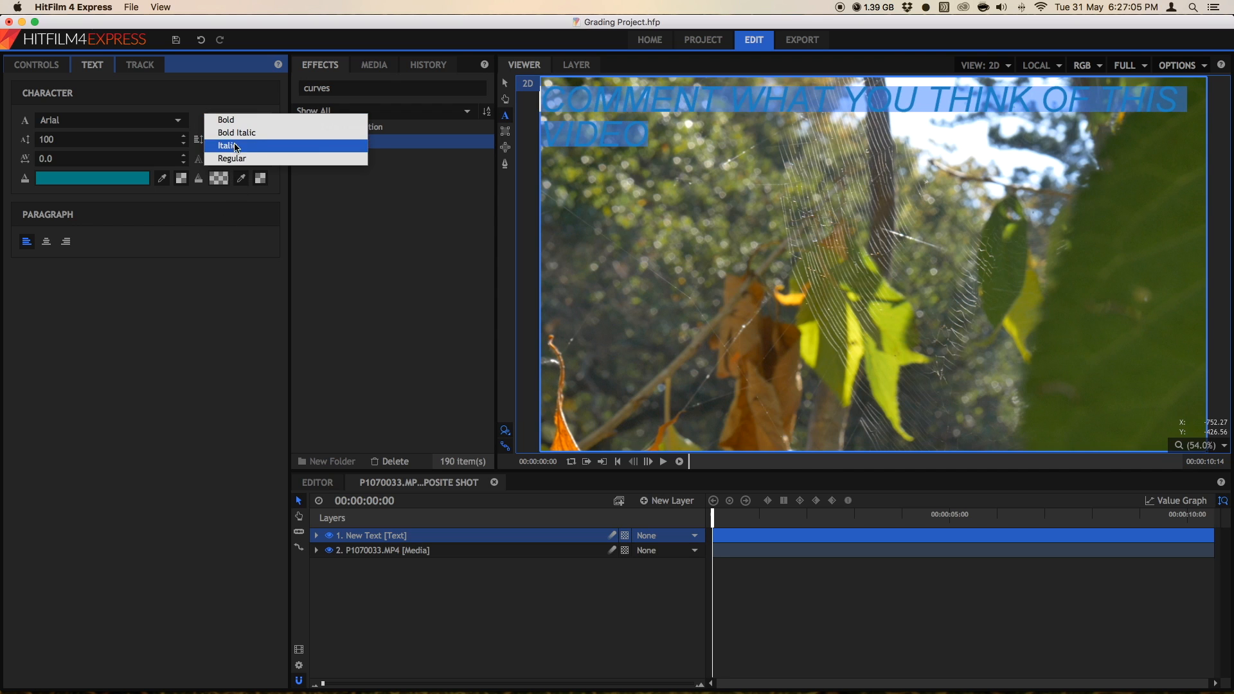
left_click(232, 158)
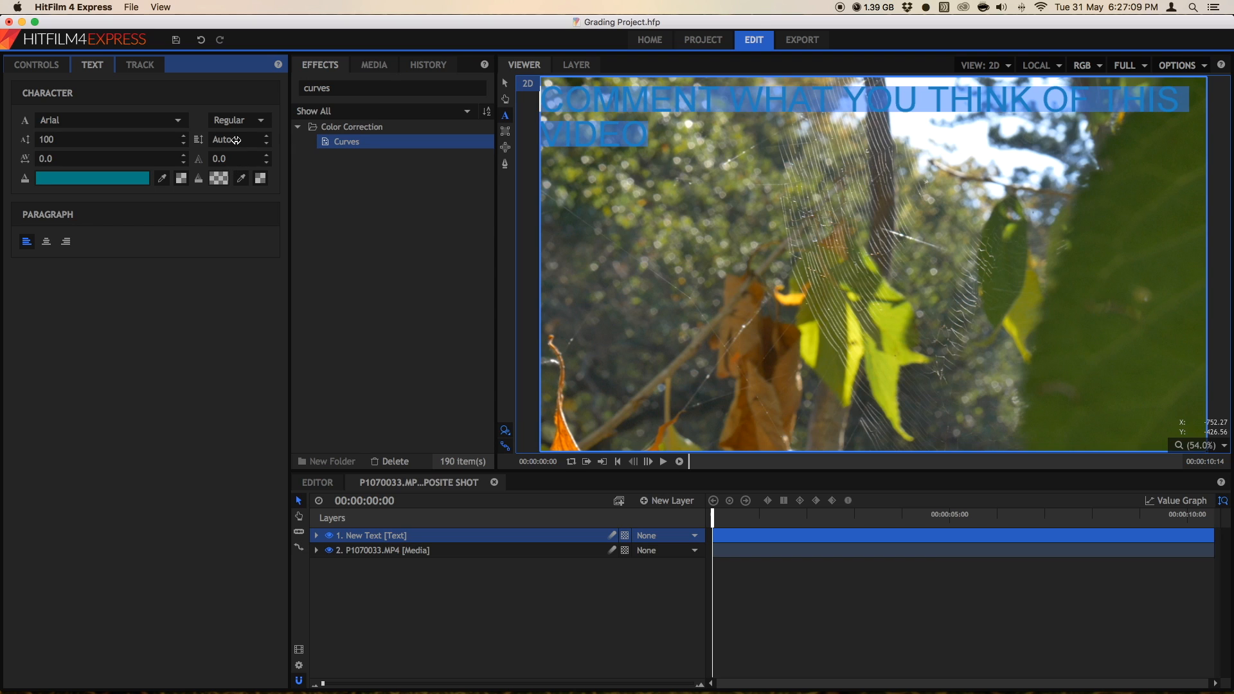
Select the line spacing field to replace Auto with 36.
triple_click(232, 140)
type("36")
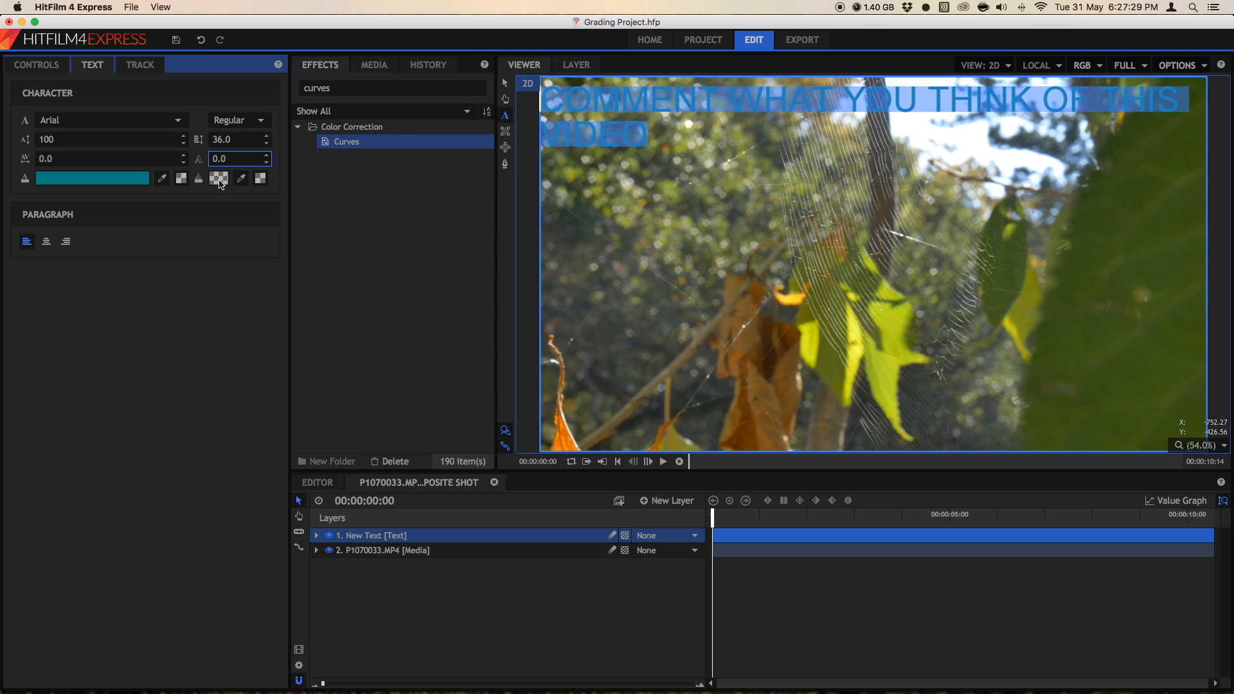
Give the caption a pink Carnation outline, font size 200 and letter spacing 6.
left_click(218, 177)
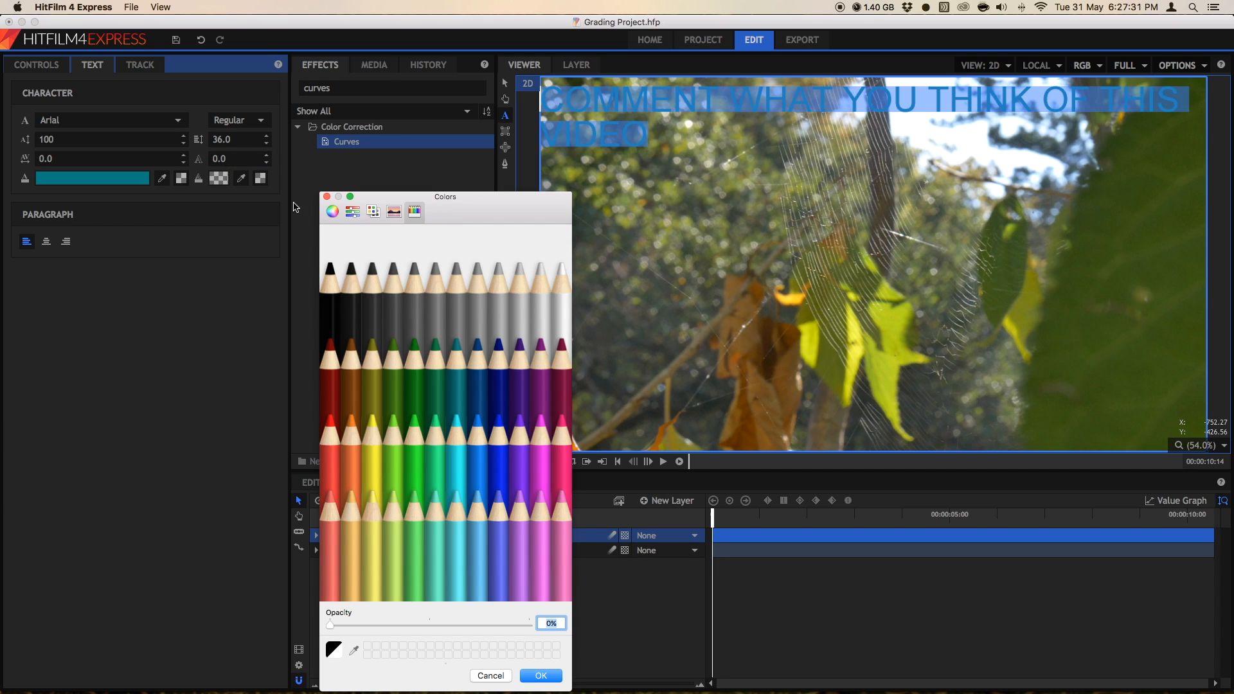
mouse_move(385, 514)
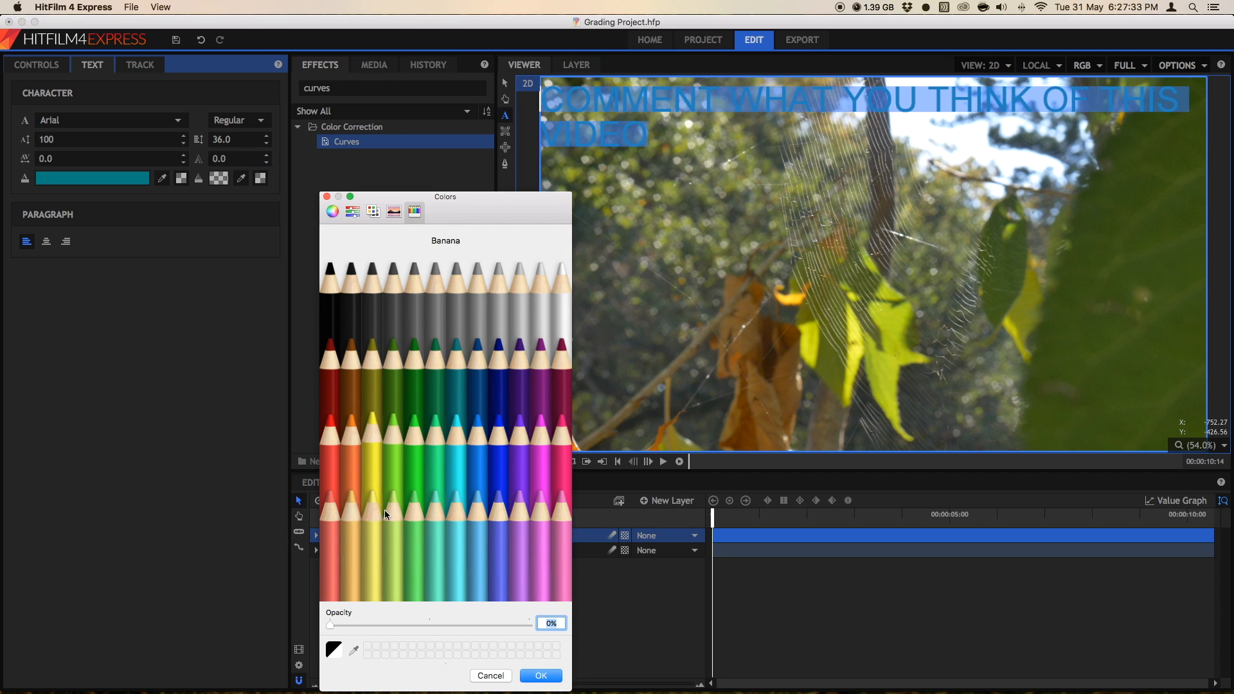
mouse_move(559, 515)
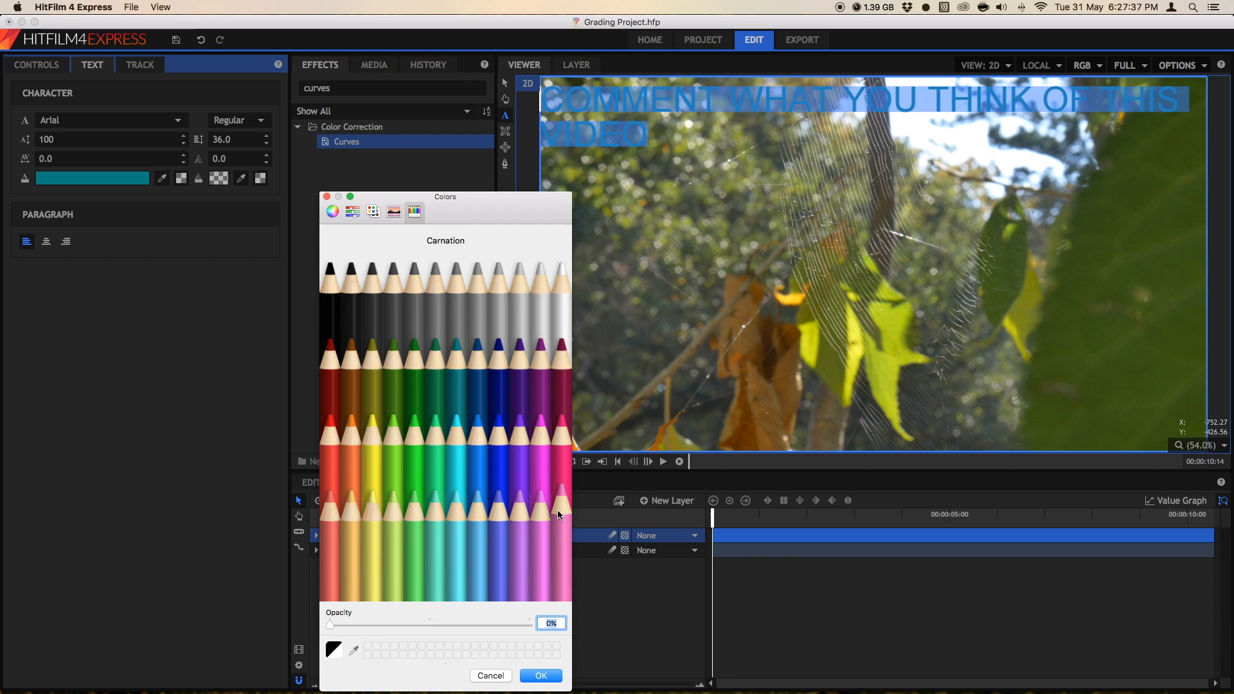
left_click(540, 675)
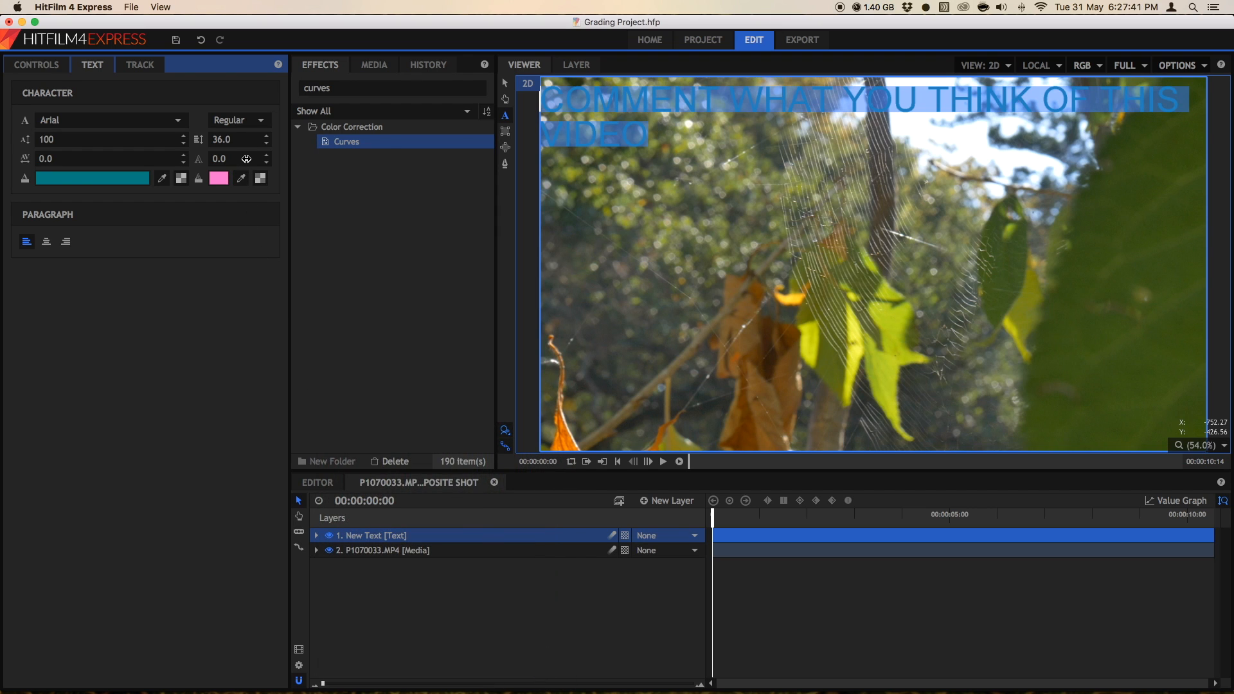
left_click_drag(246, 158, 259, 158)
type("200")
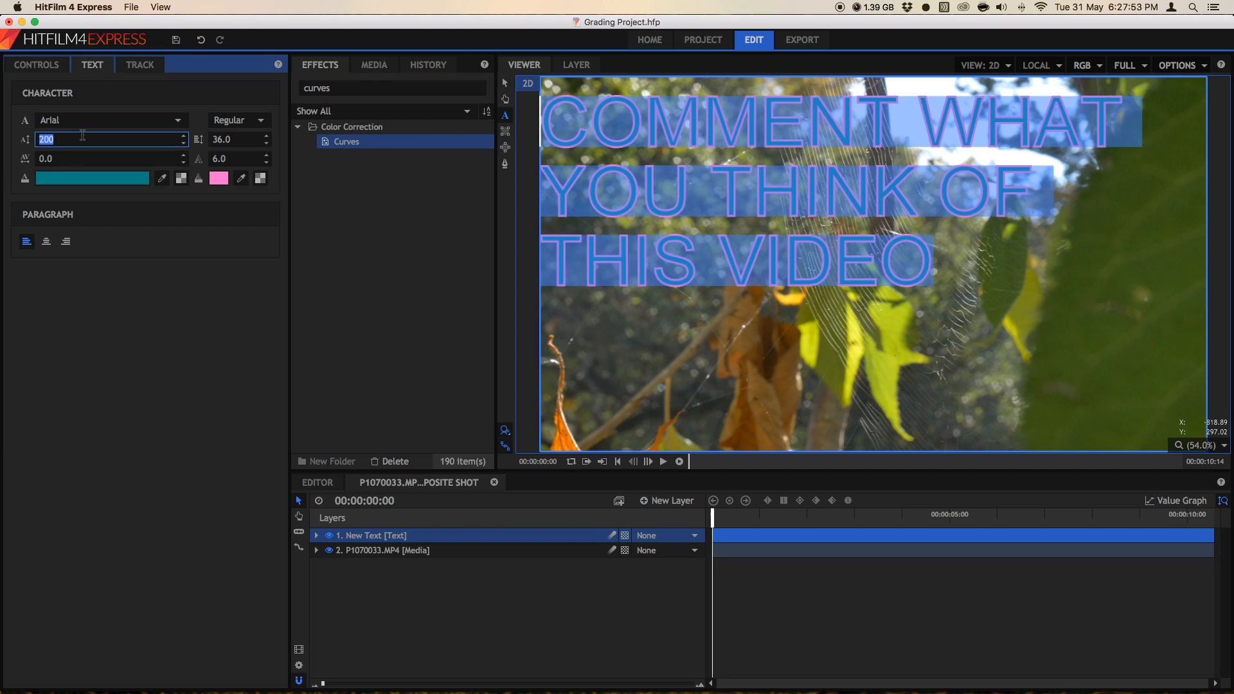
Enter 7.0 as the caption's tracking value.
left_click(276, 193)
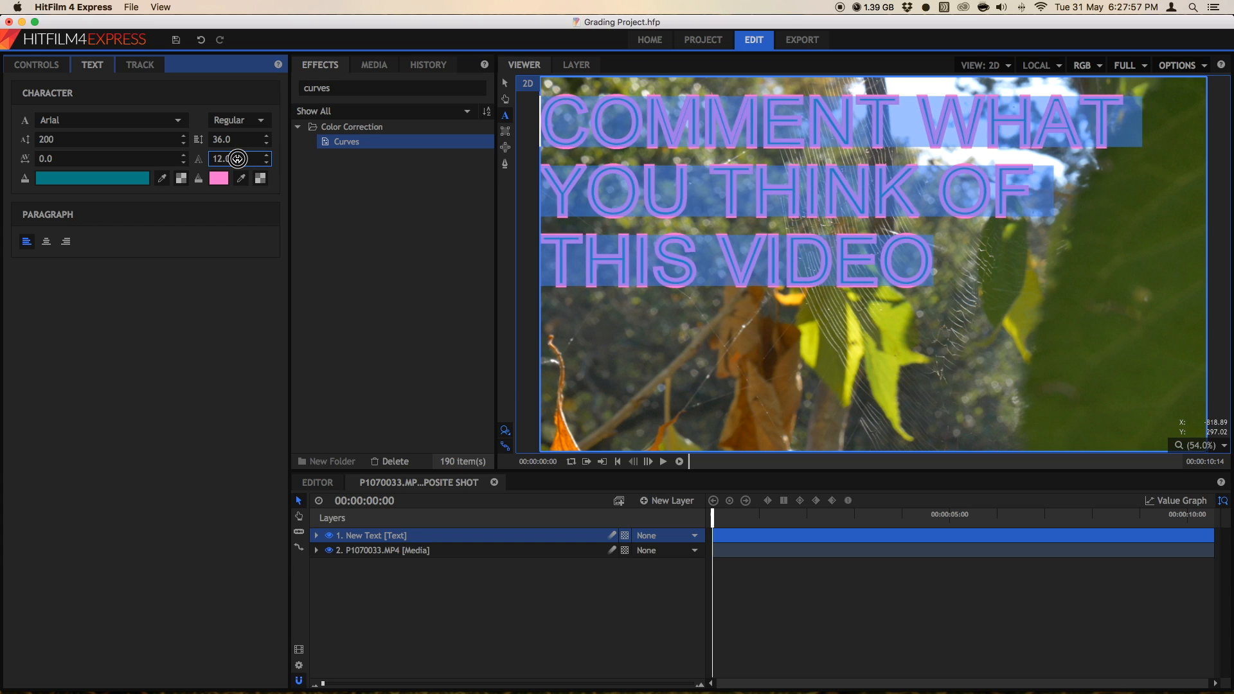
type("7.0")
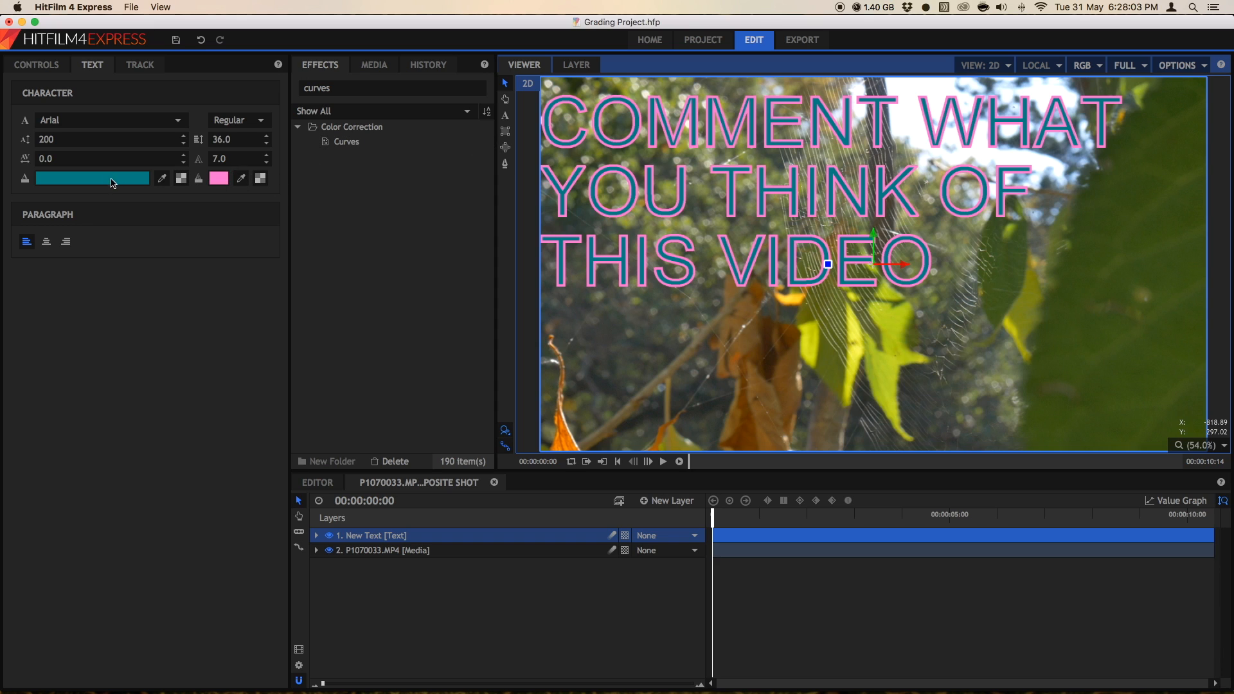
left_click(92, 178)
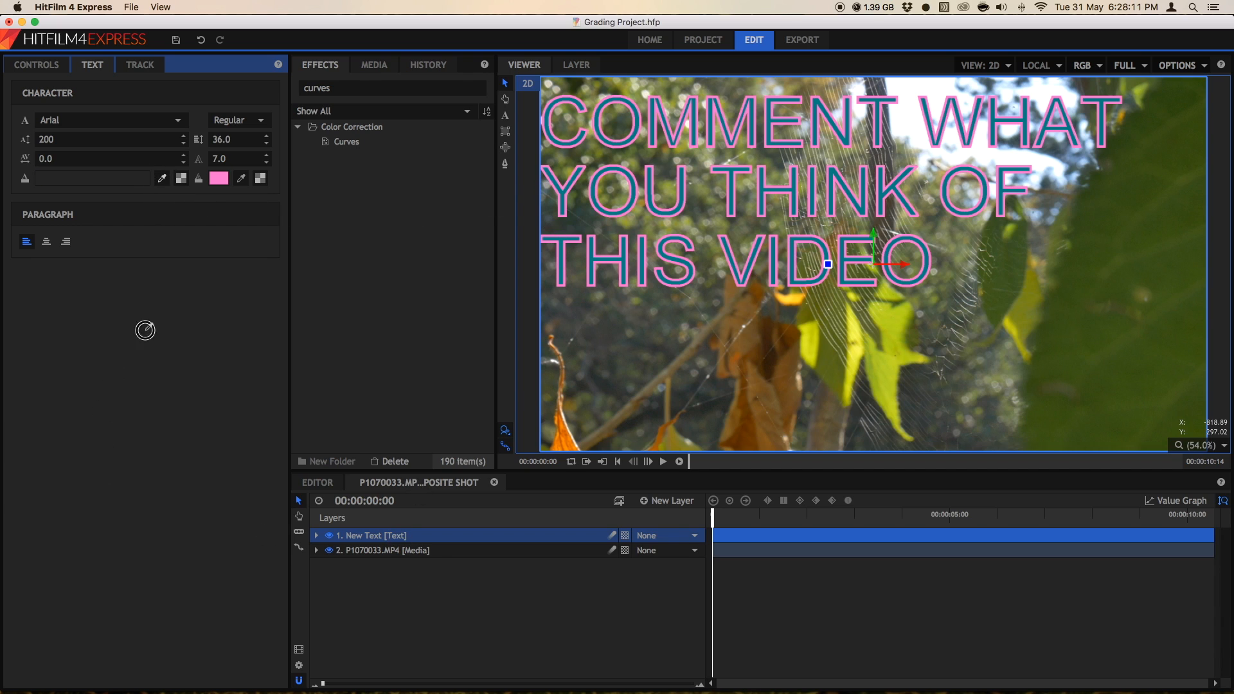
Change the caption fill from teal to yellow and its outline from pink to black.
left_click(91, 178)
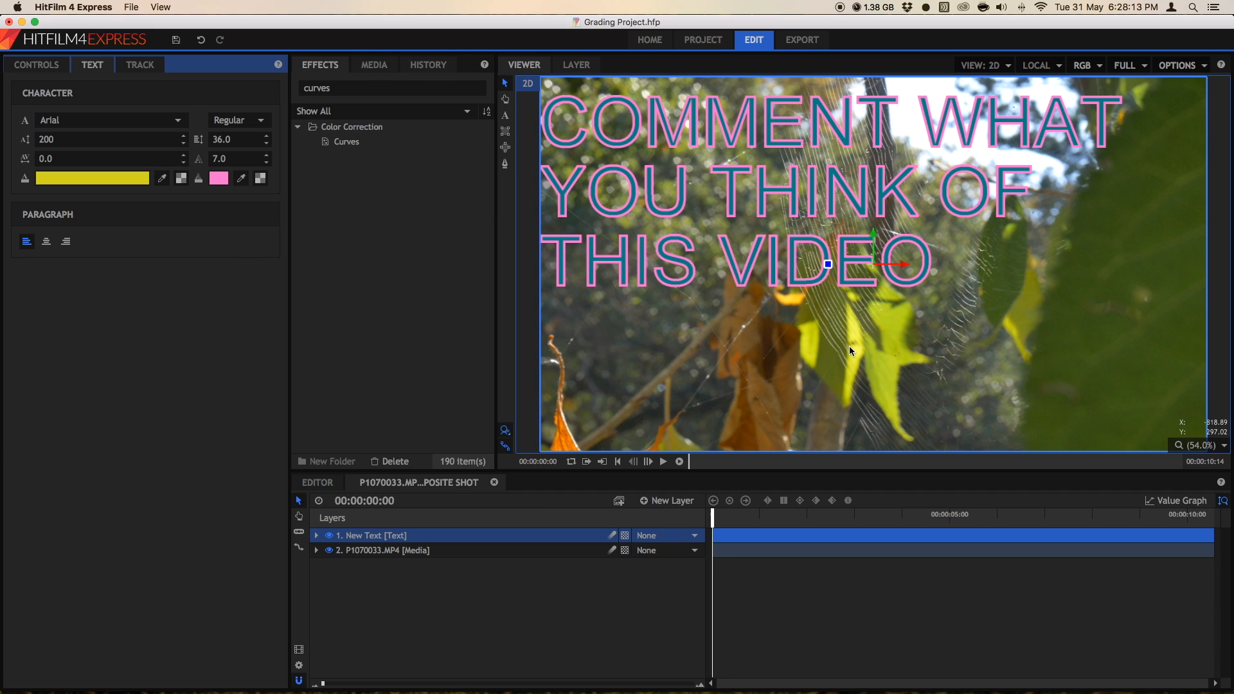
mouse_move(508, 116)
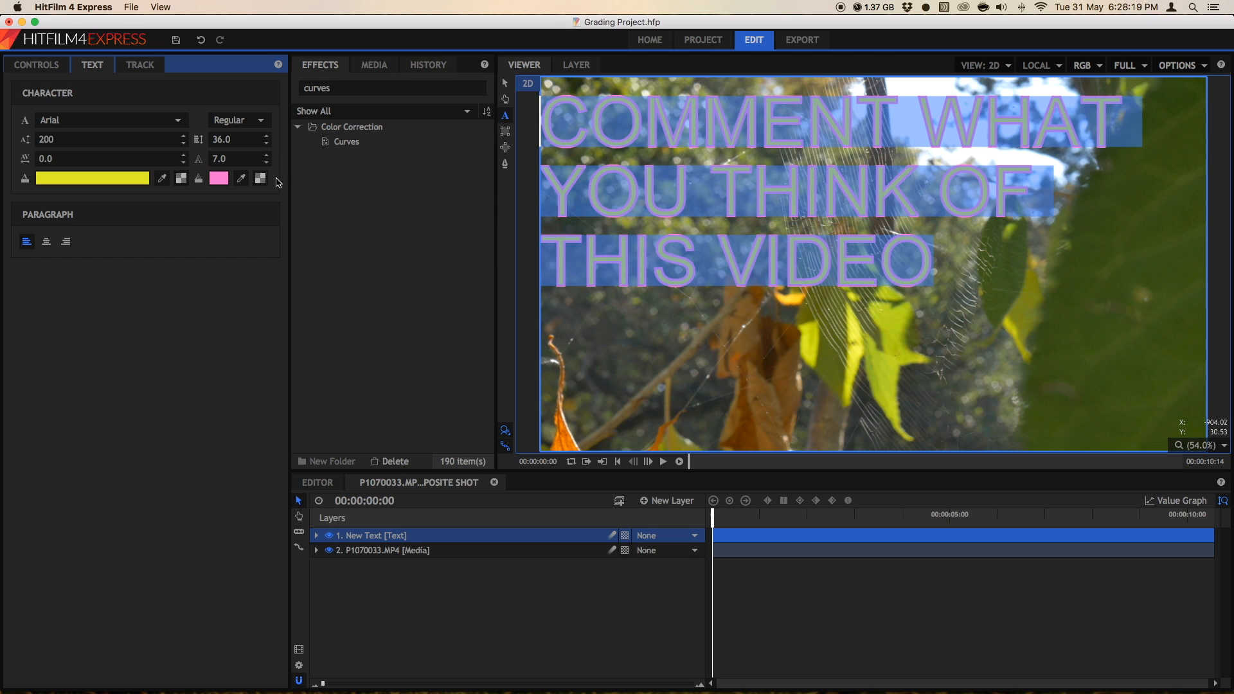
left_click(219, 178)
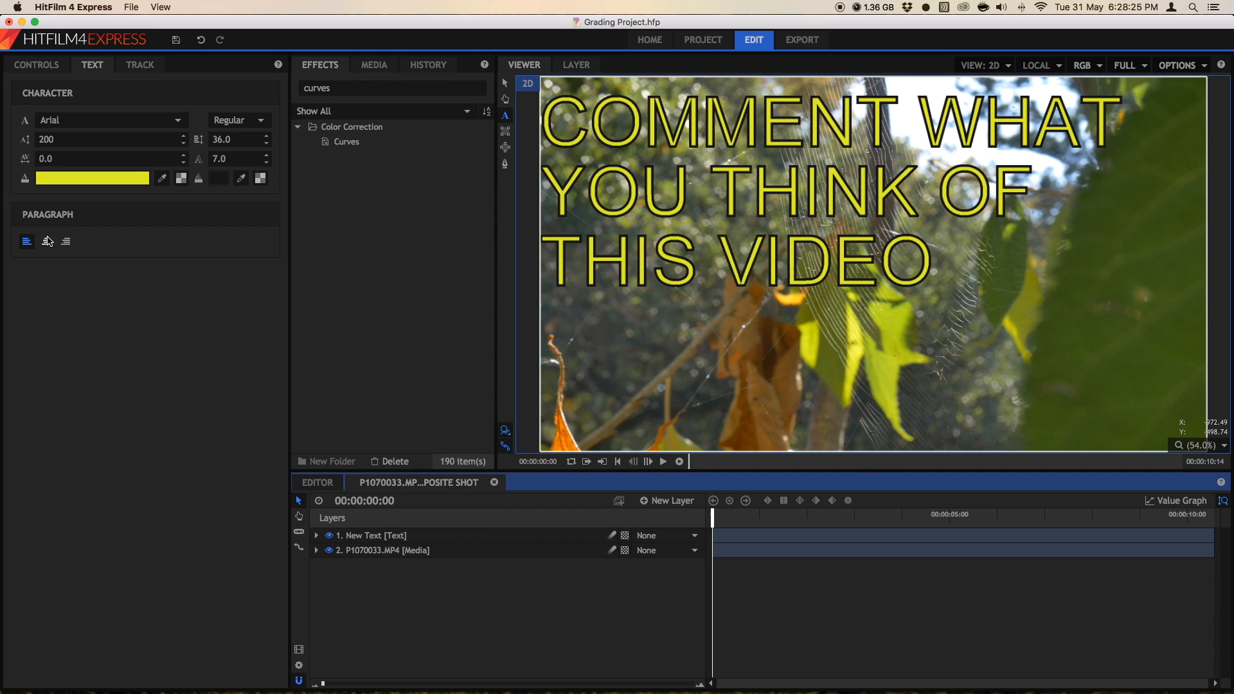
mouse_move(509, 115)
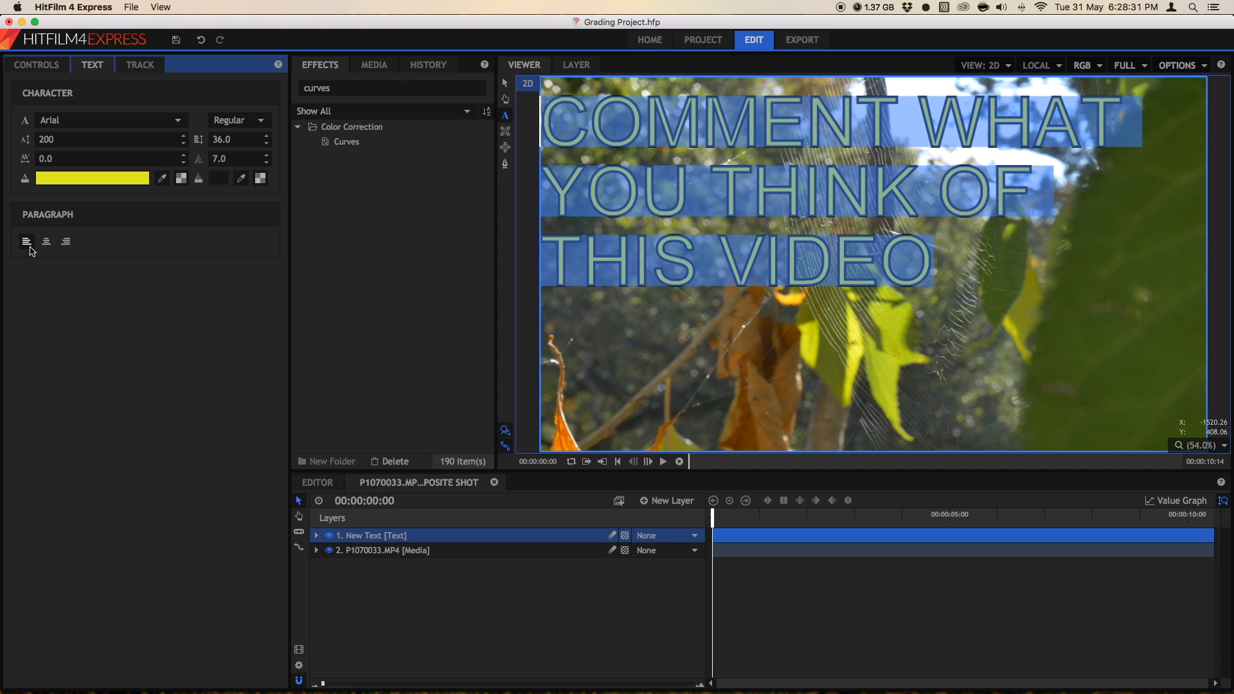
Apply Center alignment to the caption's three lines in the Paragraph section.
left_click(45, 242)
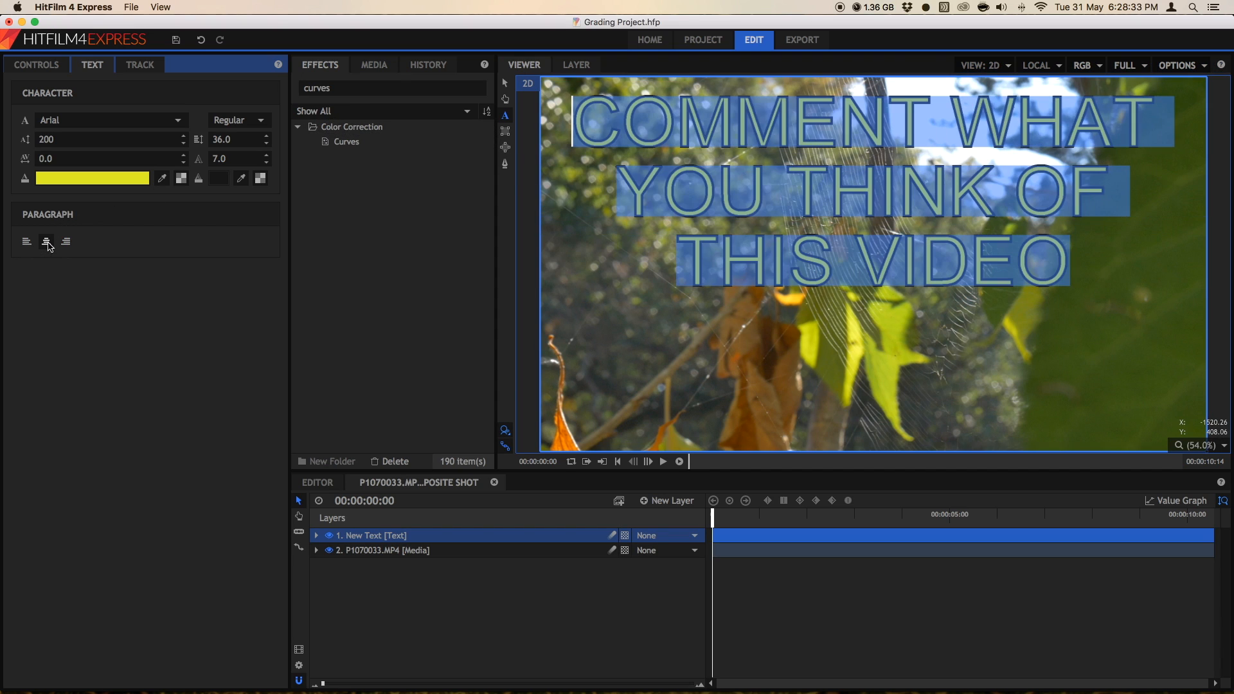
left_click(46, 242)
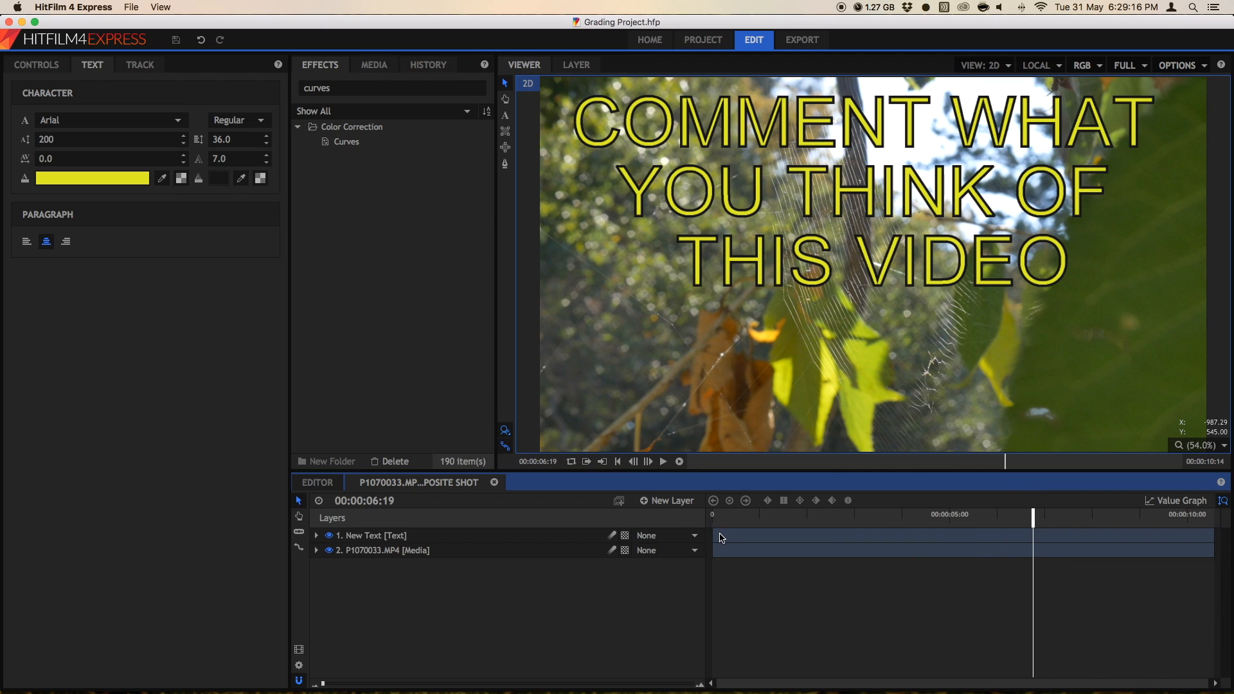
Trim the caption layer to start about a second in and keyframe opacity from 0% to 100%.
left_click(370, 535)
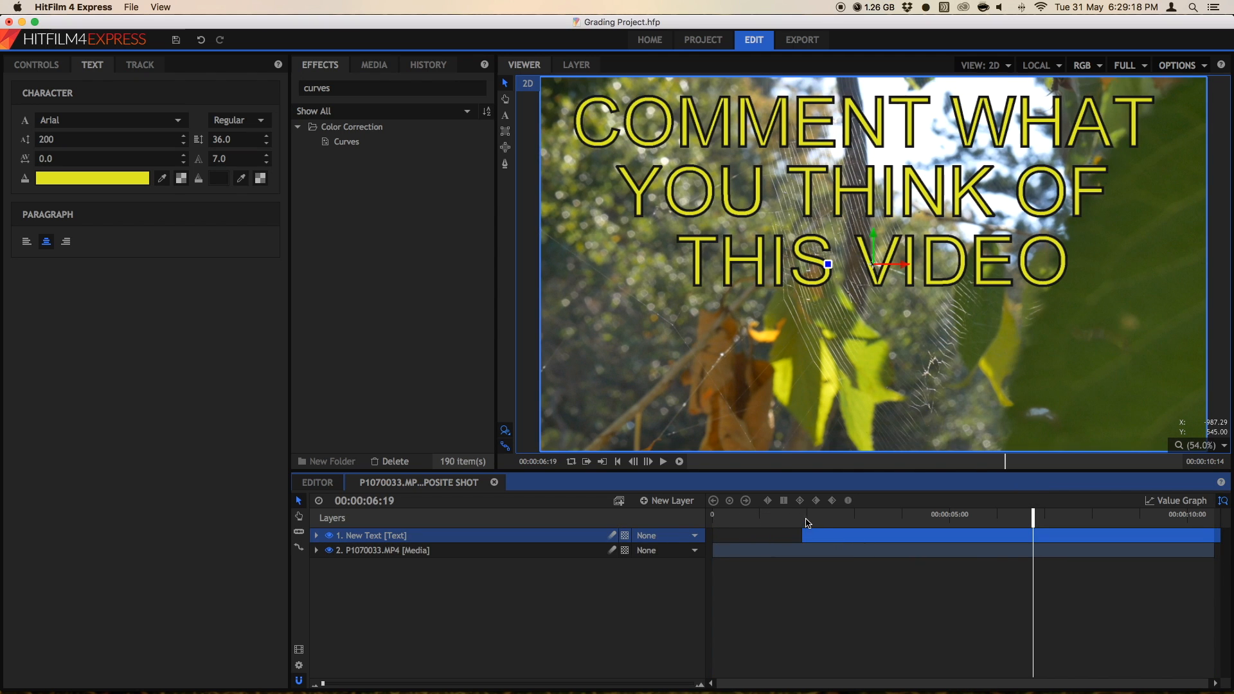
left_click(803, 514)
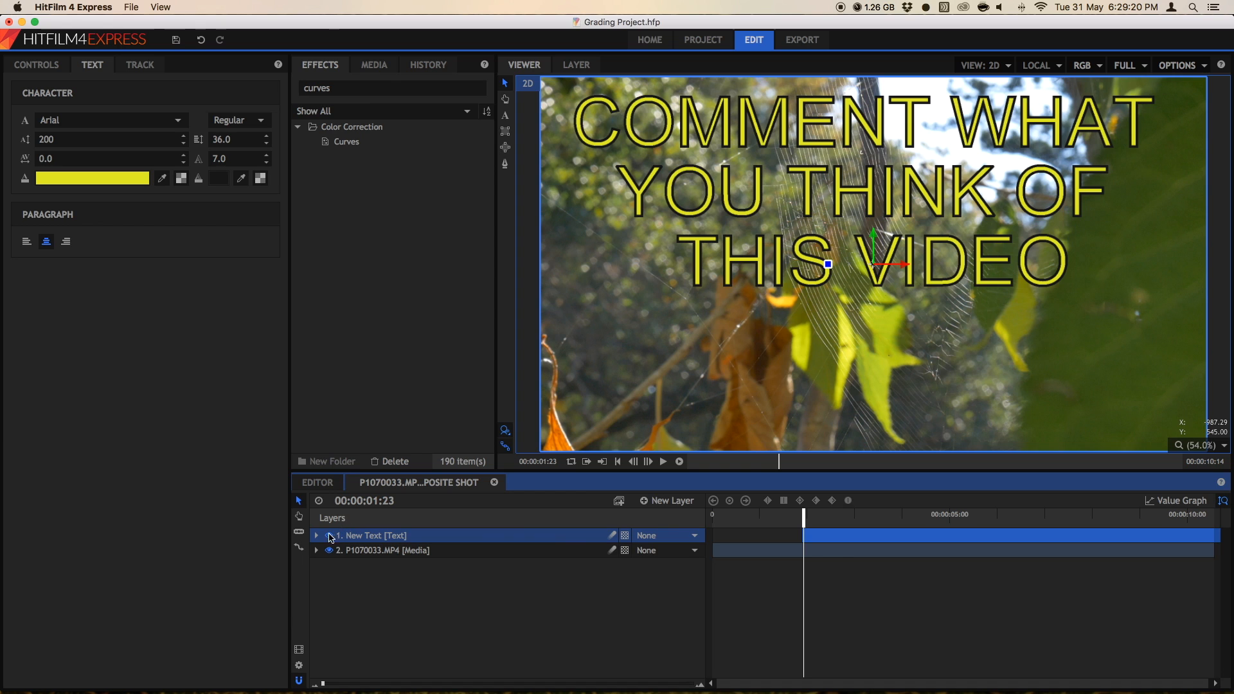
left_click(316, 535)
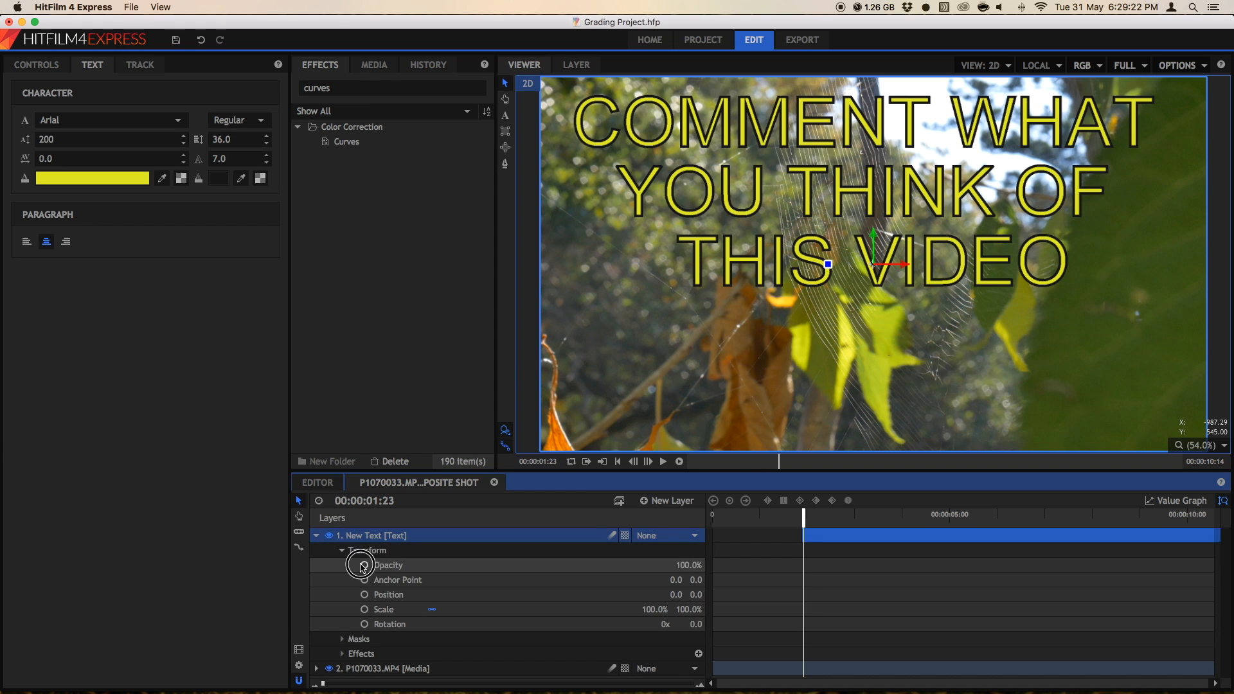
left_click(362, 565)
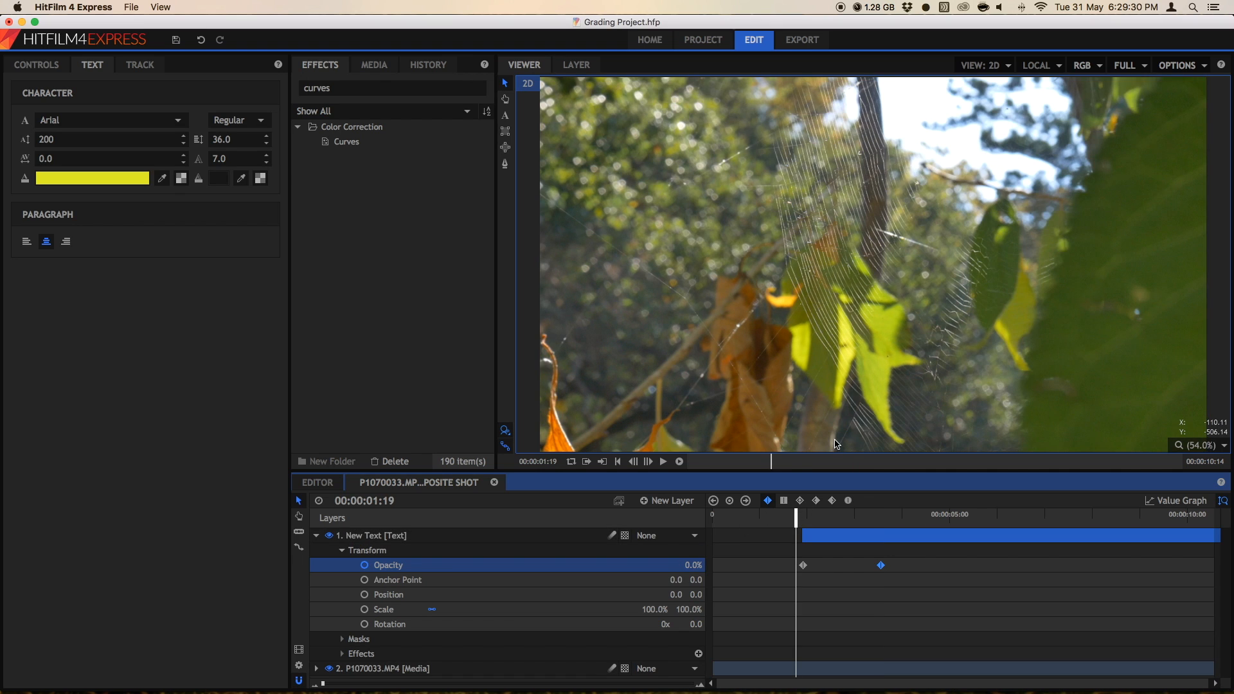
left_click(662, 461)
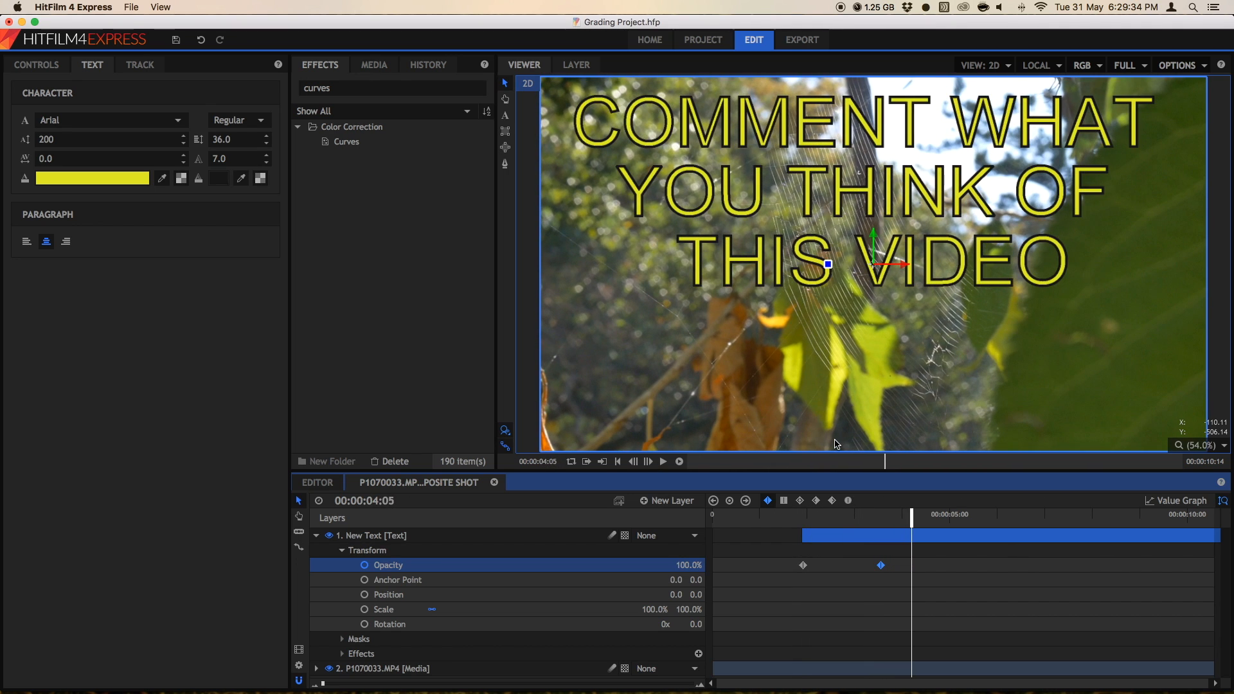
left_click(315, 536)
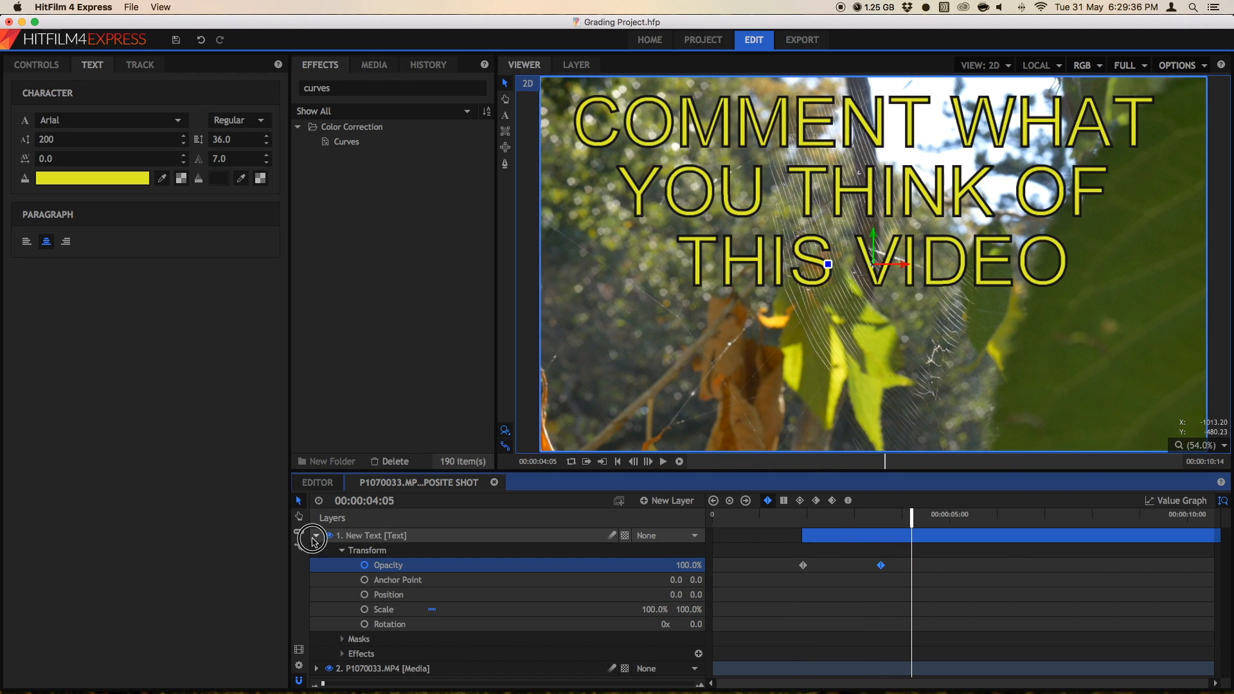
left_click(315, 535)
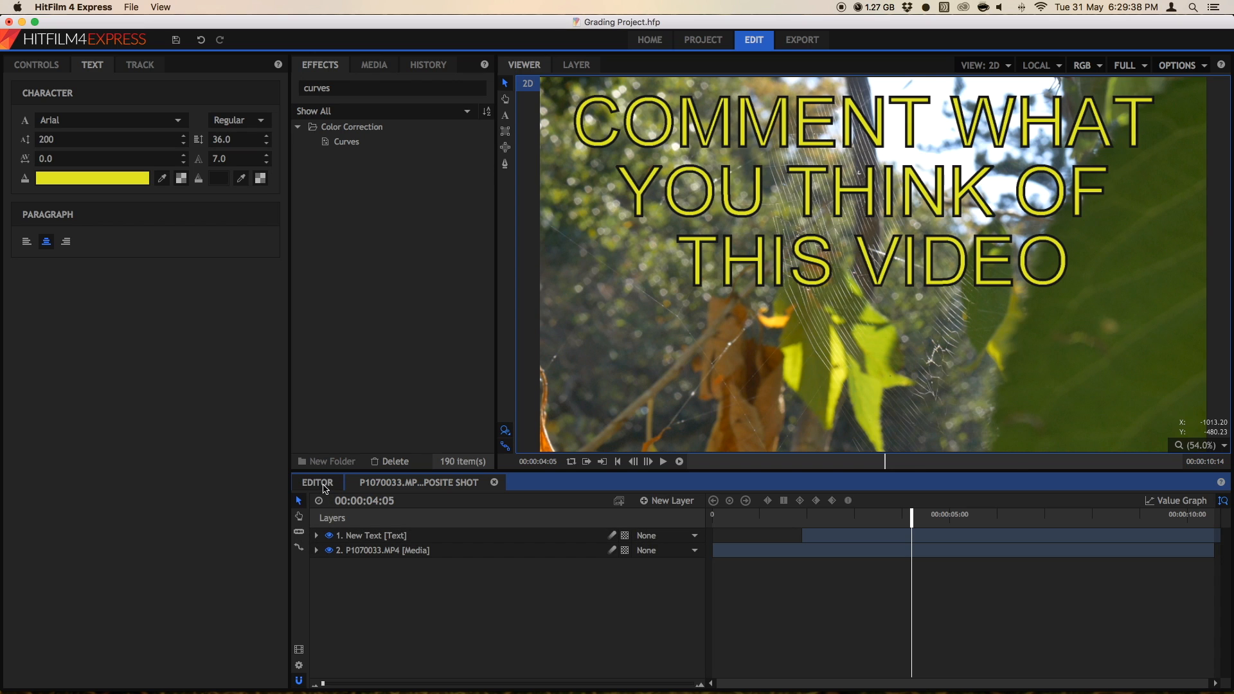
Return to the Editor timeline and bring up the Media panel's New menu.
left_click(317, 481)
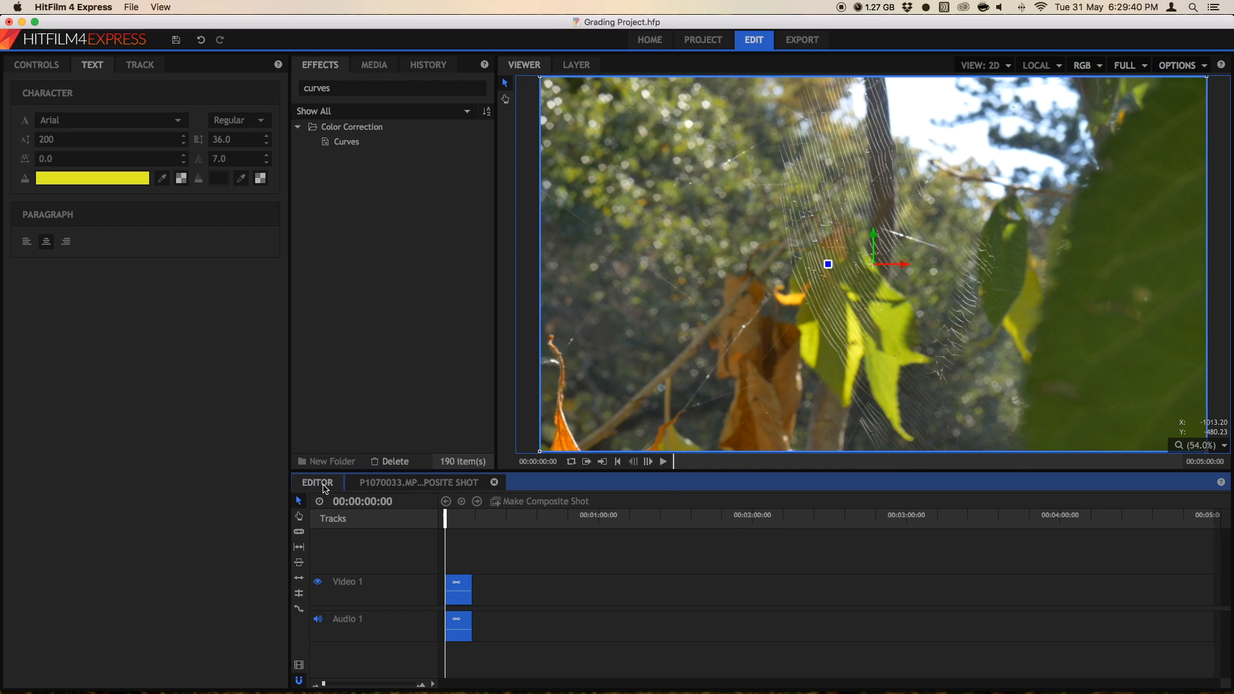
mouse_move(449, 519)
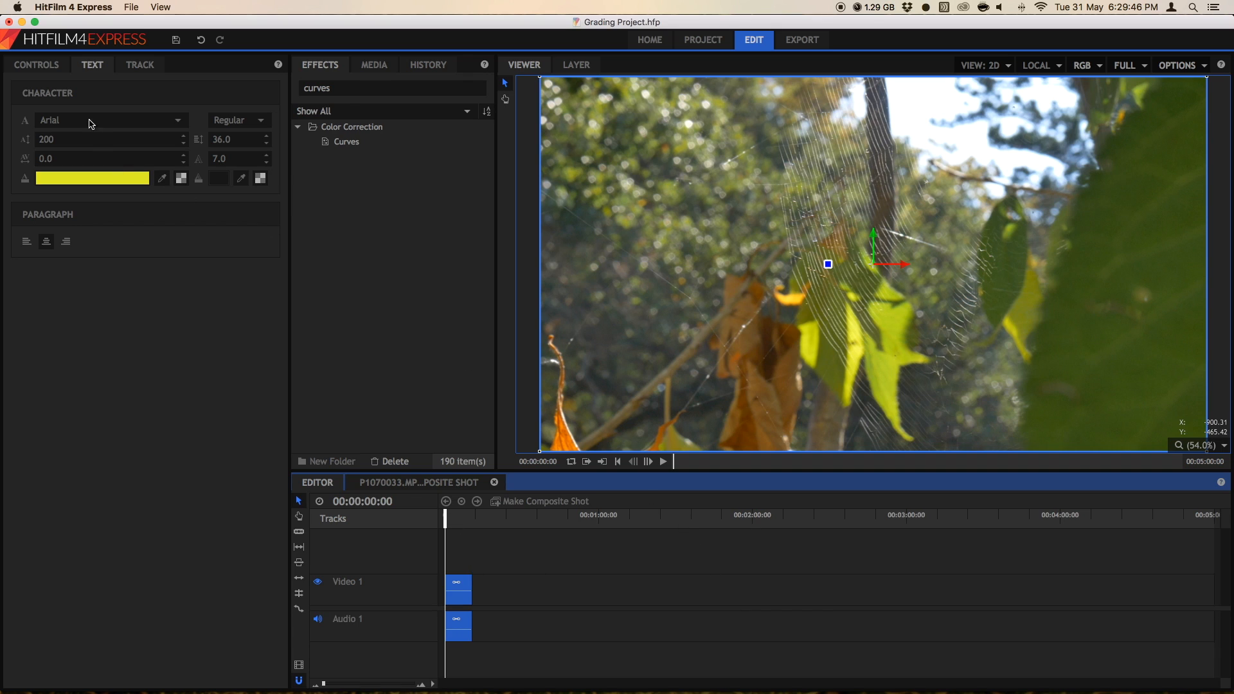
left_click(374, 64)
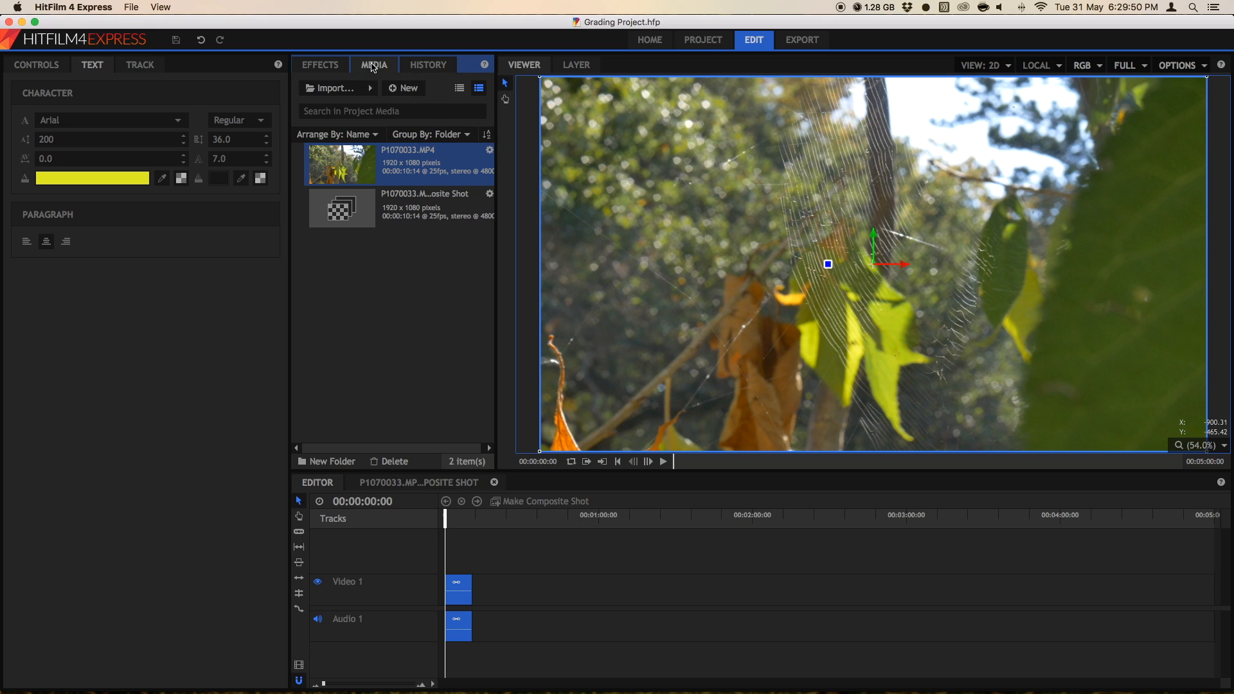
left_click(404, 87)
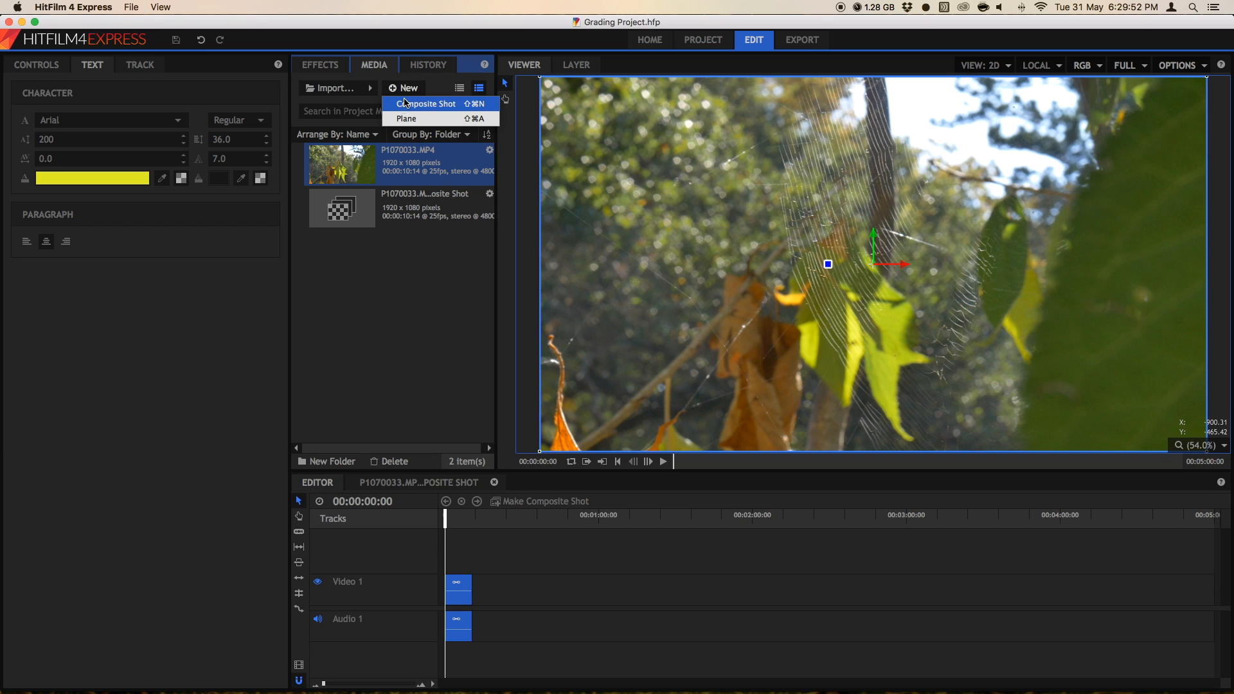
Create Composite Shot 2 from the 1080p template with a 00:00:30:00 duration.
left_click(428, 103)
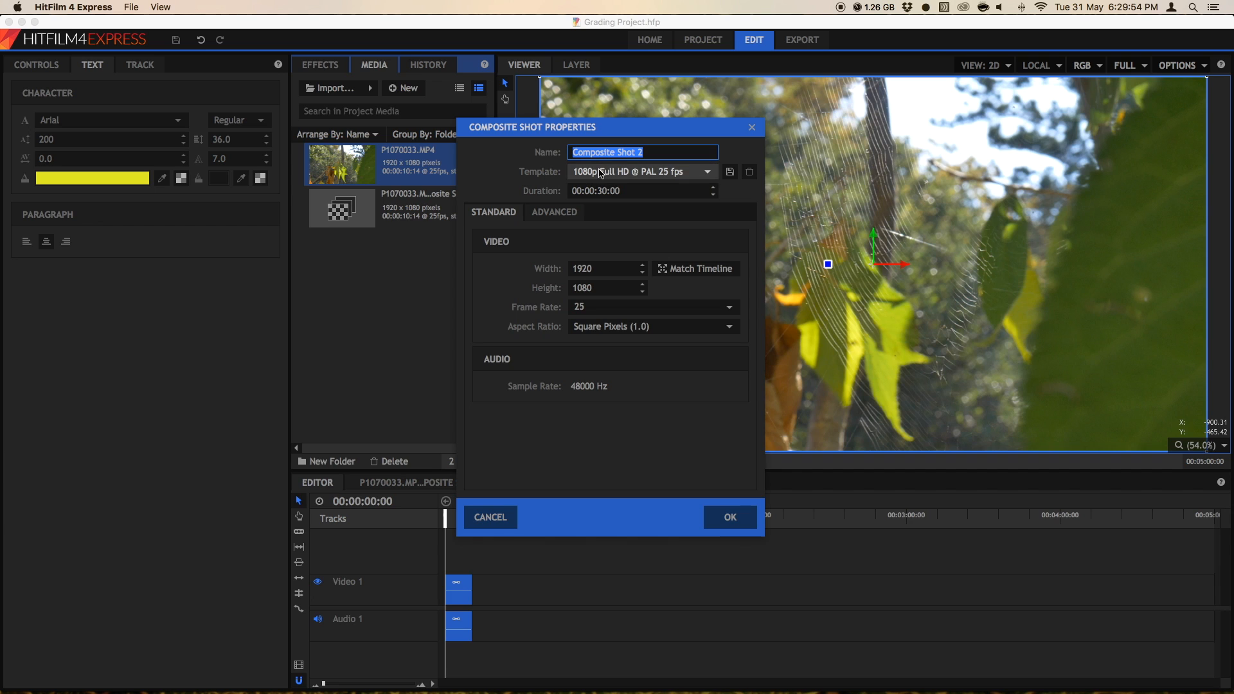
left_click(637, 152)
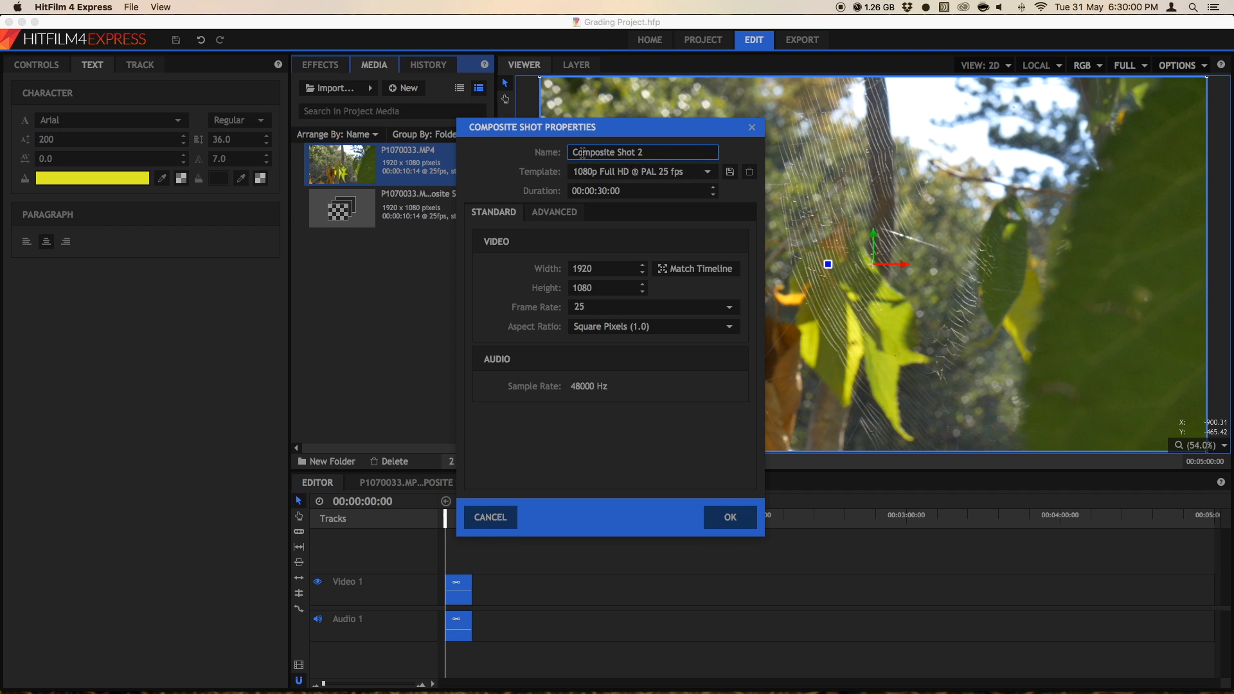
left_click(606, 191)
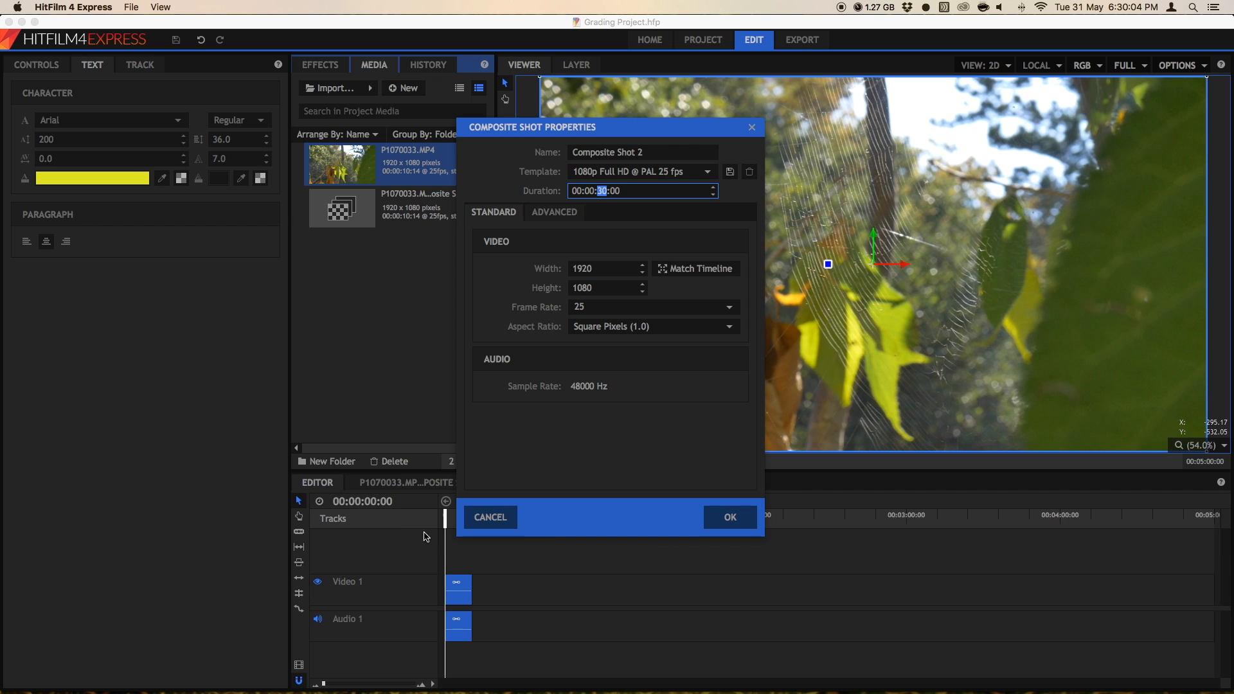
mouse_move(715, 517)
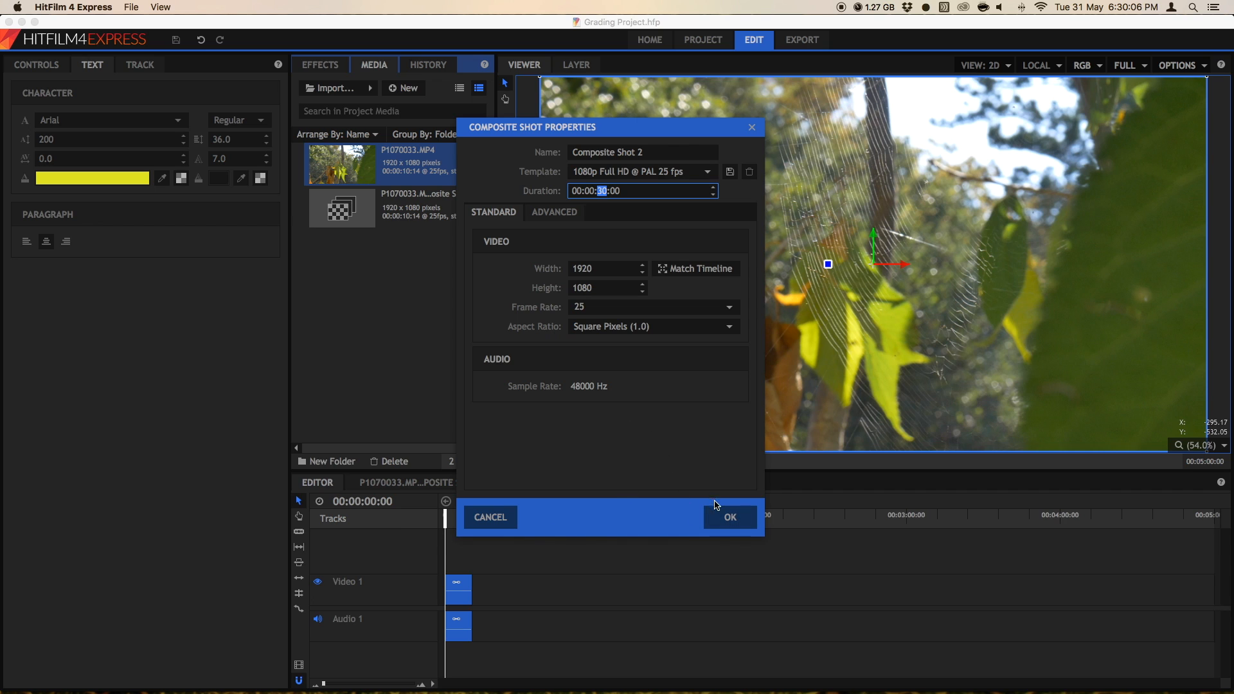
left_click(728, 517)
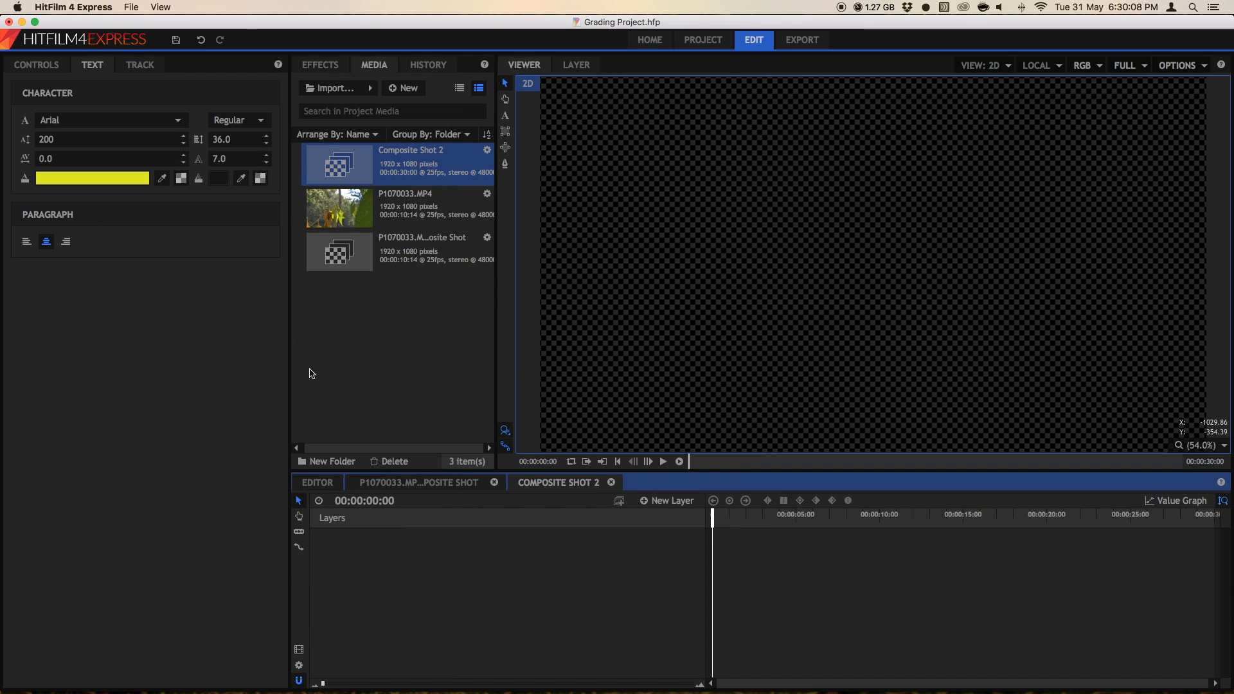
mouse_move(363, 523)
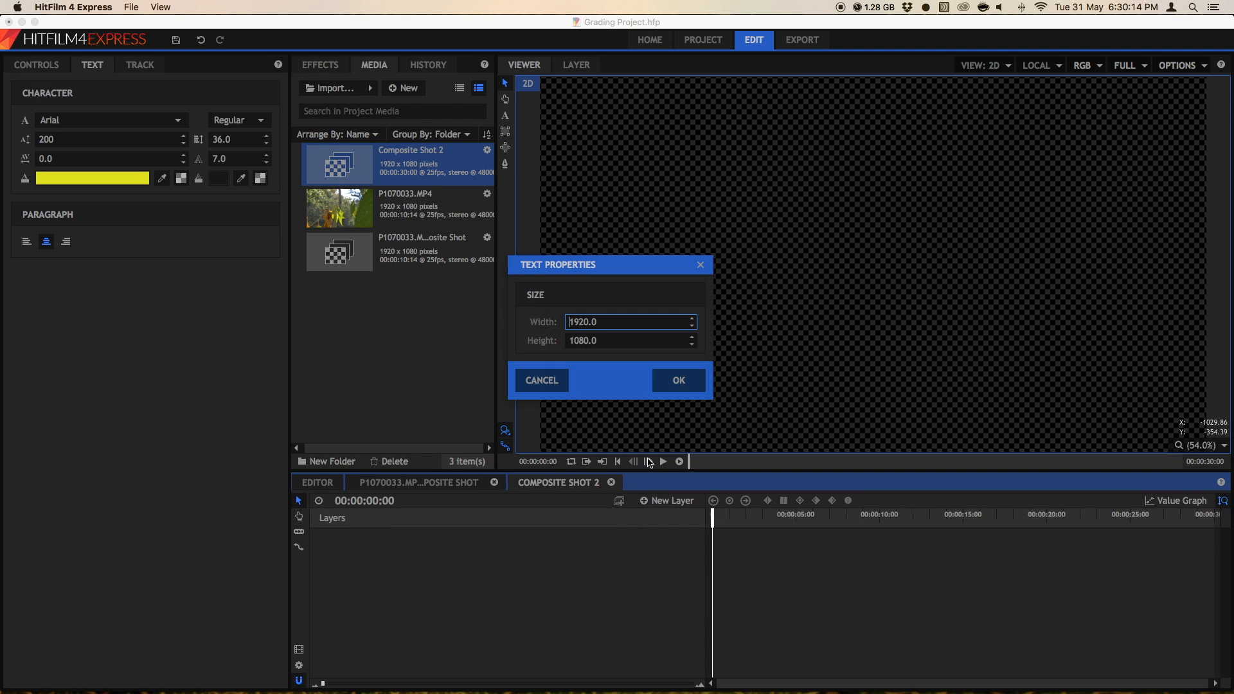
Confirm the new EDIT TEXT layer and set its font to Blackhead.
left_click(677, 380)
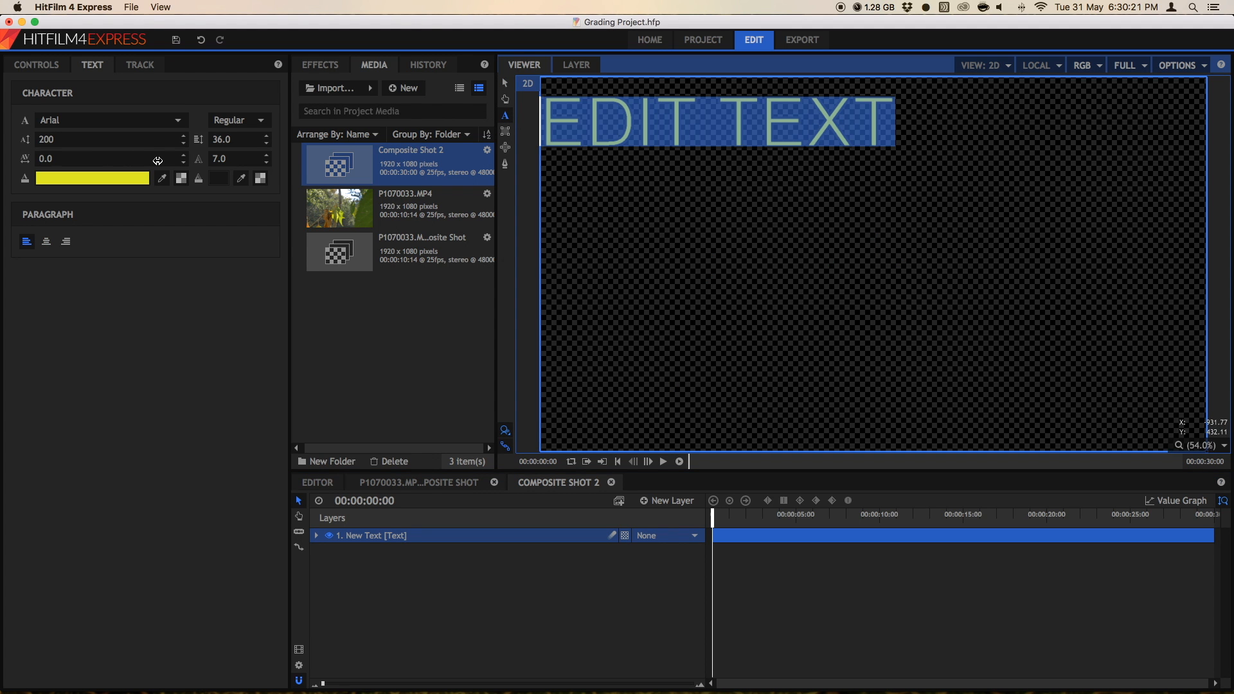
left_click(110, 119)
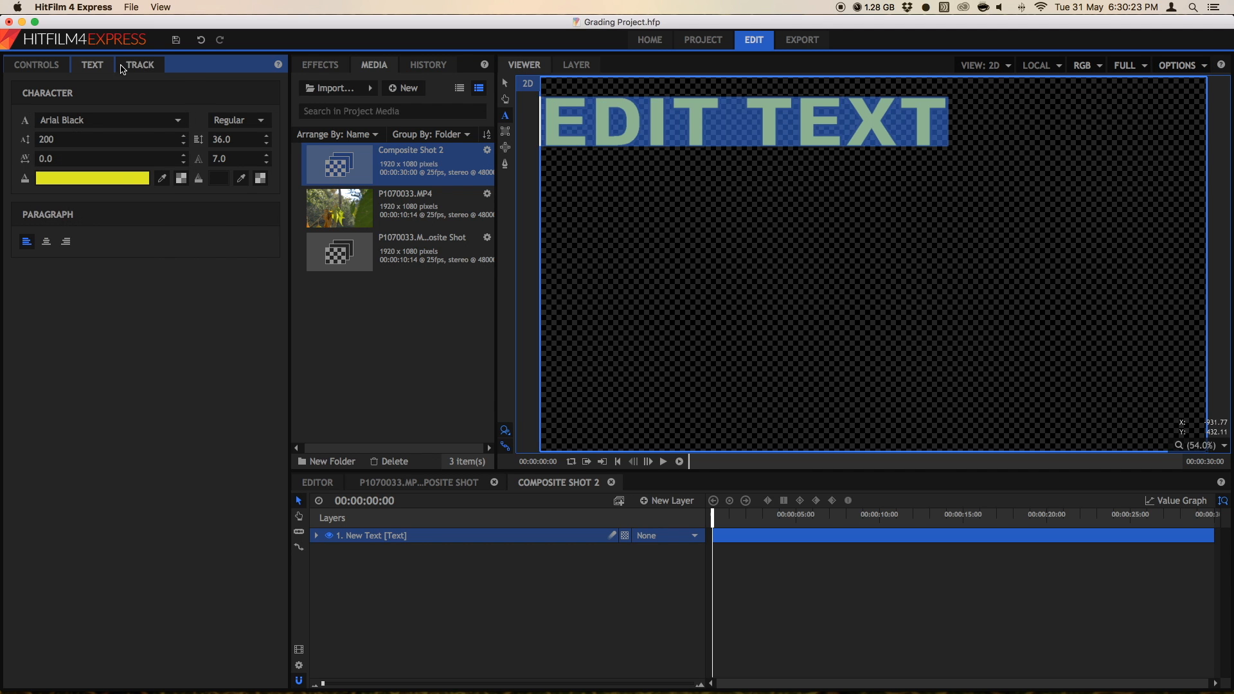
left_click(111, 119)
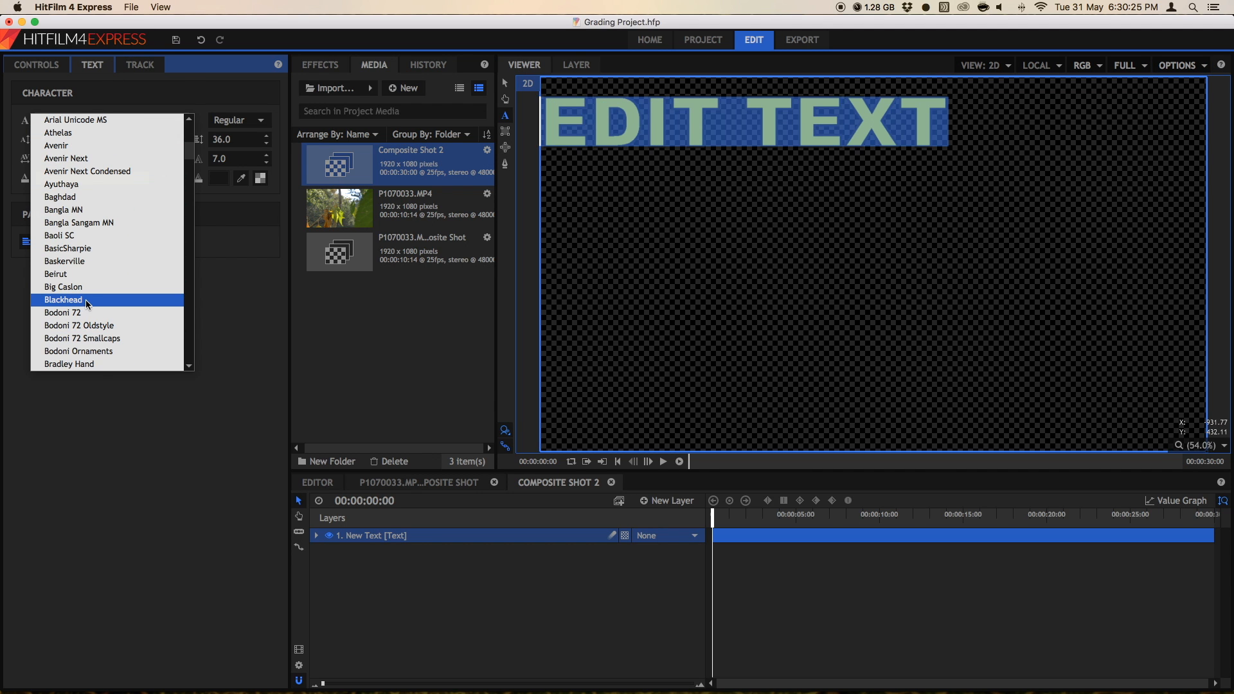
left_click(63, 300)
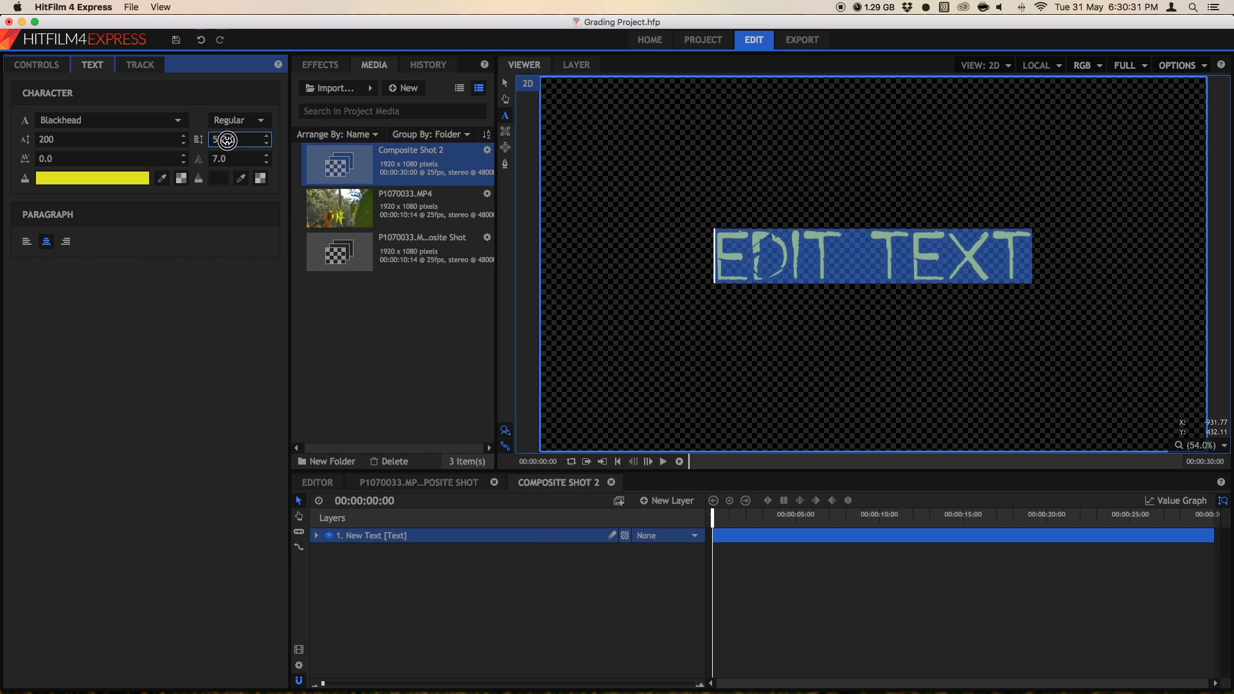
left_click(317, 481)
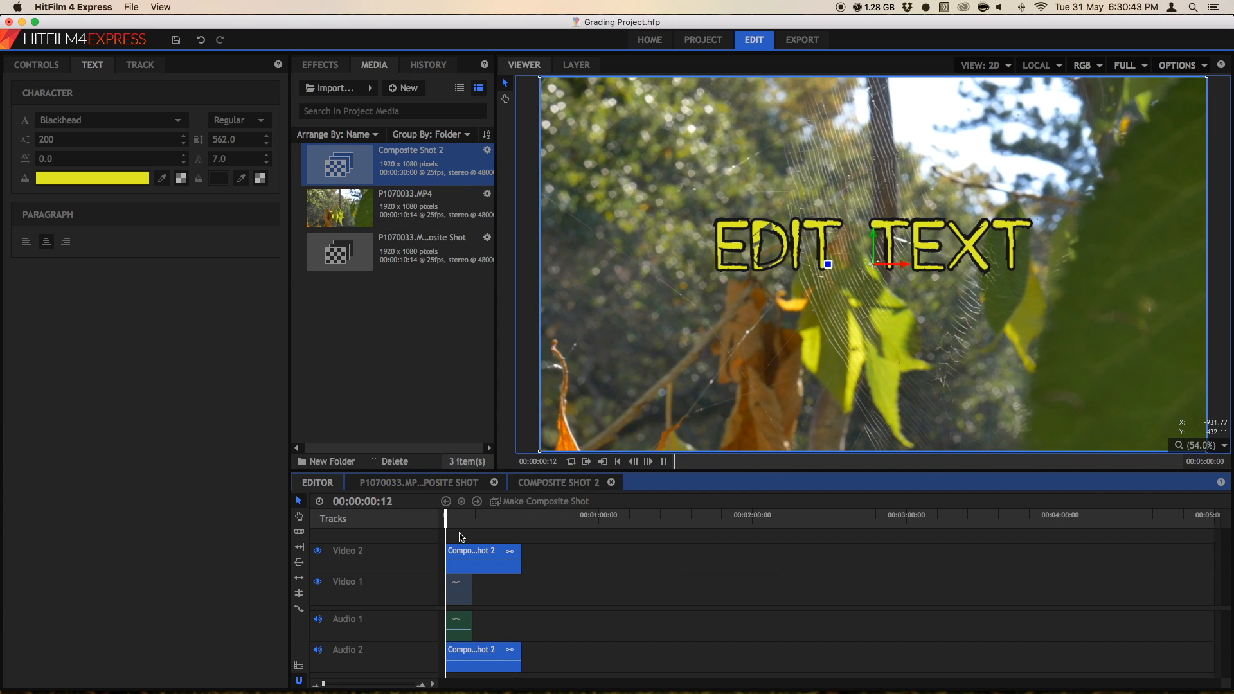
Place Composite Shot 2 on Video 2 over the spider-web clip, preview, and reopen its tab.
left_click(663, 462)
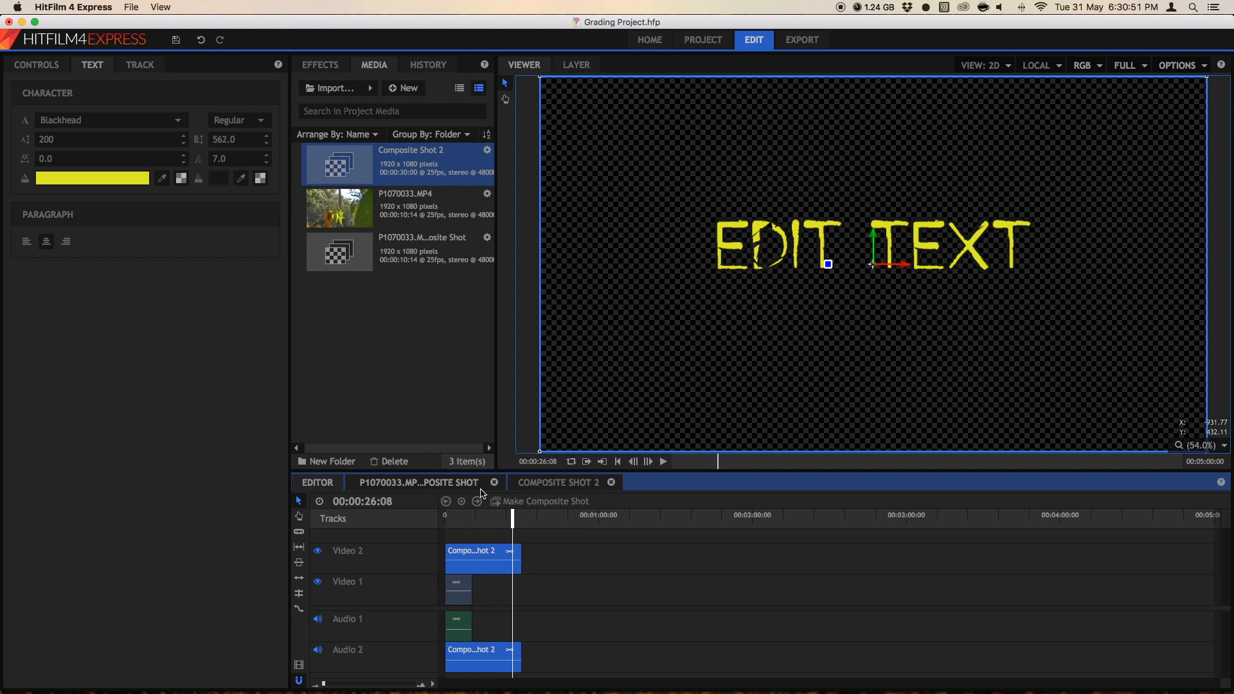
left_click(558, 481)
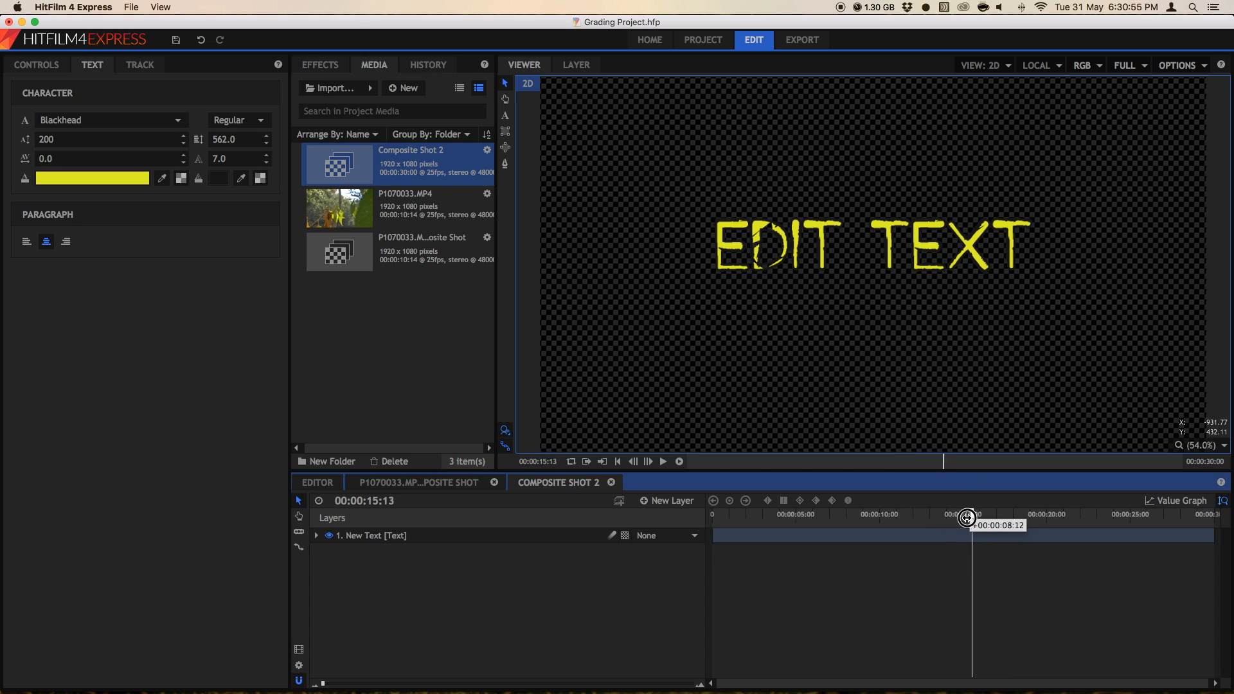
Split the text layer at 15:02 and retype the second part's EDIT as MOVE.
left_click(370, 536)
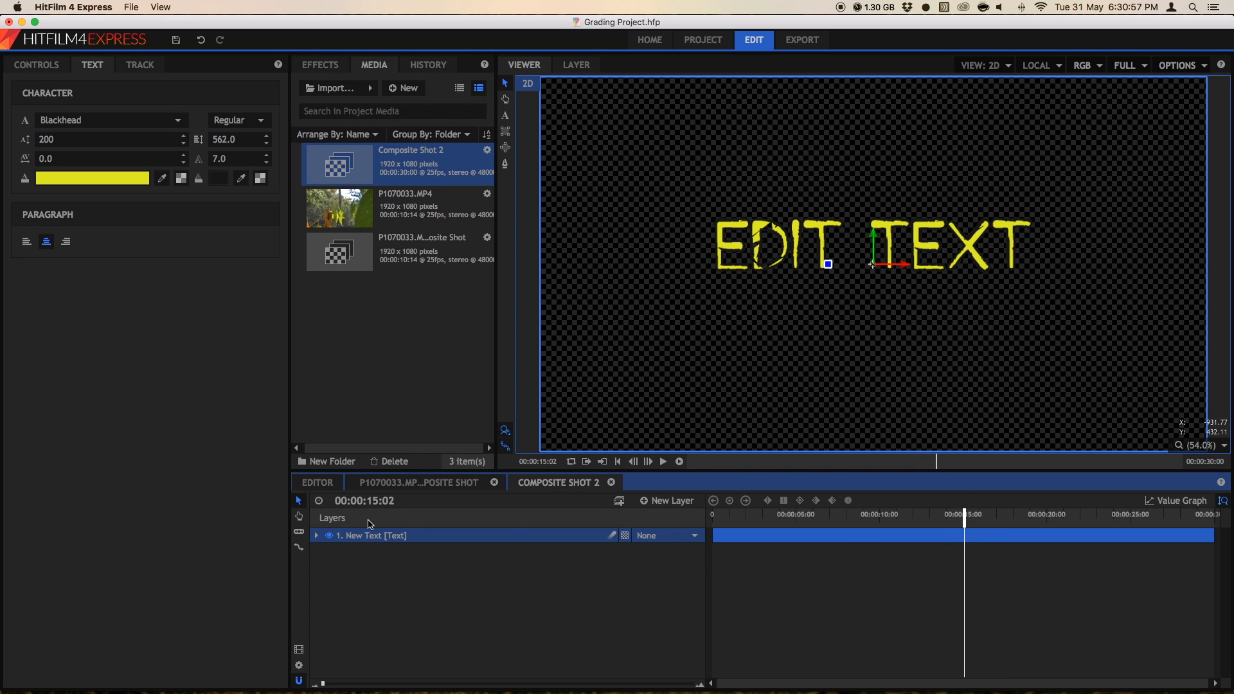
mouse_move(984, 529)
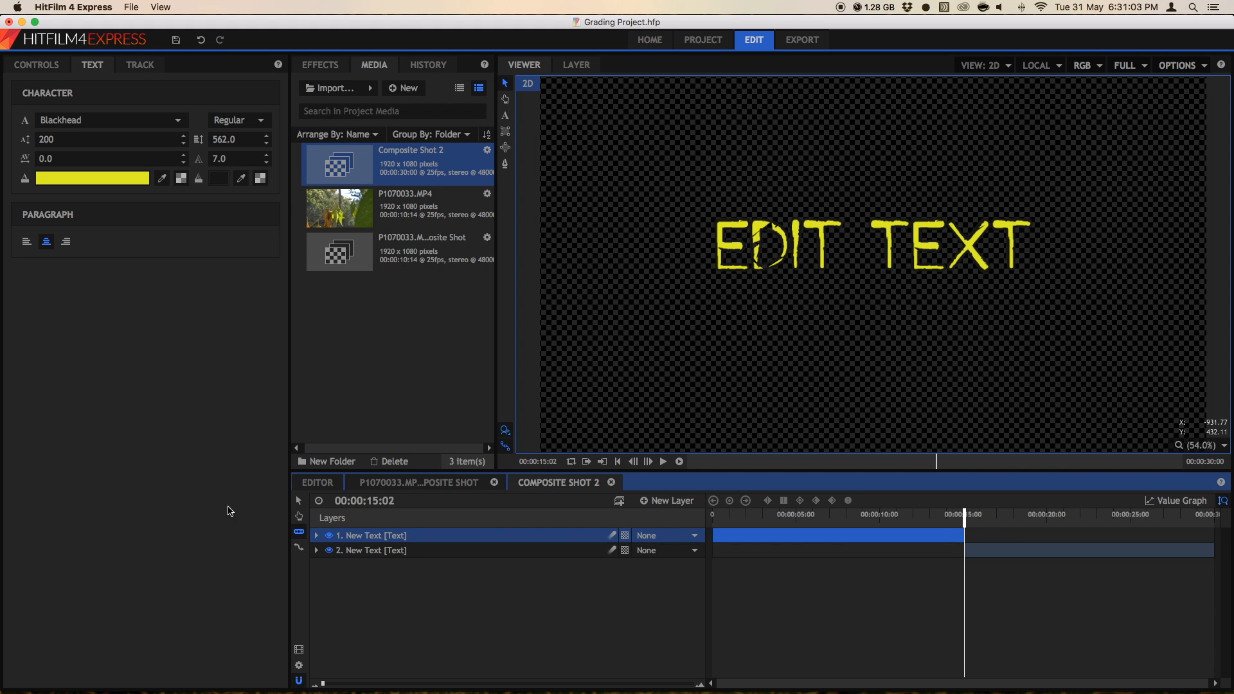
left_click(371, 549)
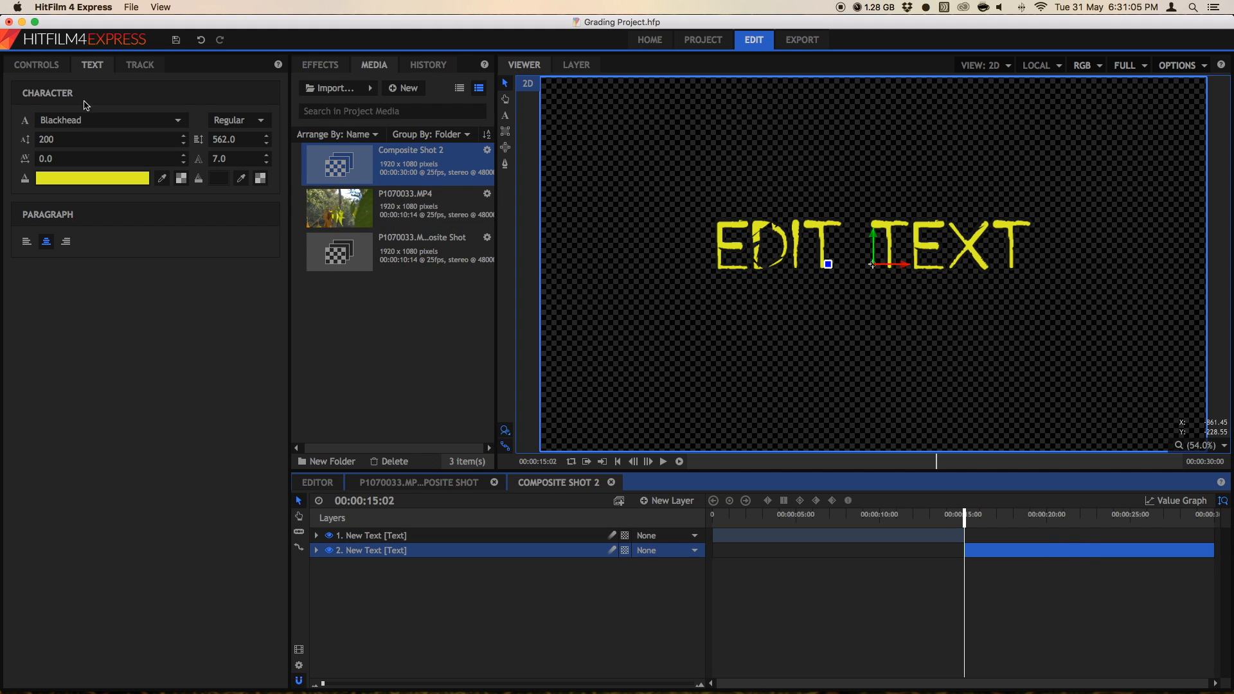
left_click(866, 244)
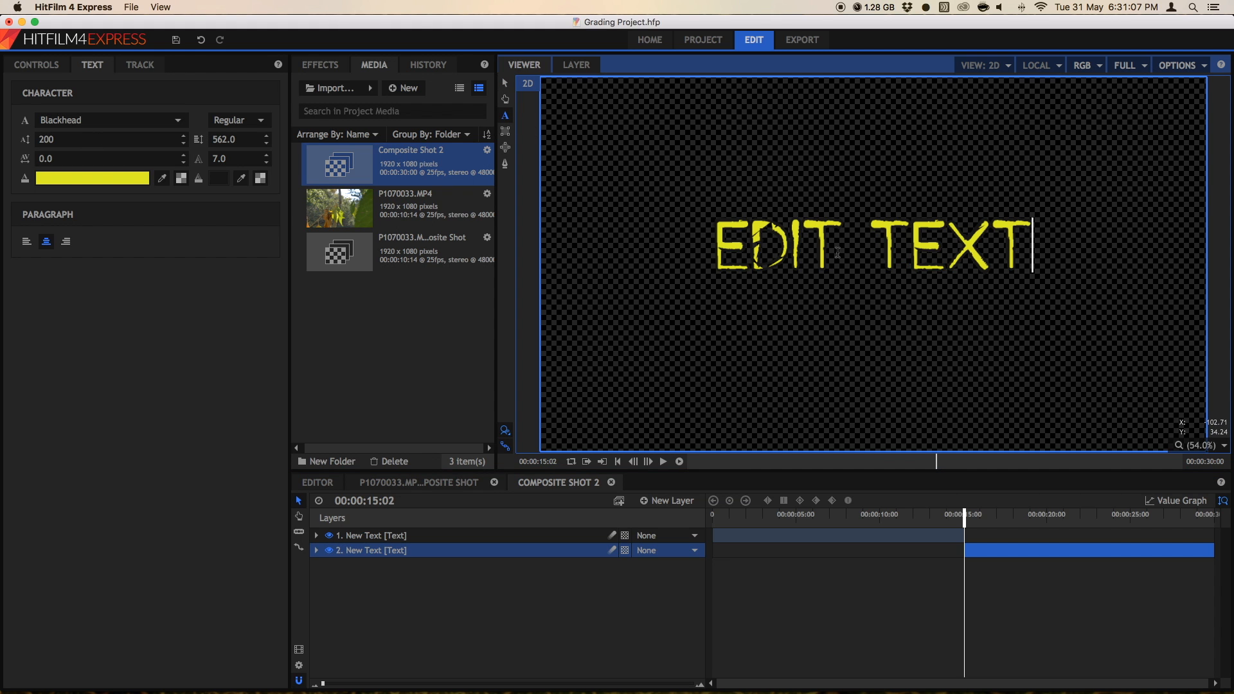
double_click(777, 245)
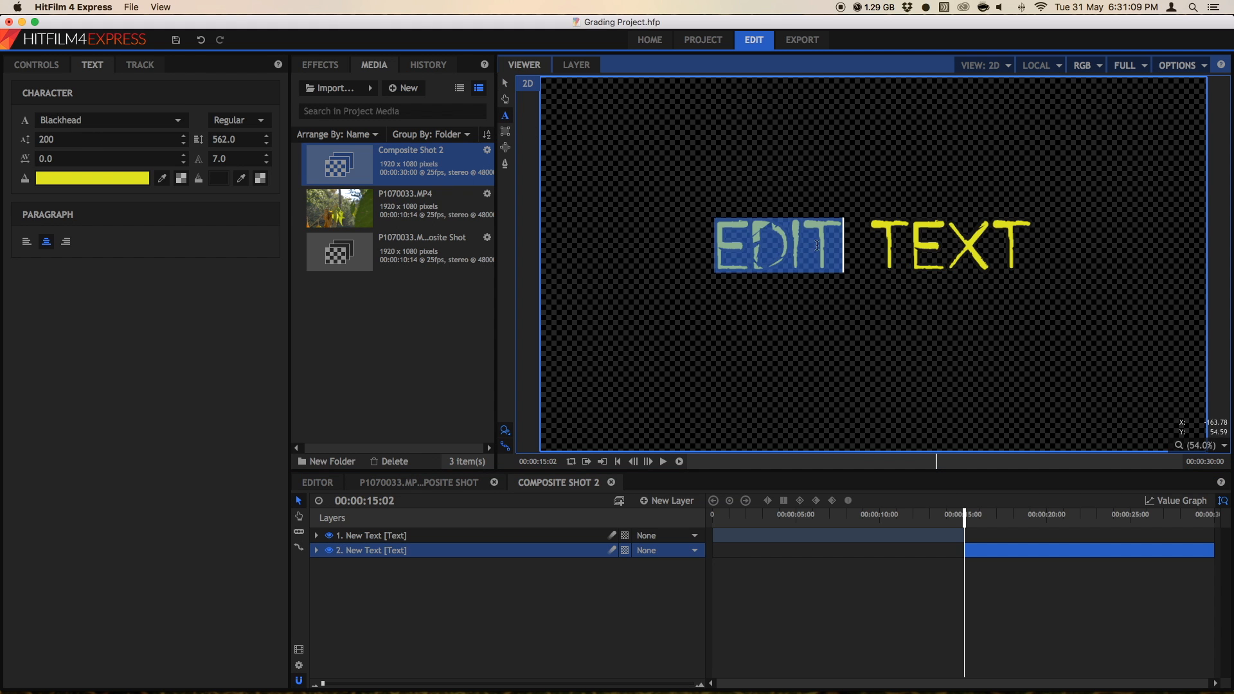
type("MOVE")
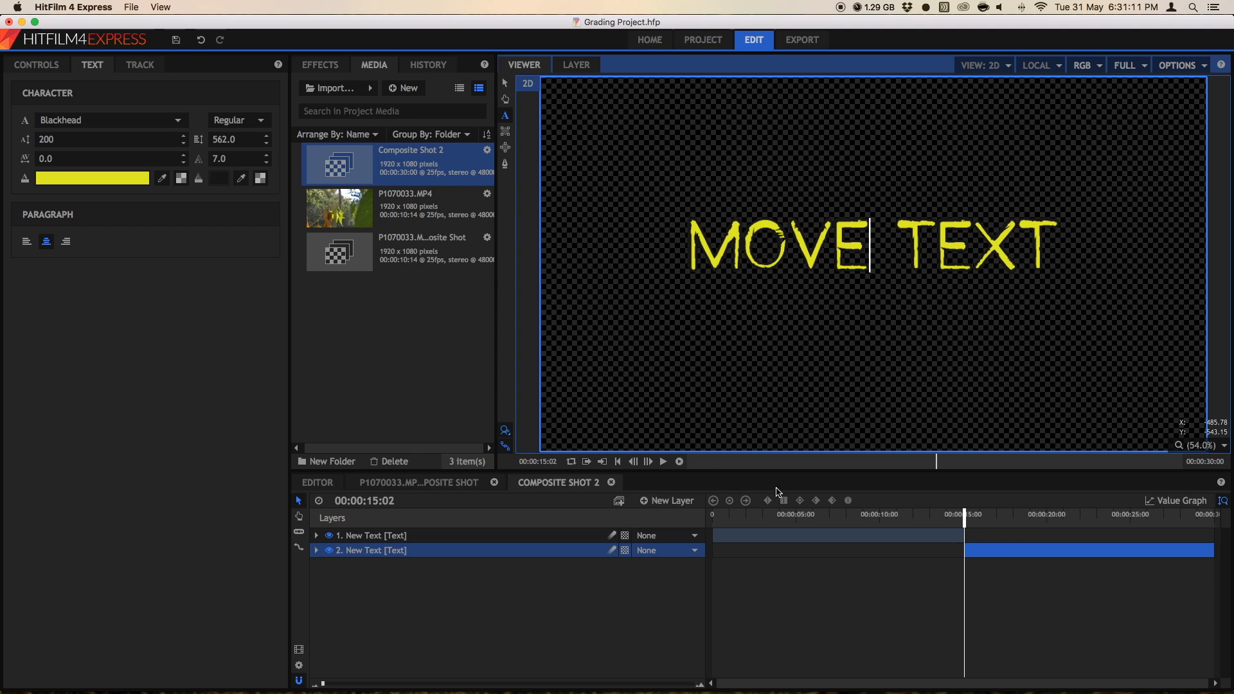
left_click(419, 481)
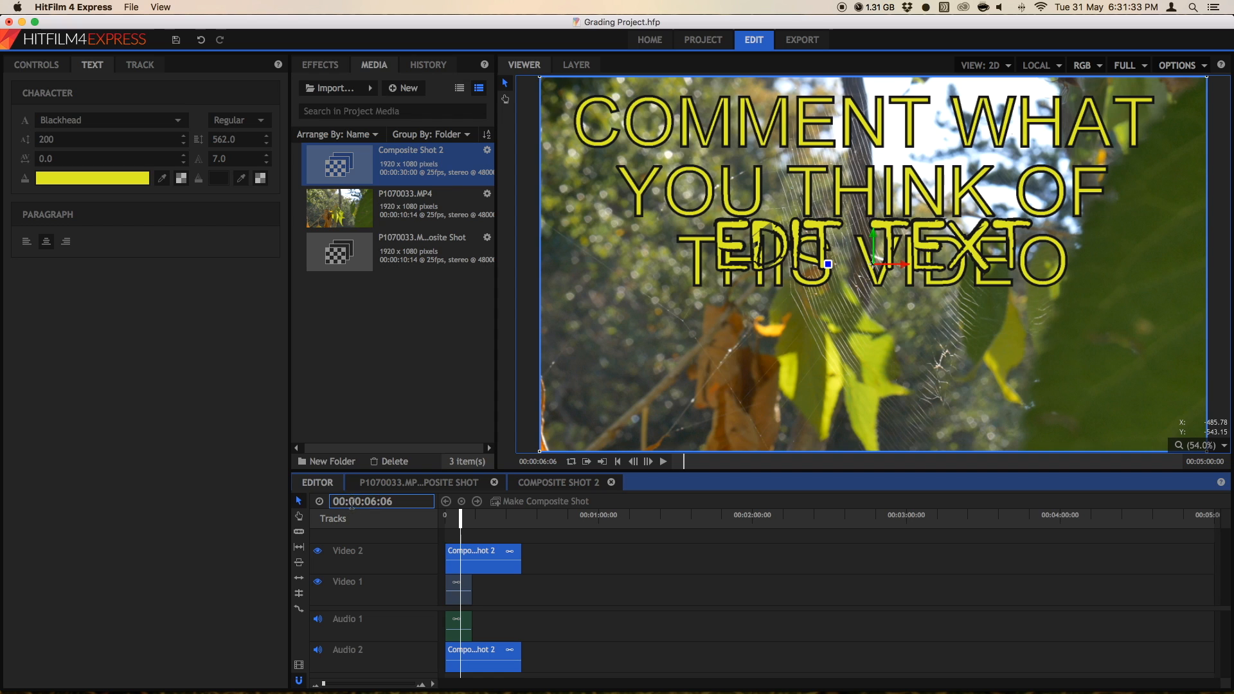
Cut the Composite Shot 2 text layer again near 6:06 into three parts, then return to the Editor.
left_click(560, 483)
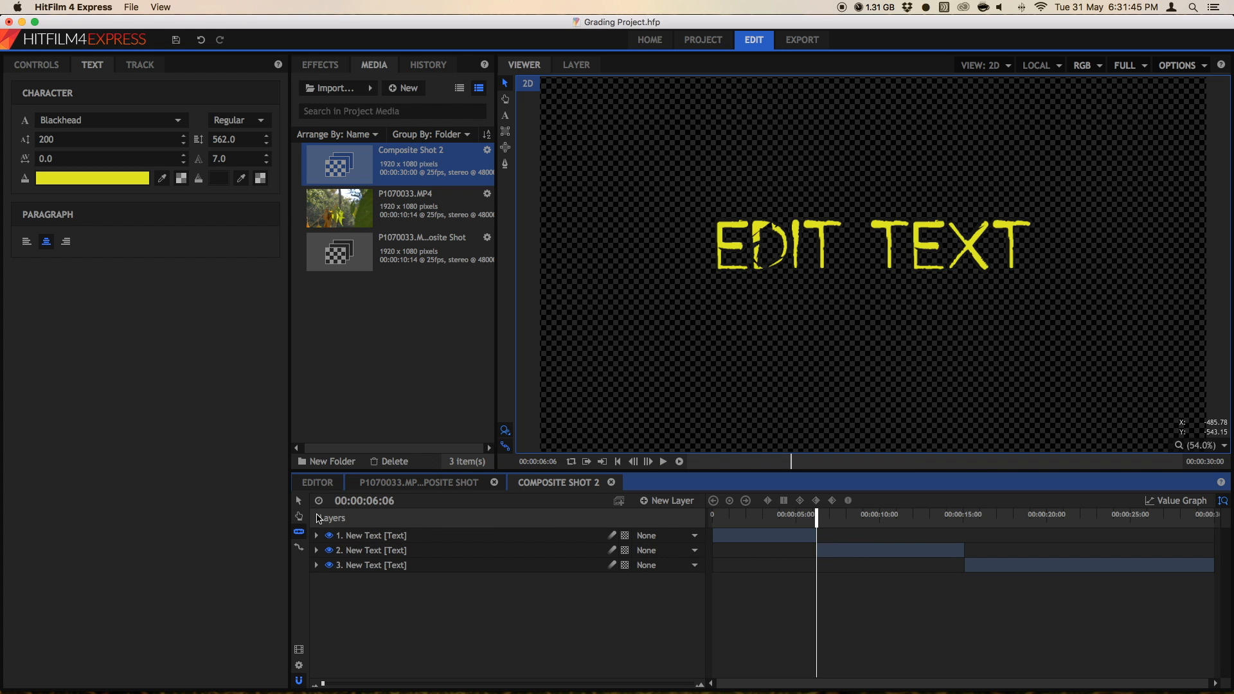
left_click(317, 482)
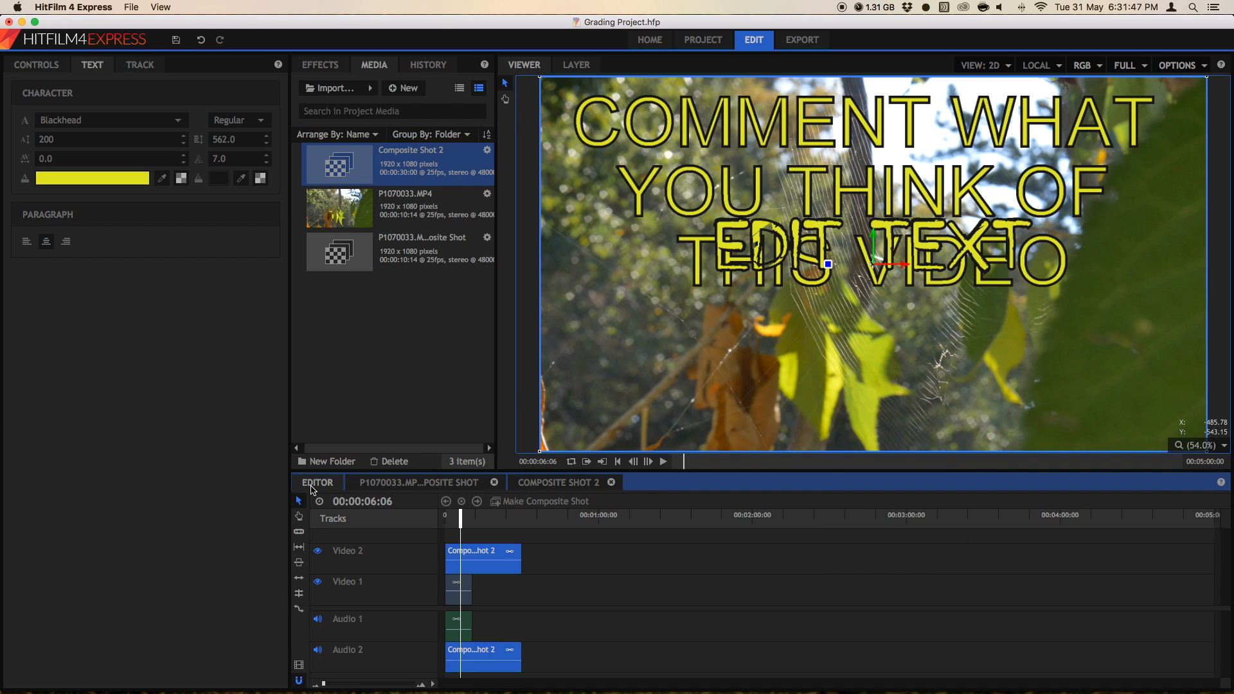